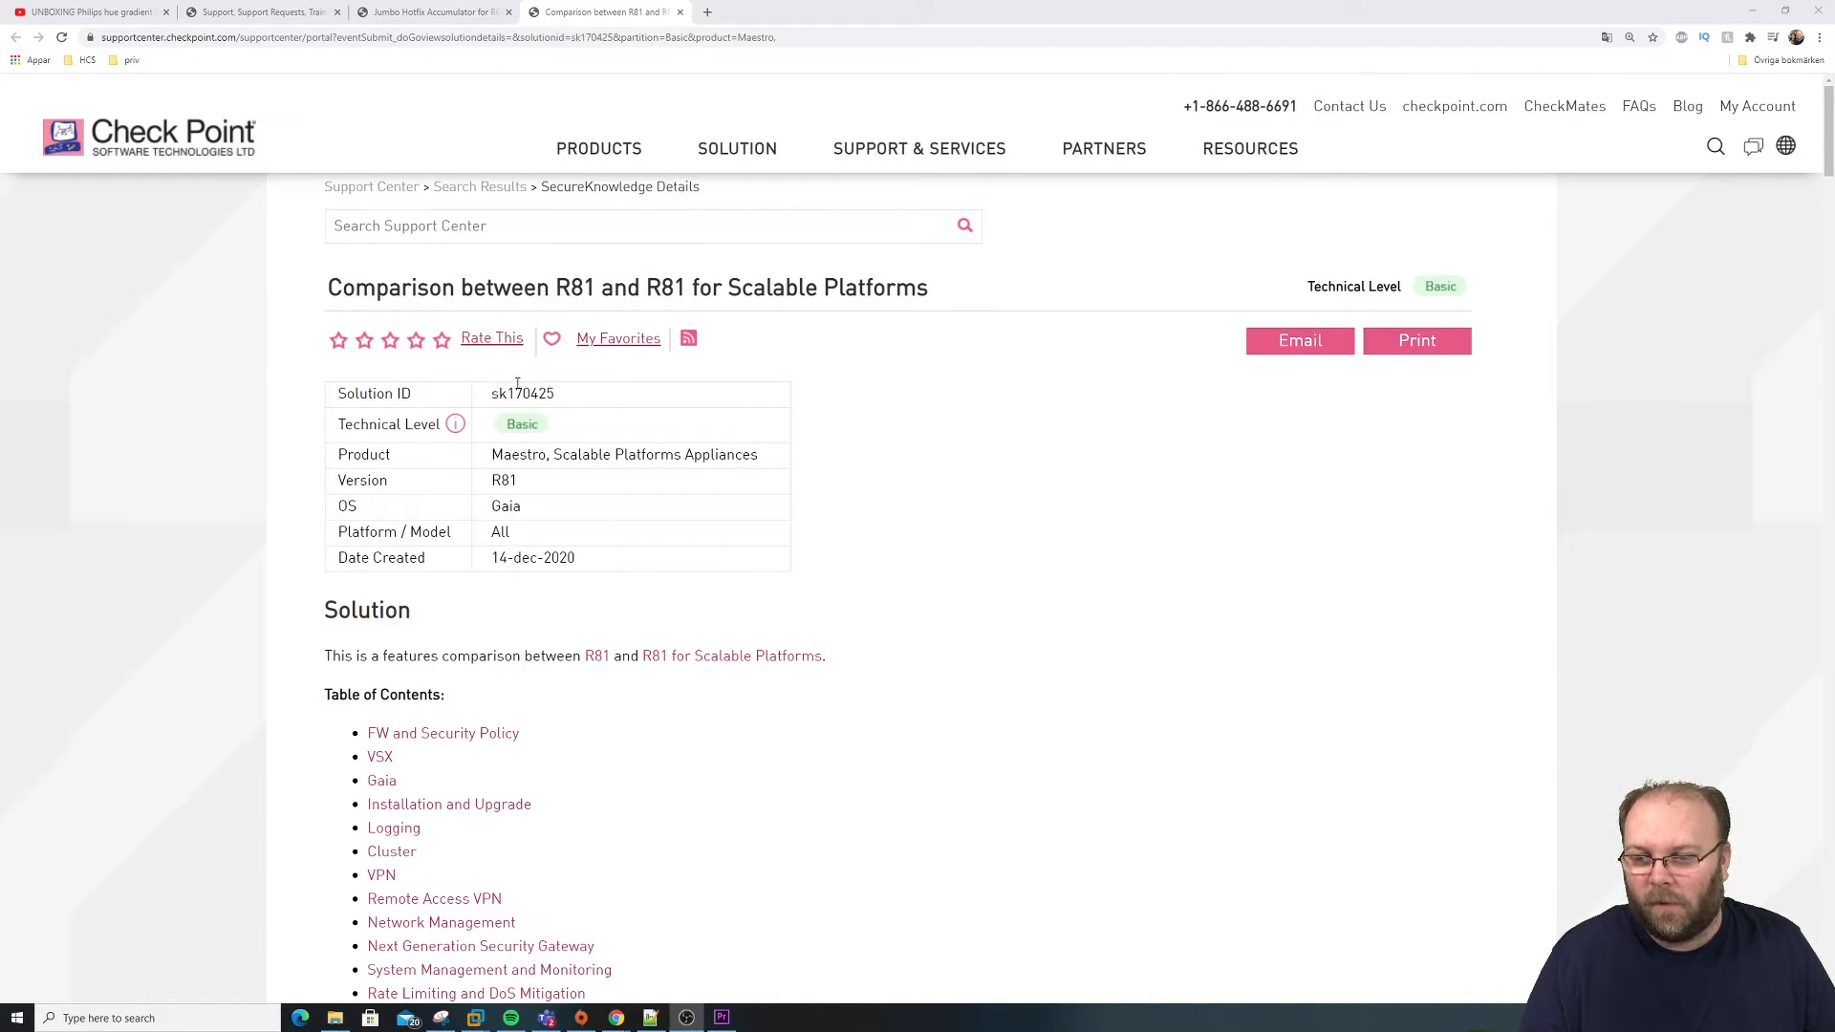
# Step: Mark solution ID sk170425 and move down to the FW and Security Policy table
pyautogui.doubleClick(521, 394)
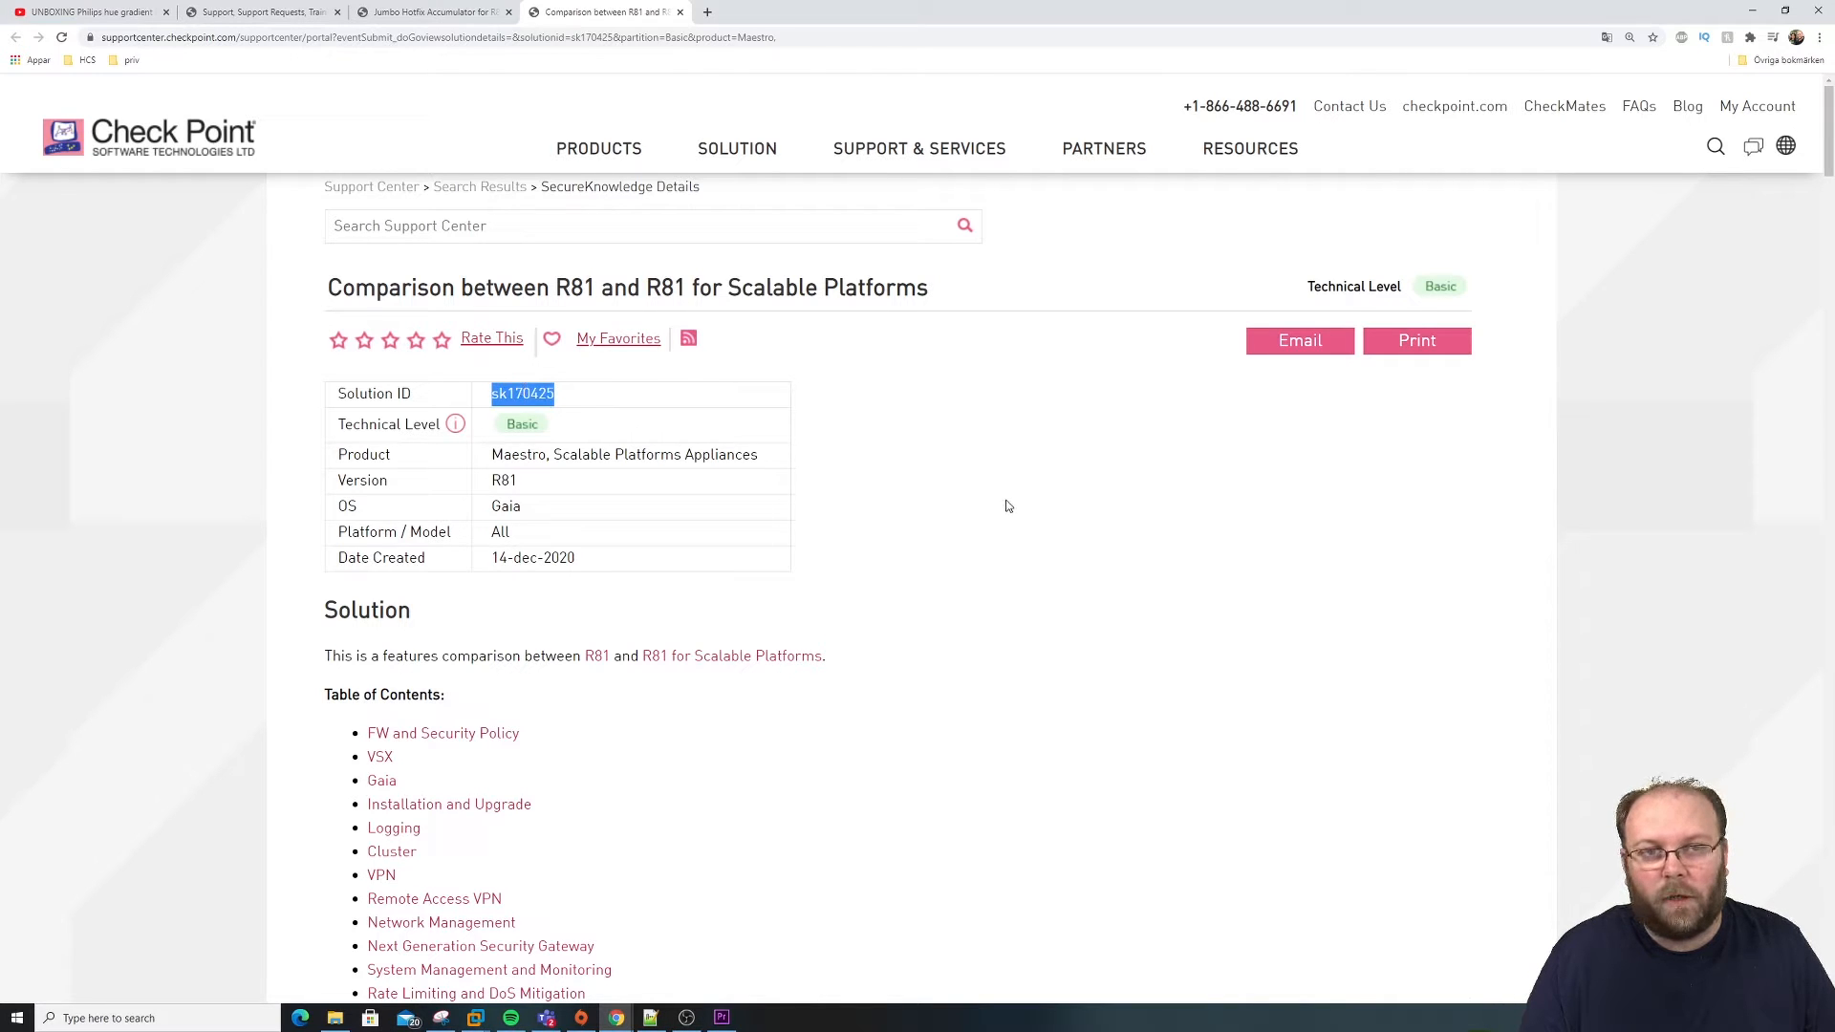
pyautogui.scroll(-3)
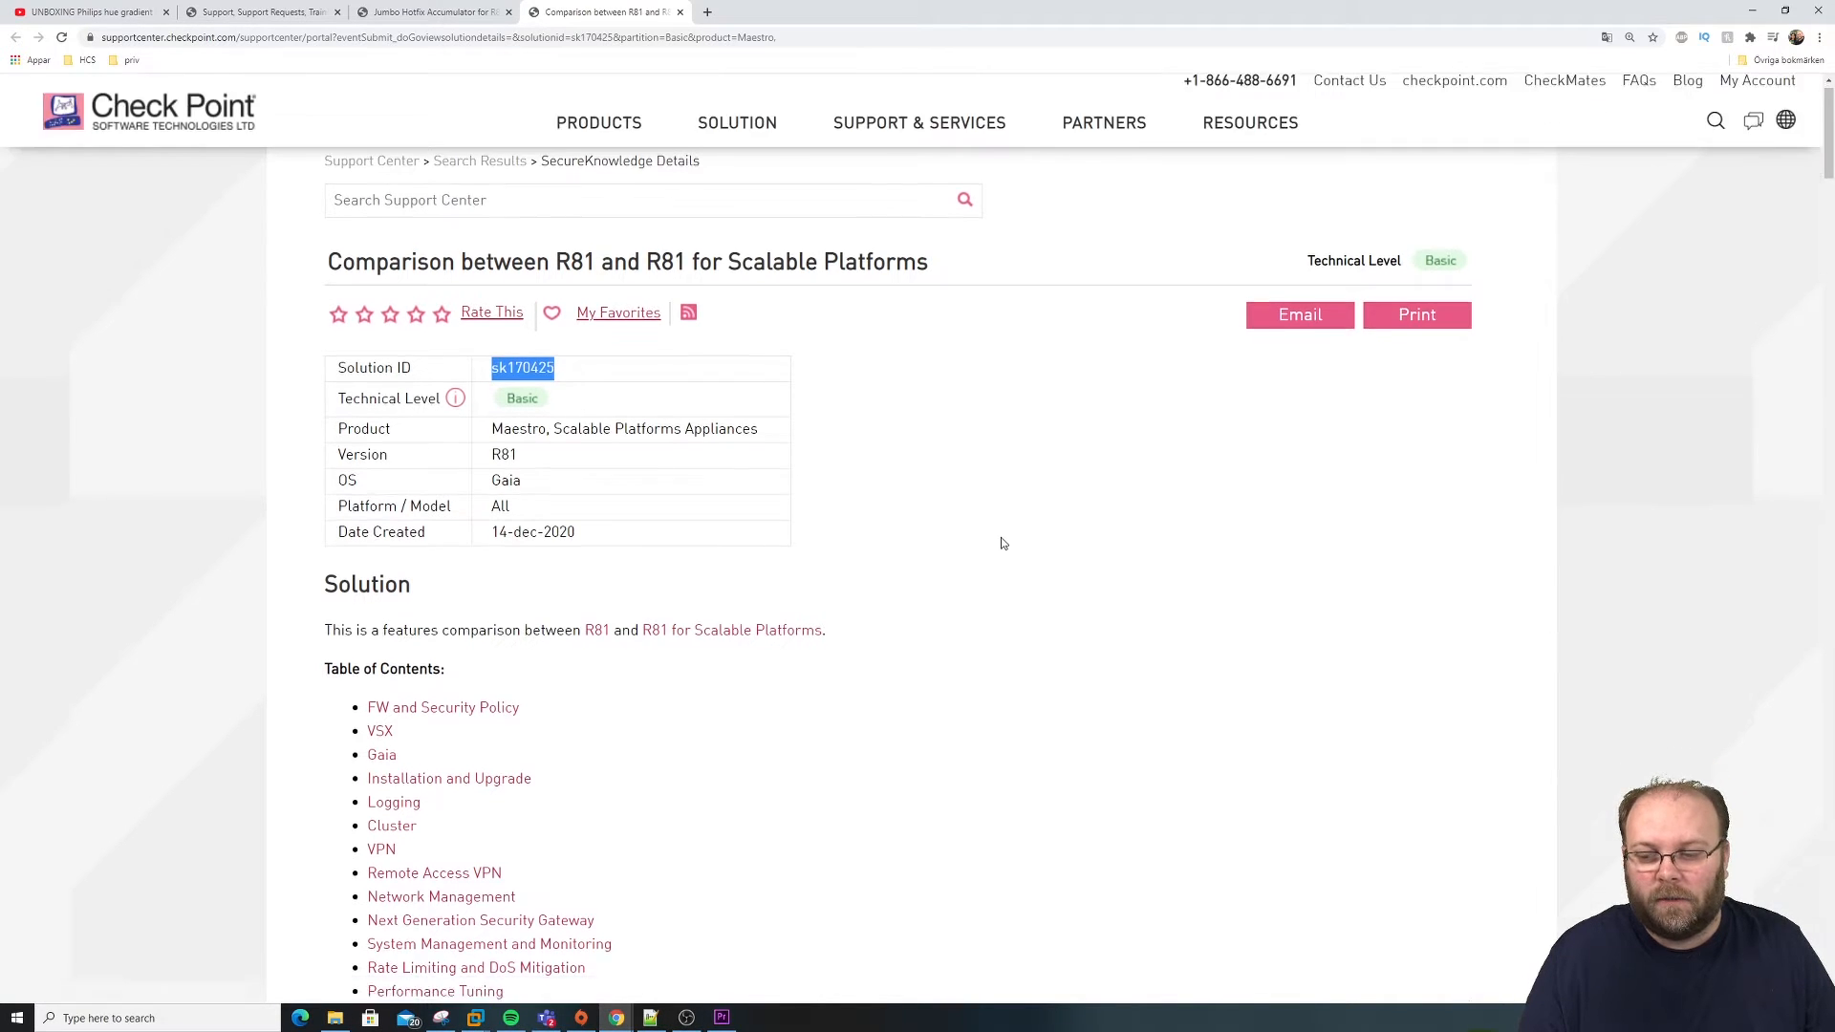
pyautogui.scroll(-3)
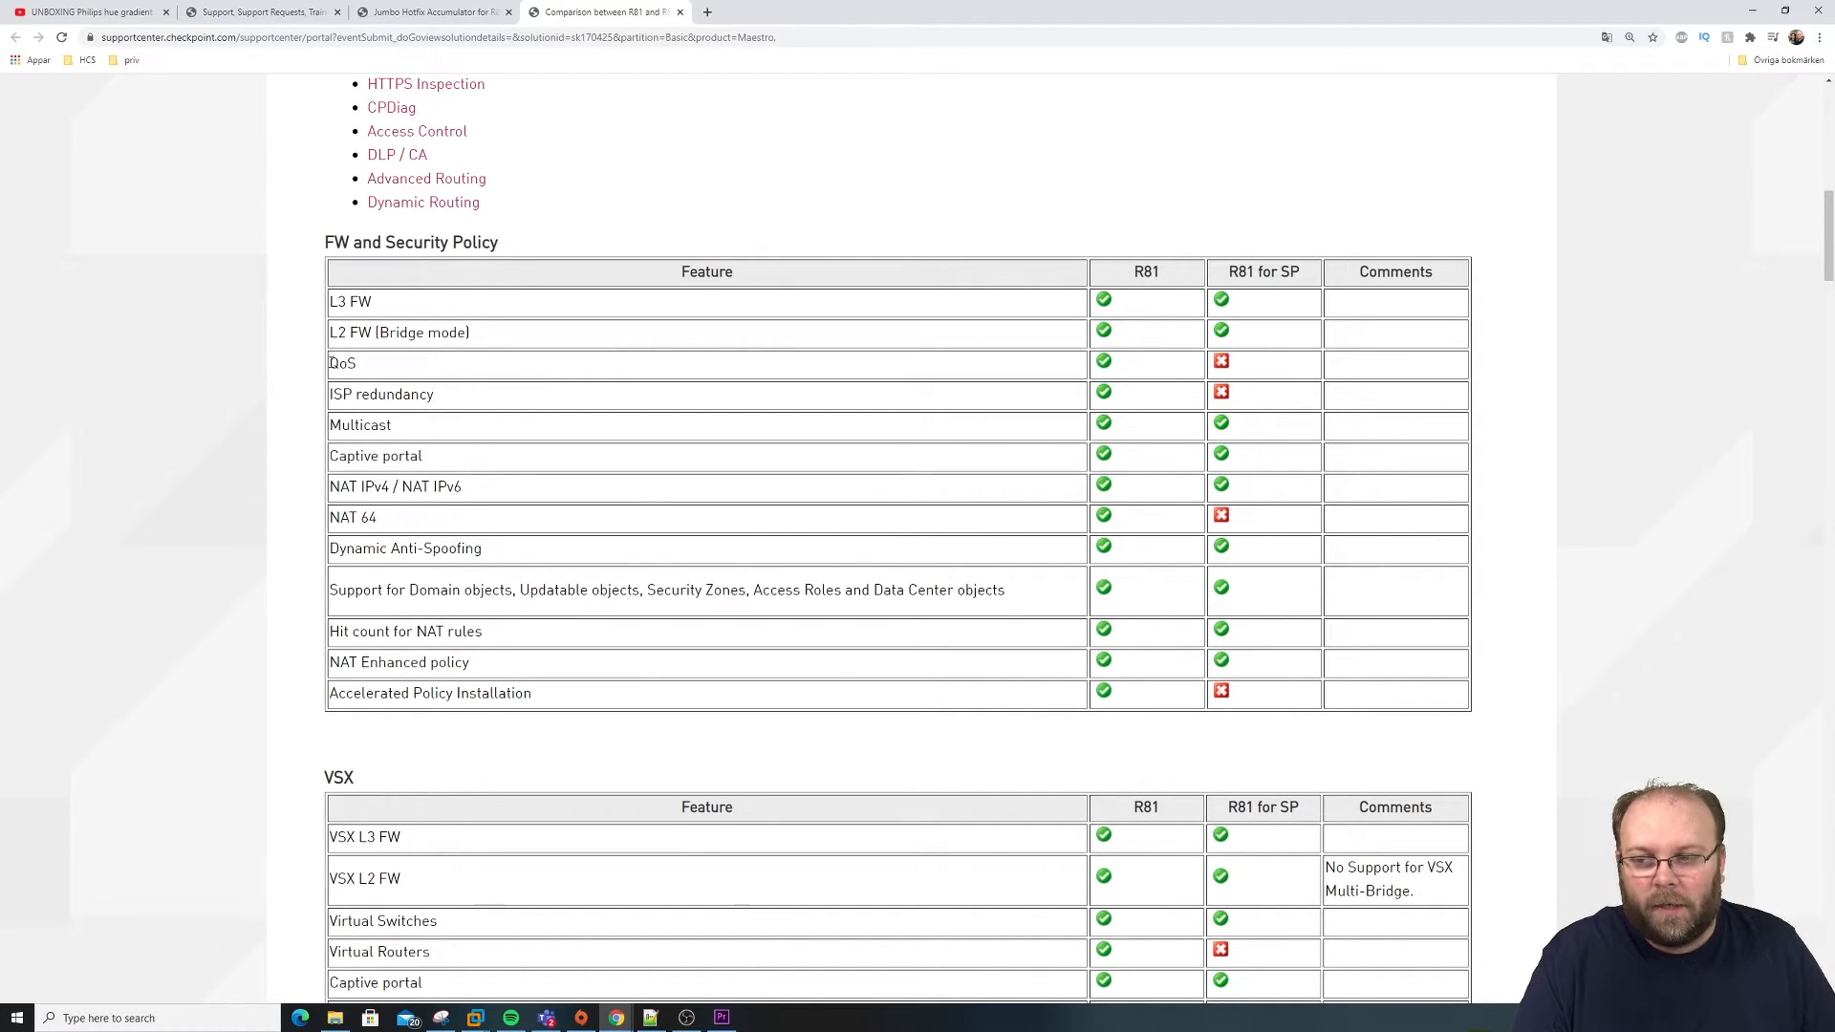
# Step: Highlight the Accelerated Policy Installation row, clear the selection and reach the VSX table
pyautogui.doubleClick(342, 364)
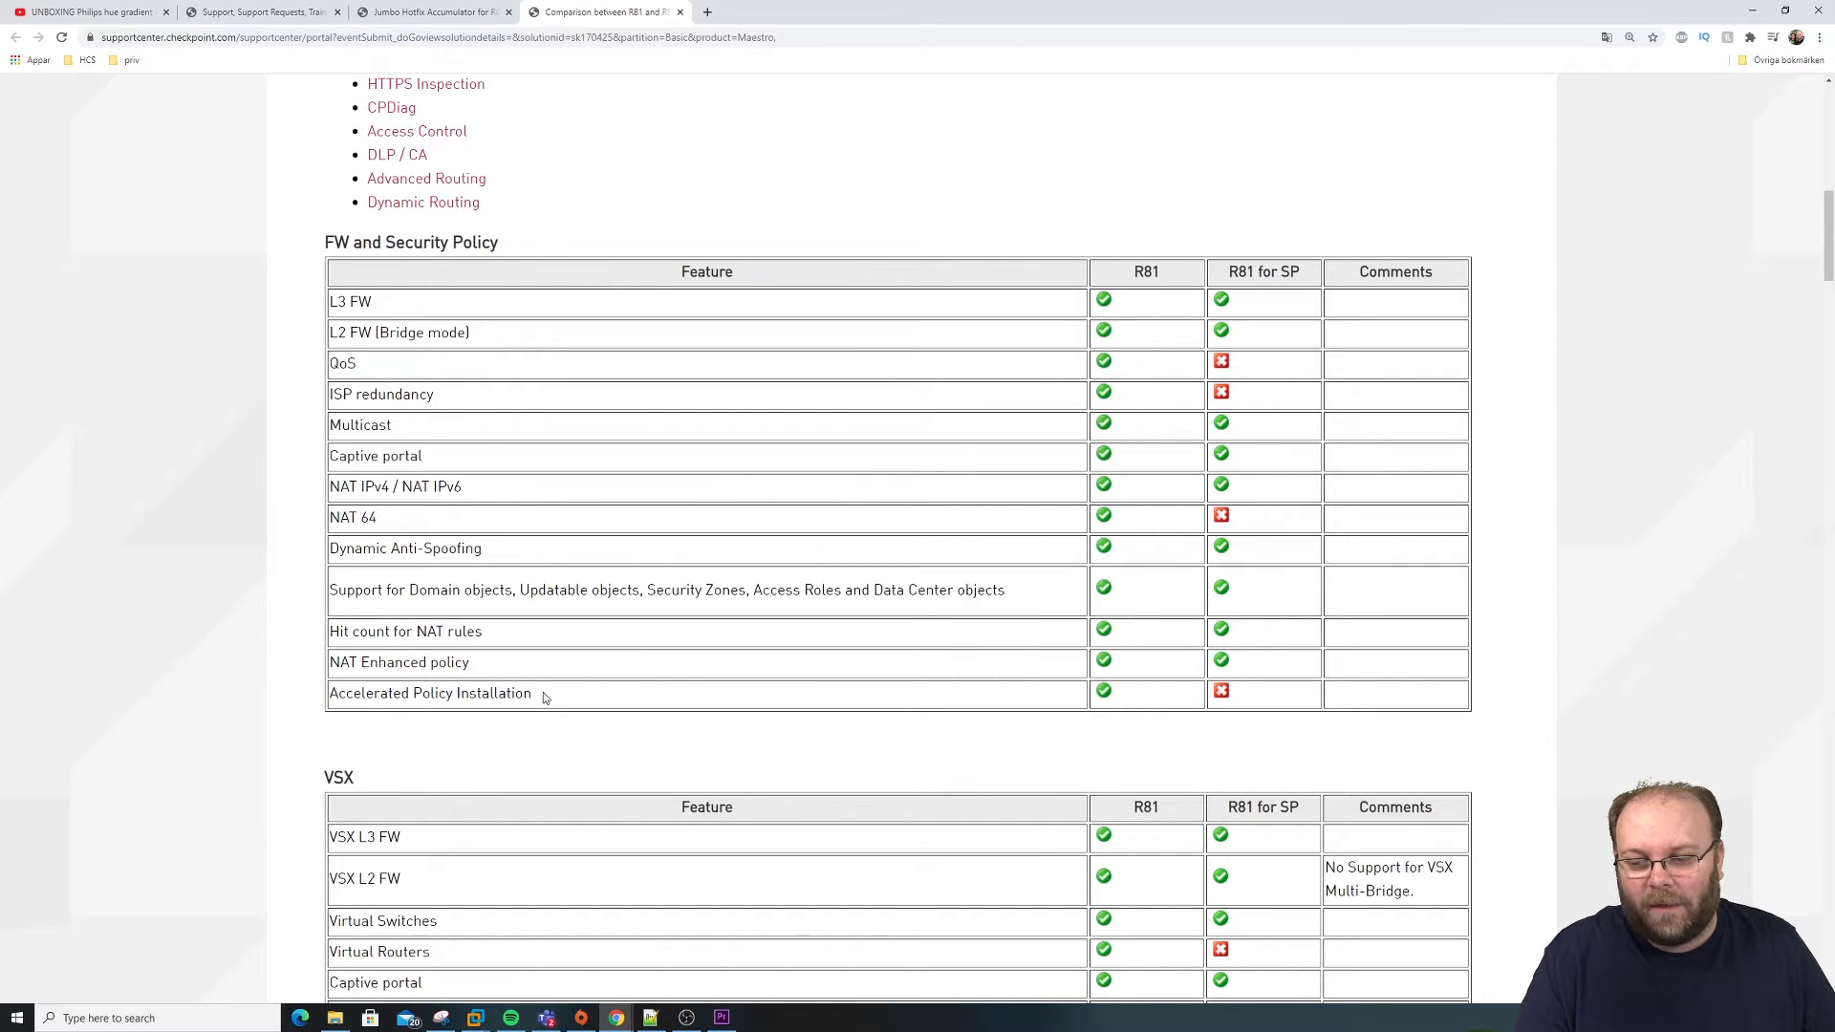
pyautogui.moveTo(647, 679)
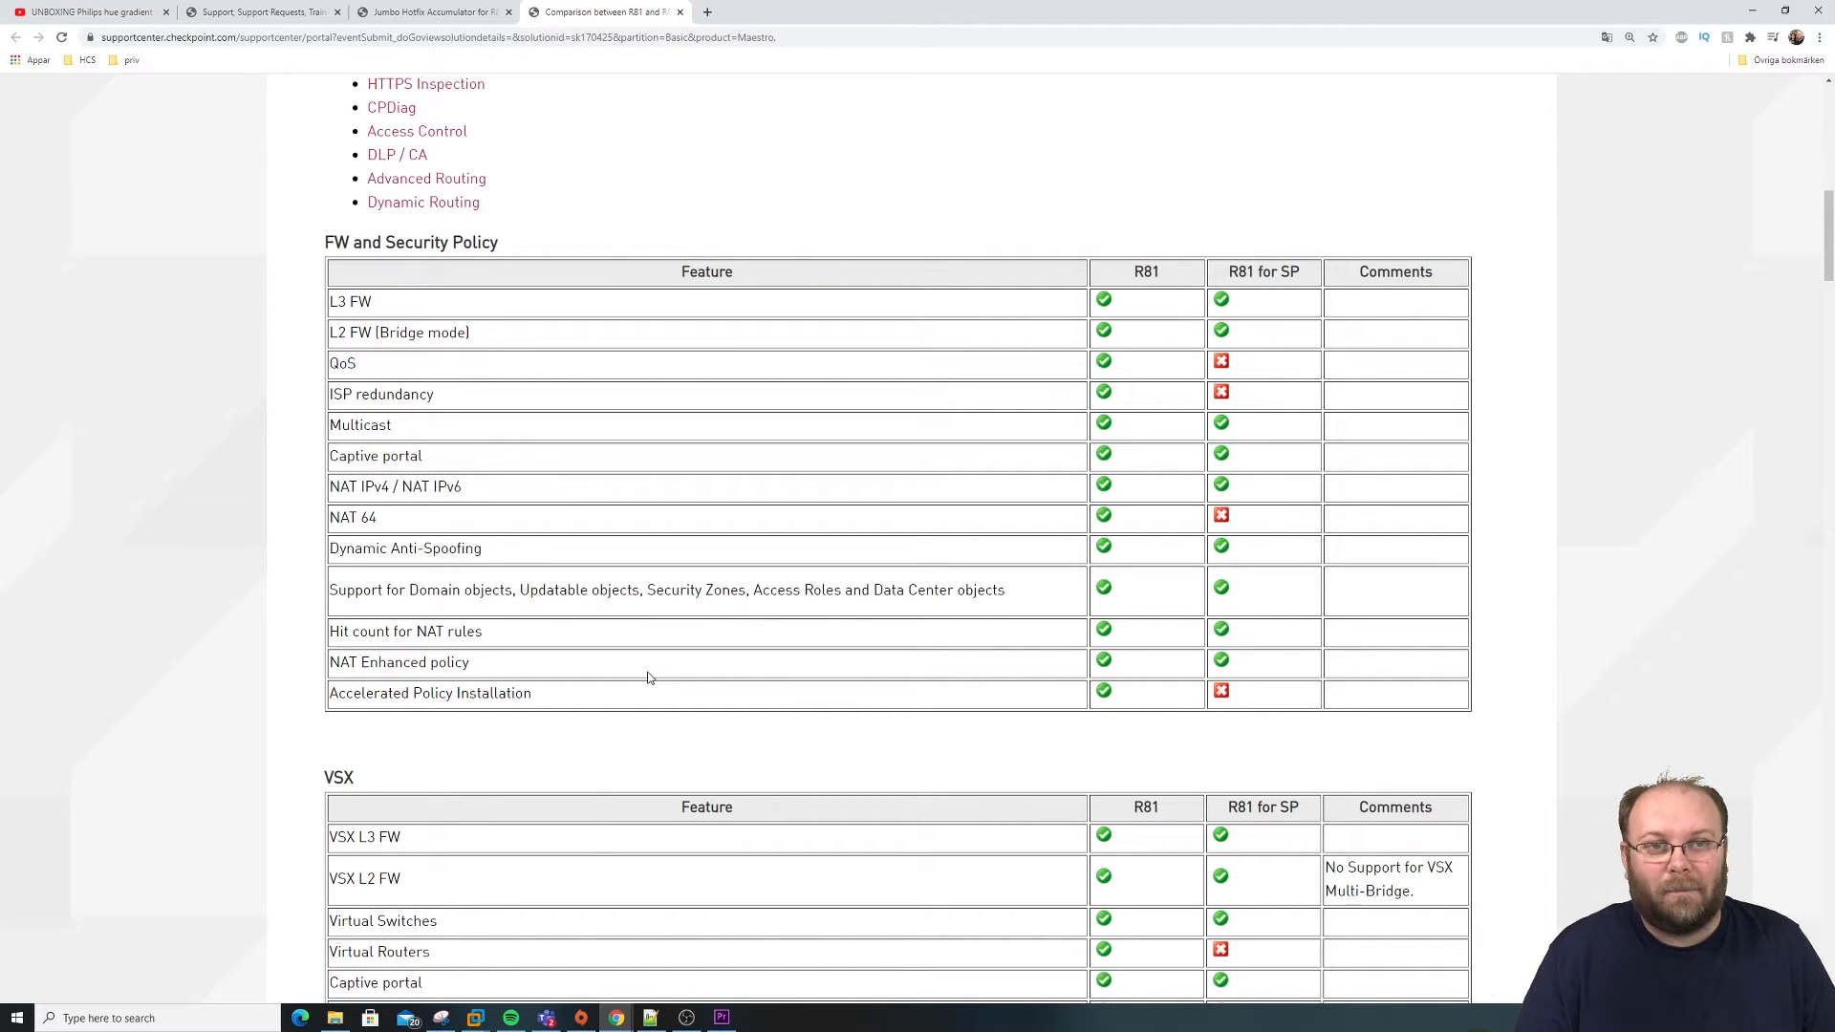
pyautogui.moveTo(562, 690)
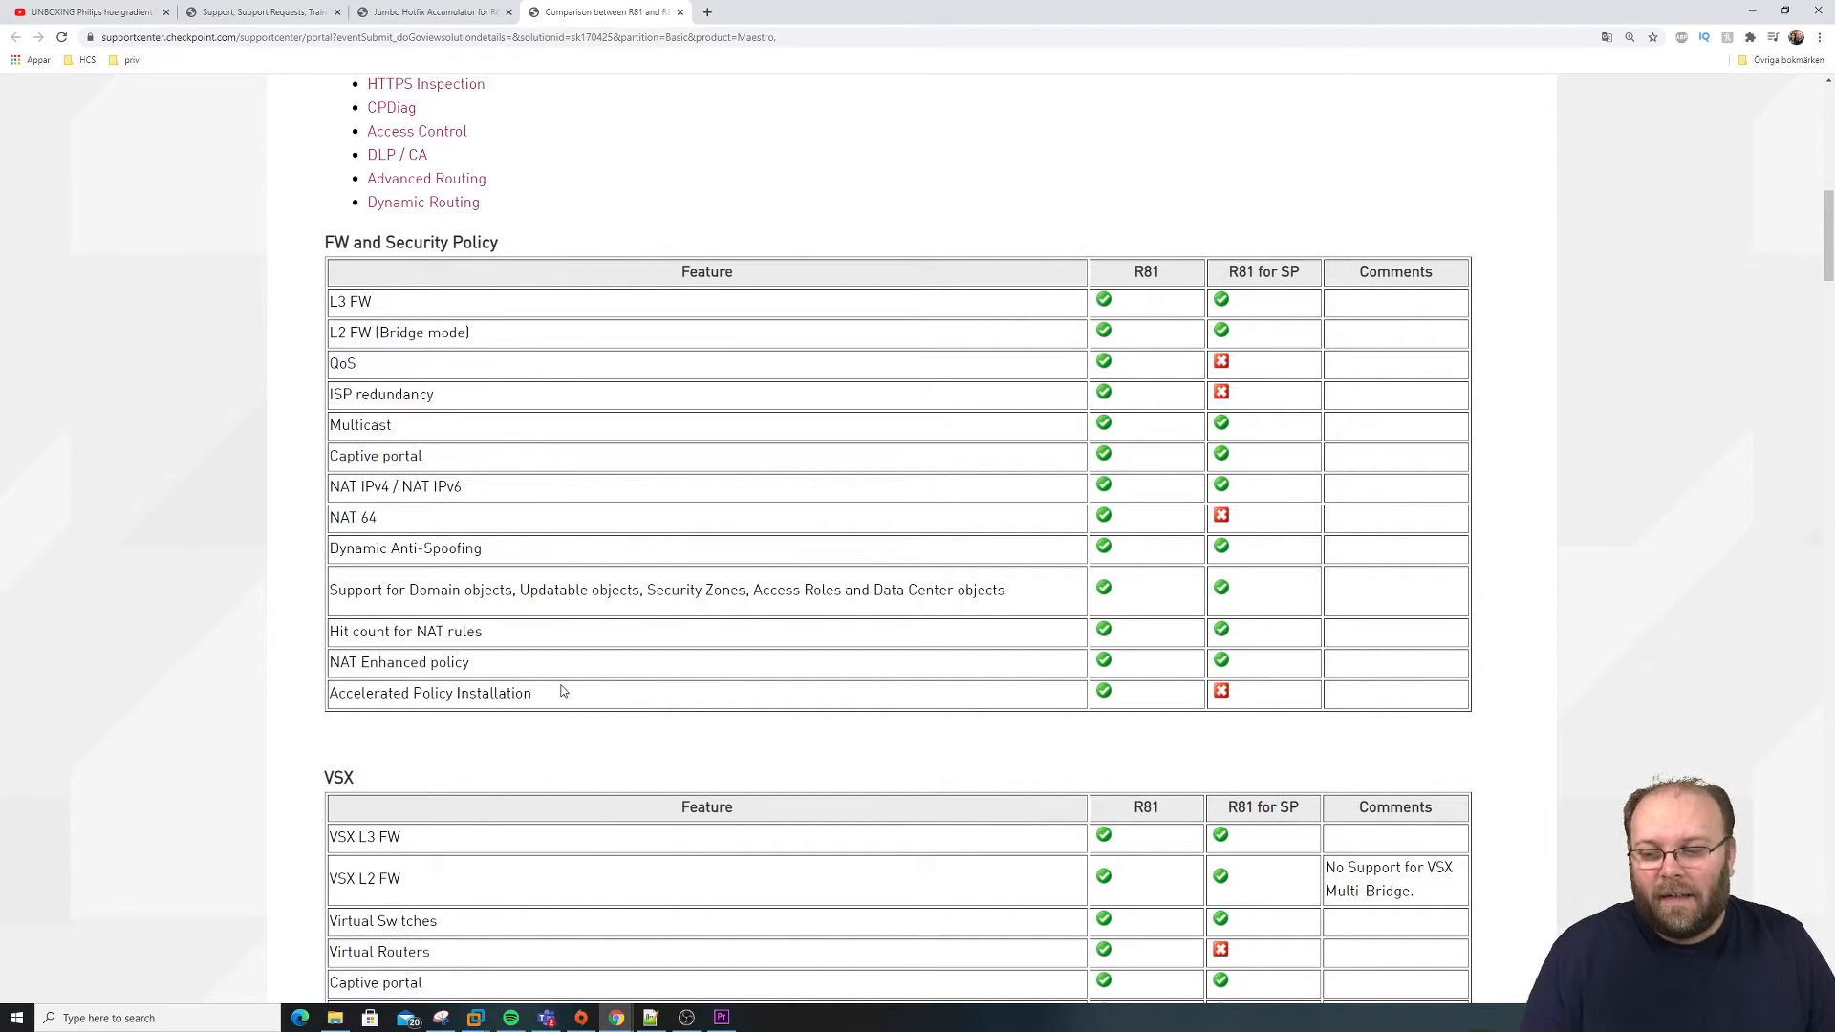
pyautogui.moveTo(546, 692)
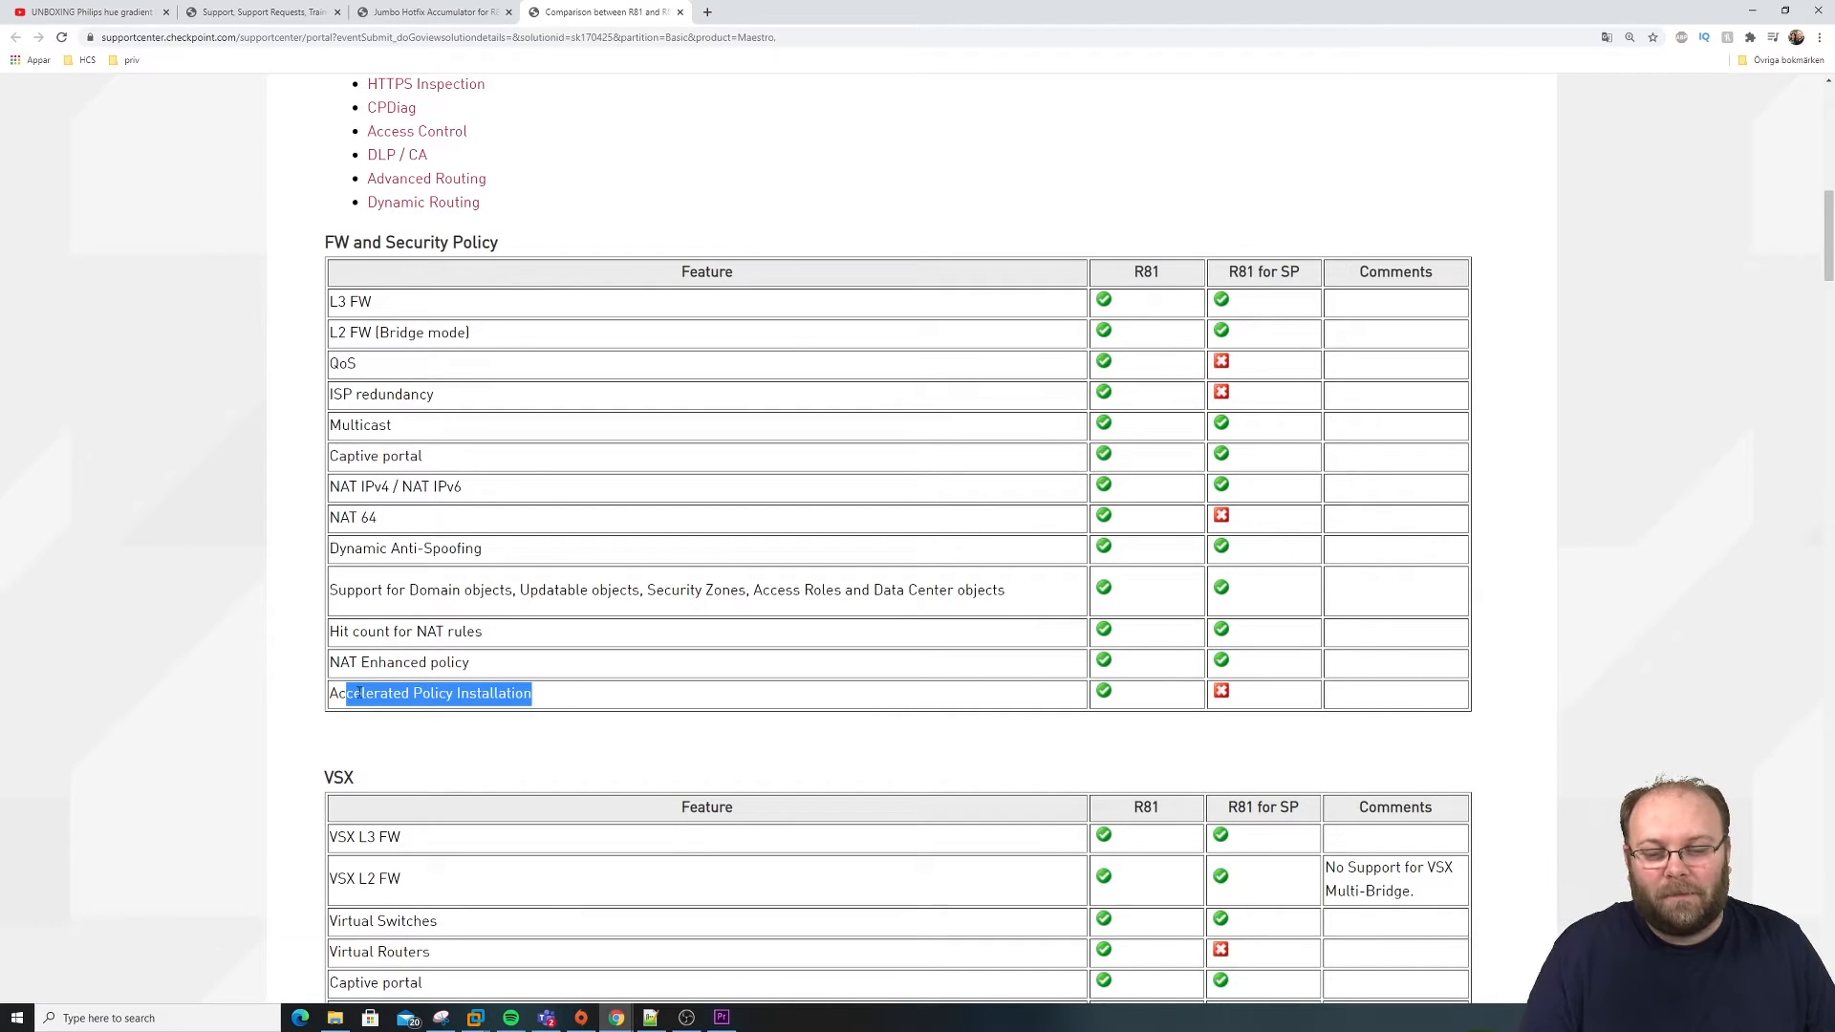
pyautogui.moveTo(1489, 612)
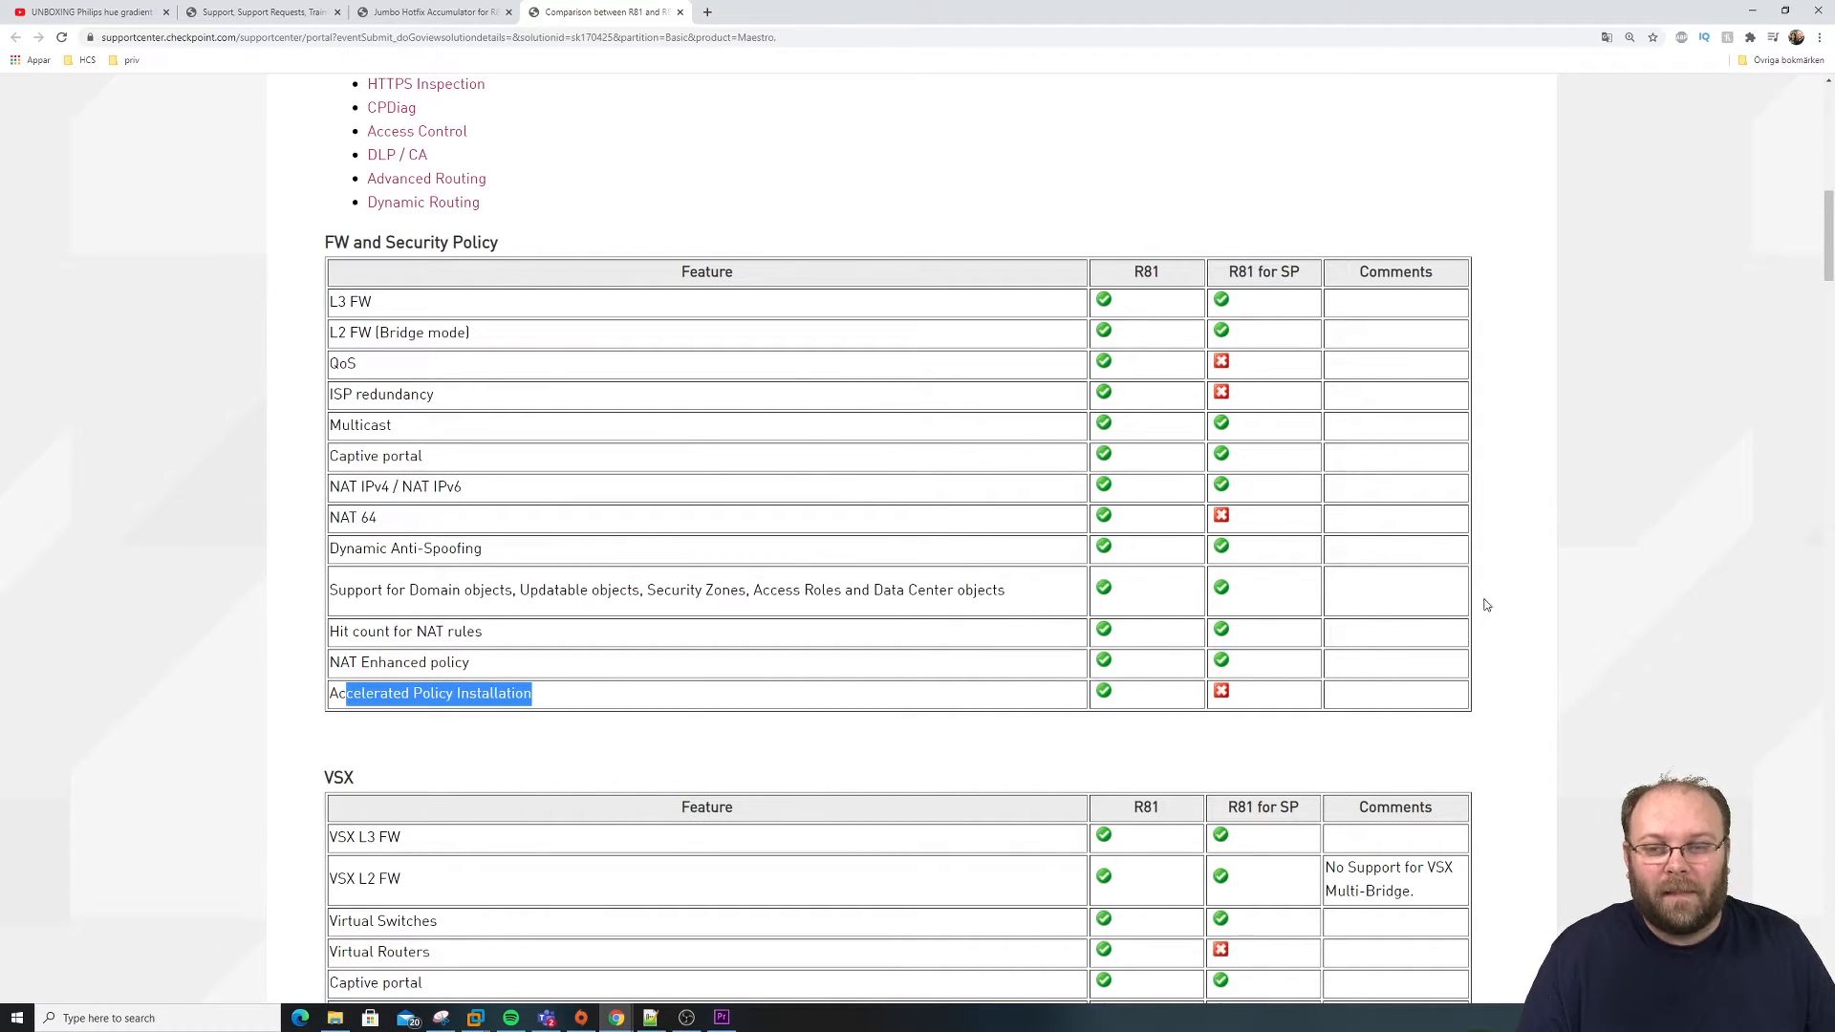
pyautogui.click(1521, 581)
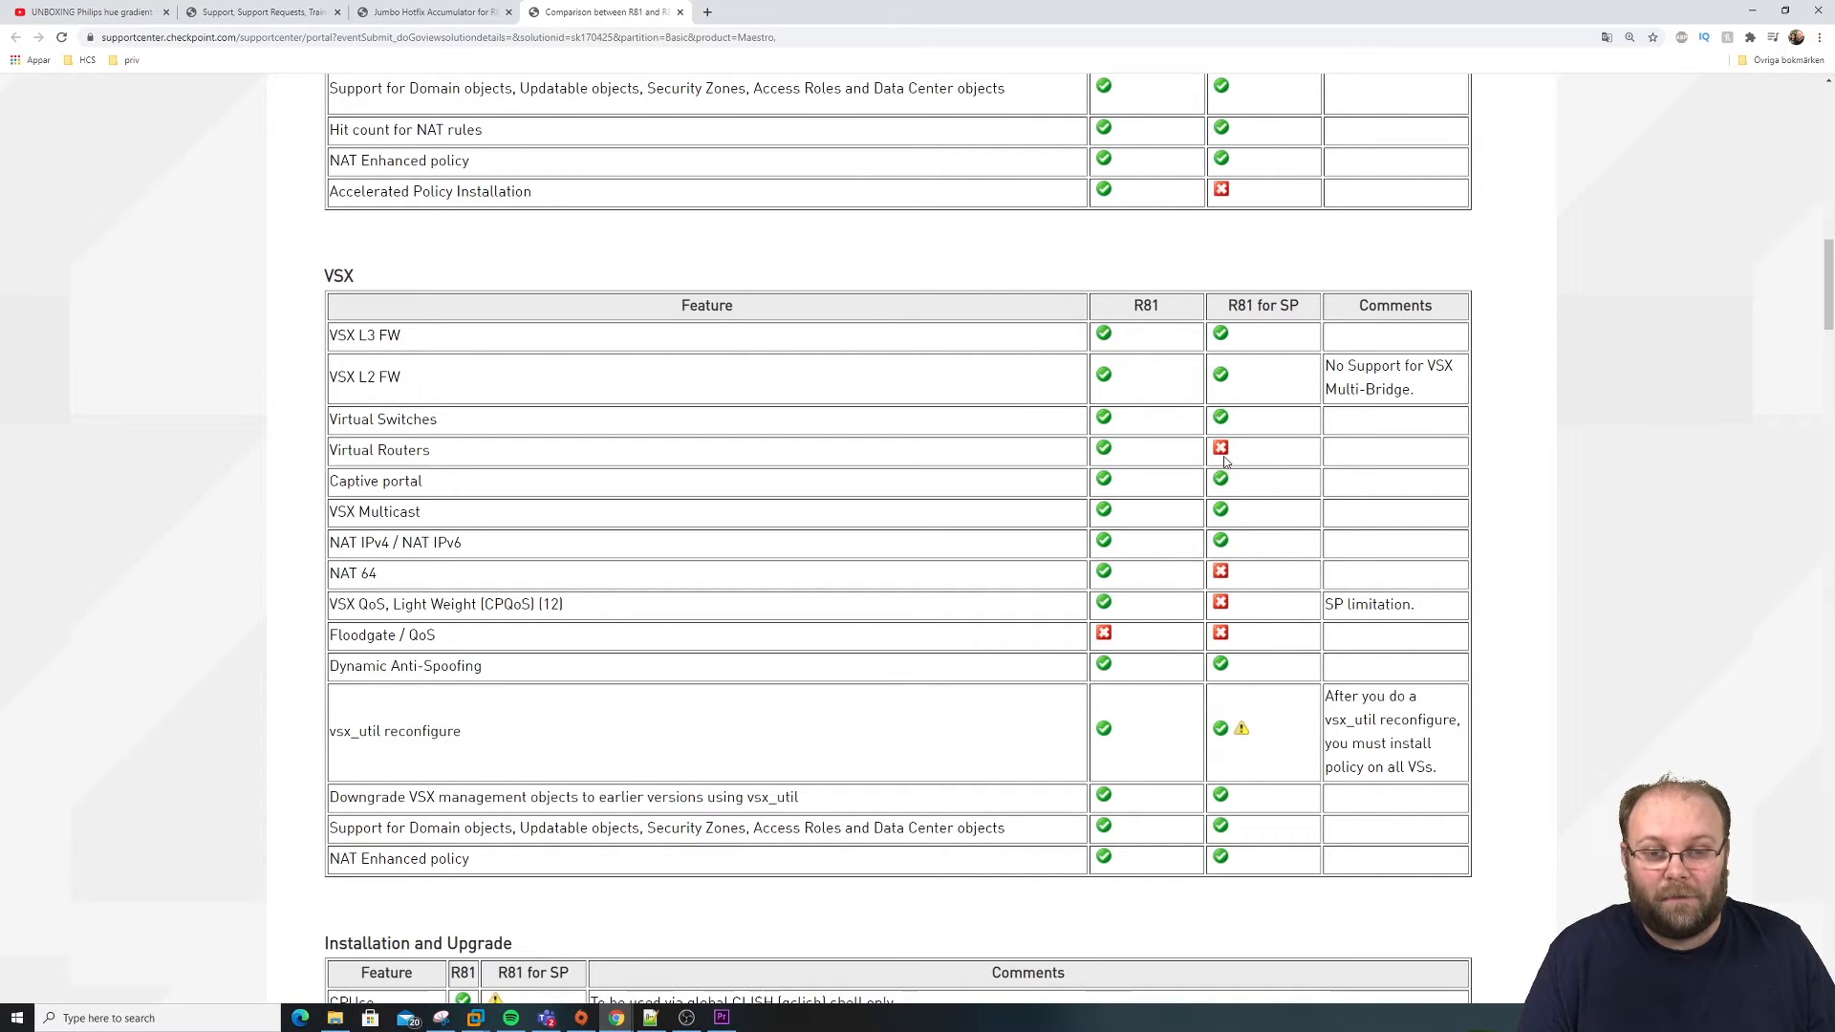
pyautogui.moveTo(1245, 455)
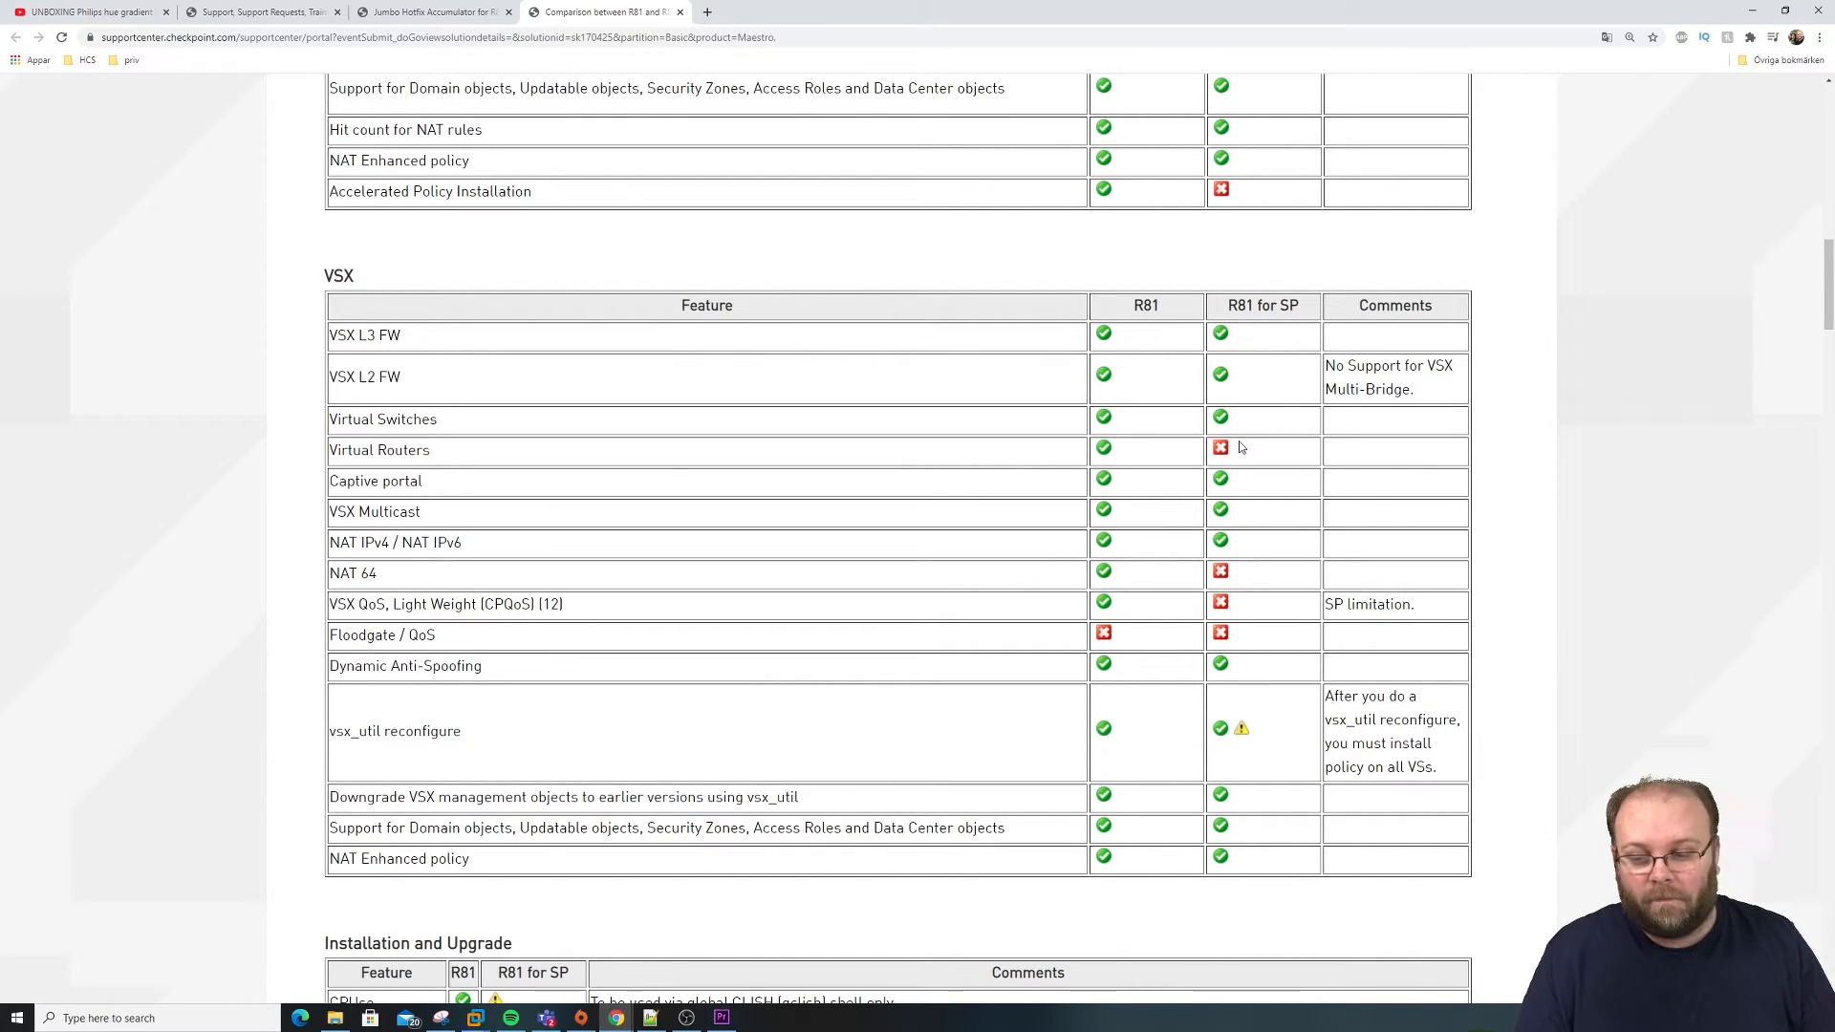
# Step: Move past the VSX table to the Installation and Upgrade and Gaia OS tables
pyautogui.scroll(-3)
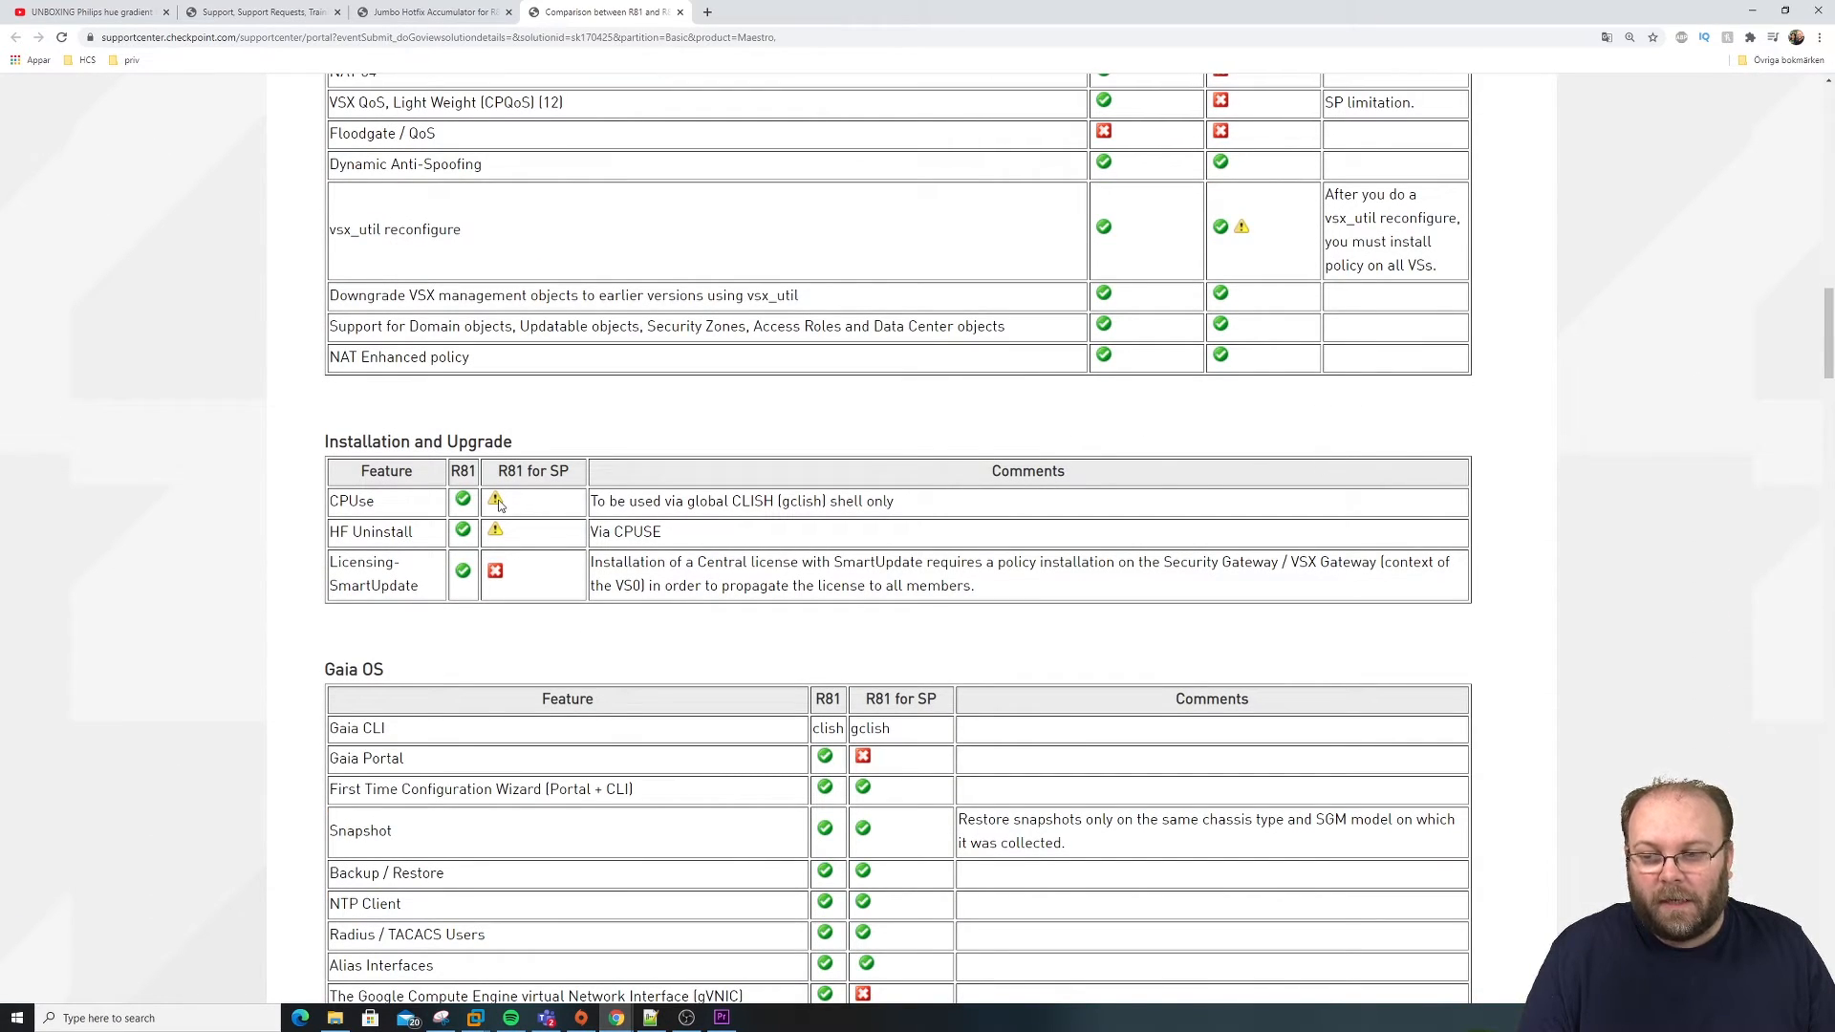
pyautogui.moveTo(491, 581)
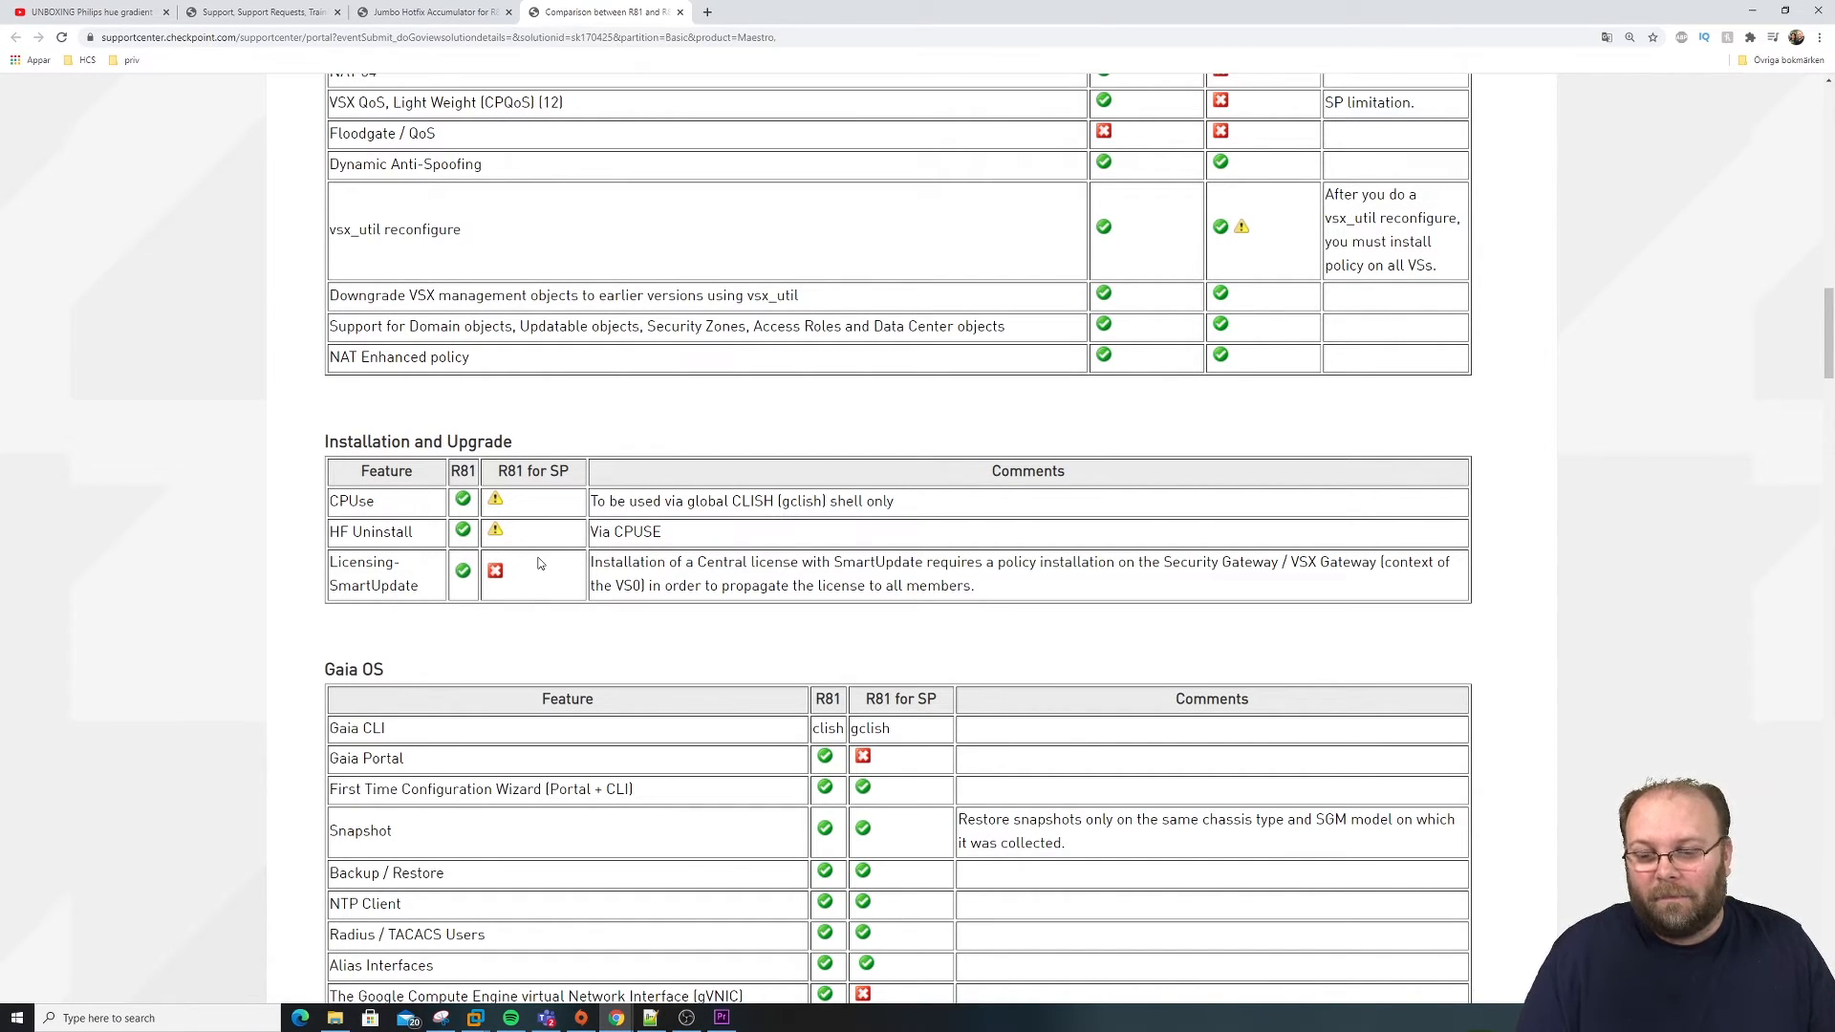
pyautogui.moveTo(1030, 686)
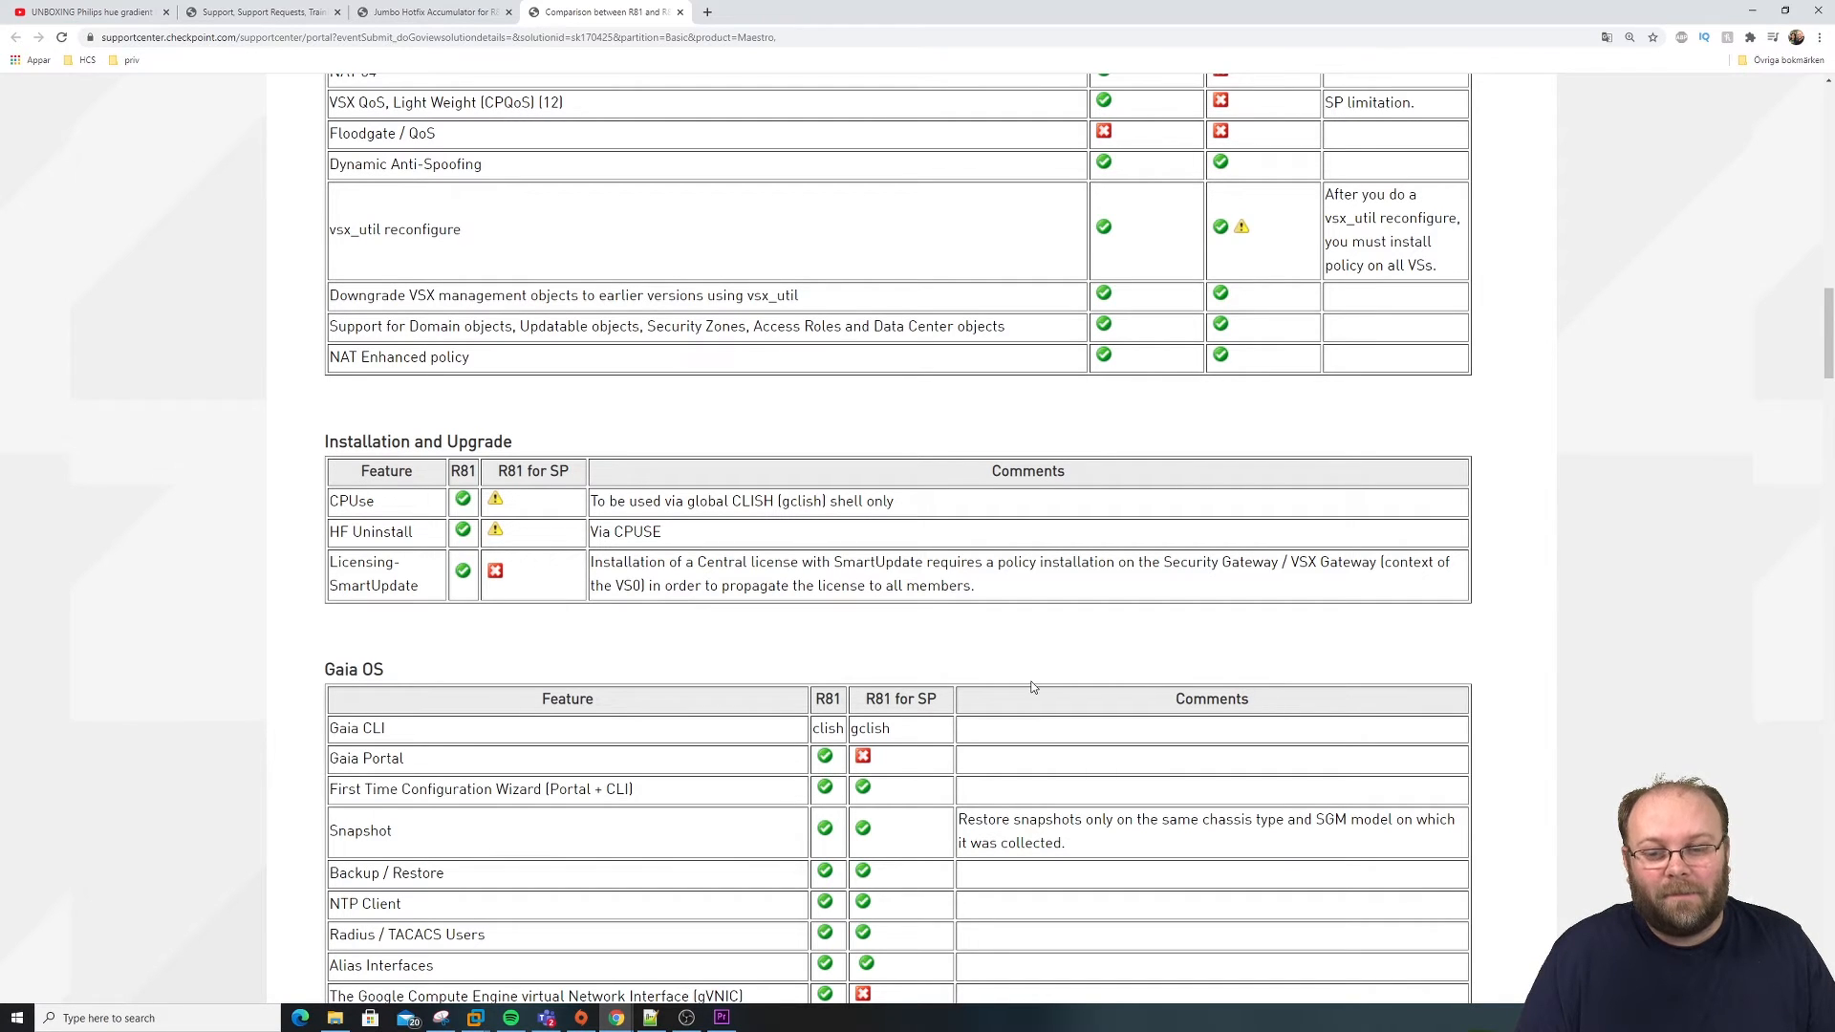
pyautogui.scroll(-3)
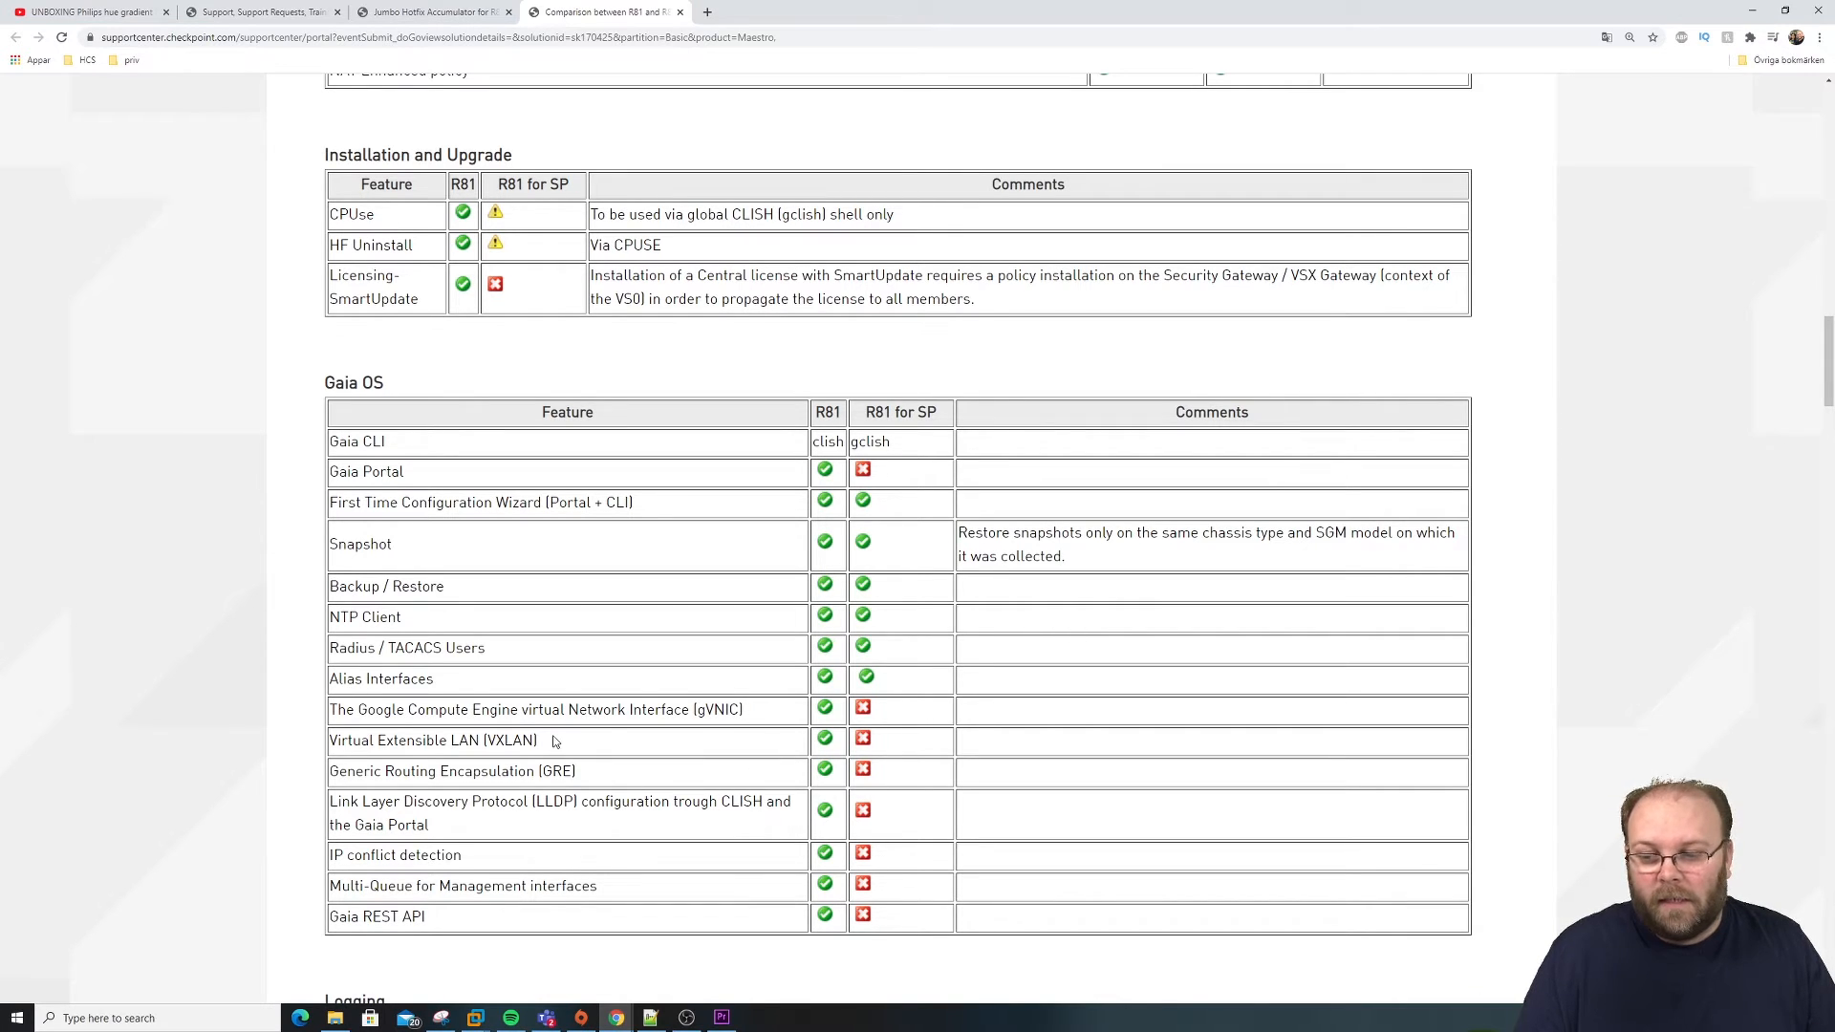
pyautogui.moveTo(617, 771)
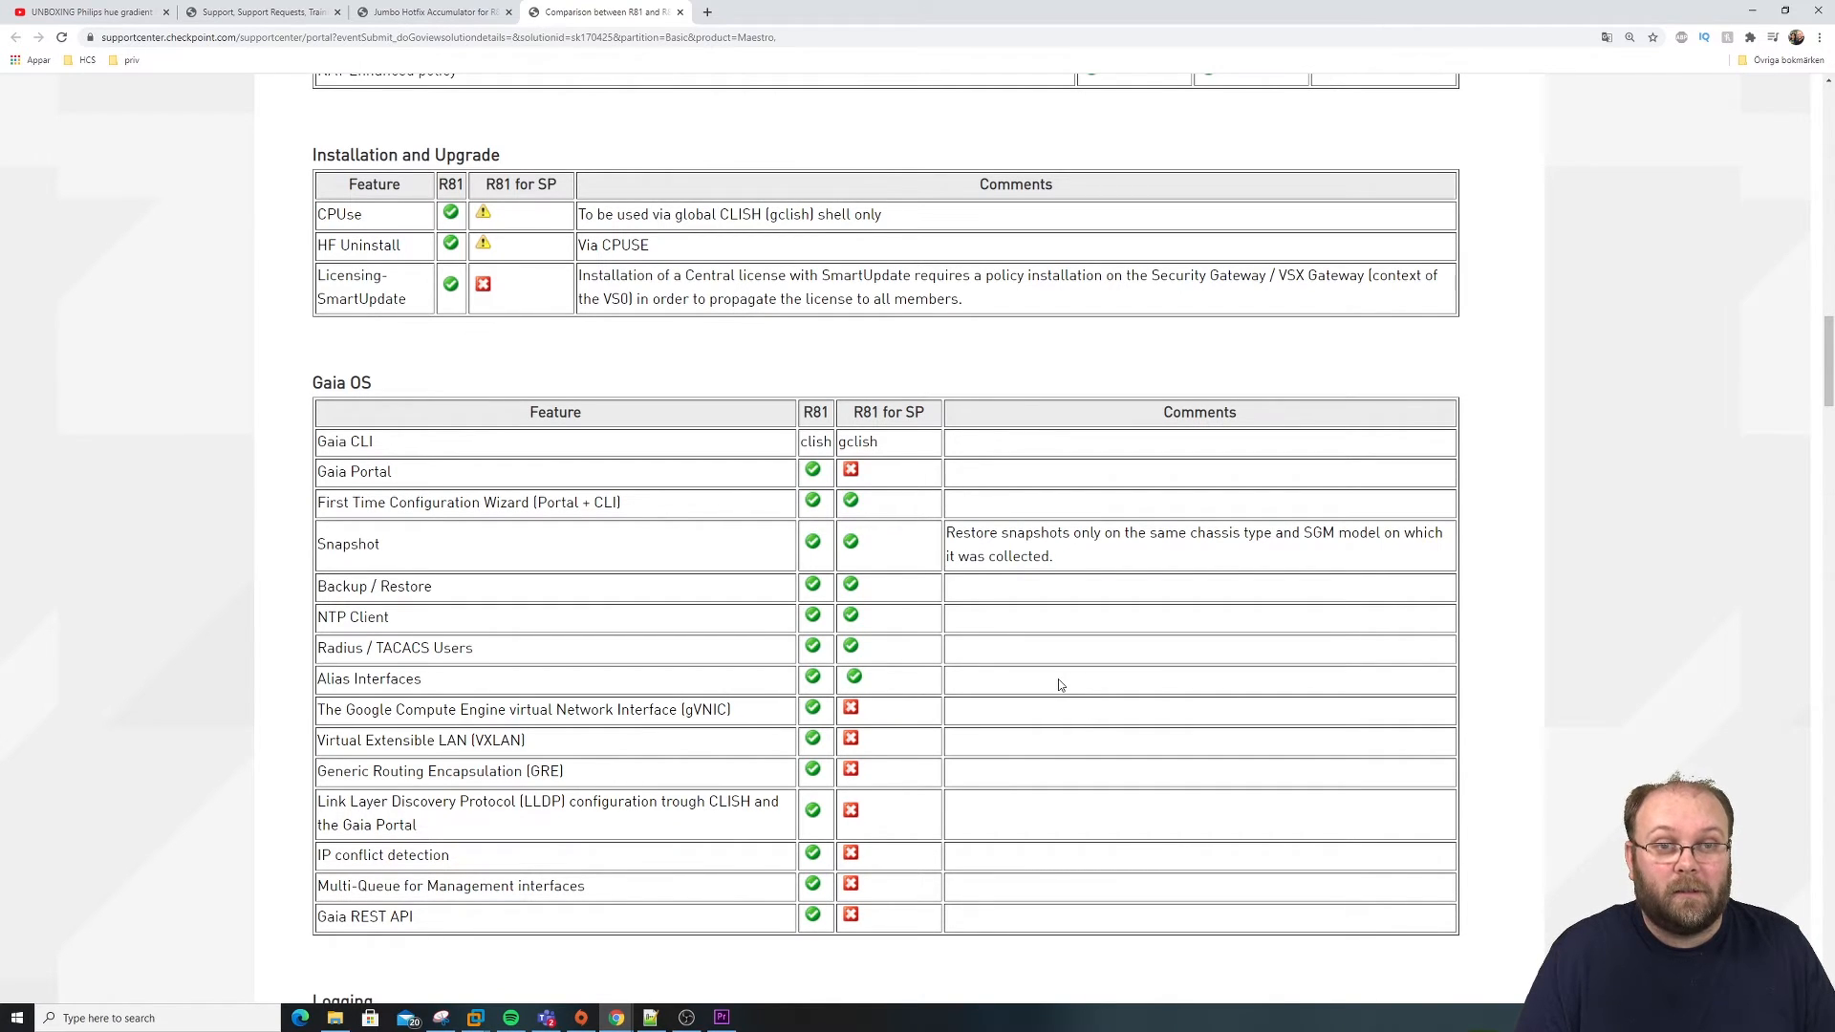
# Step: Mark Cluster VSX VSLS in the Cluster table and continue to the VPN table
pyautogui.scroll(-3)
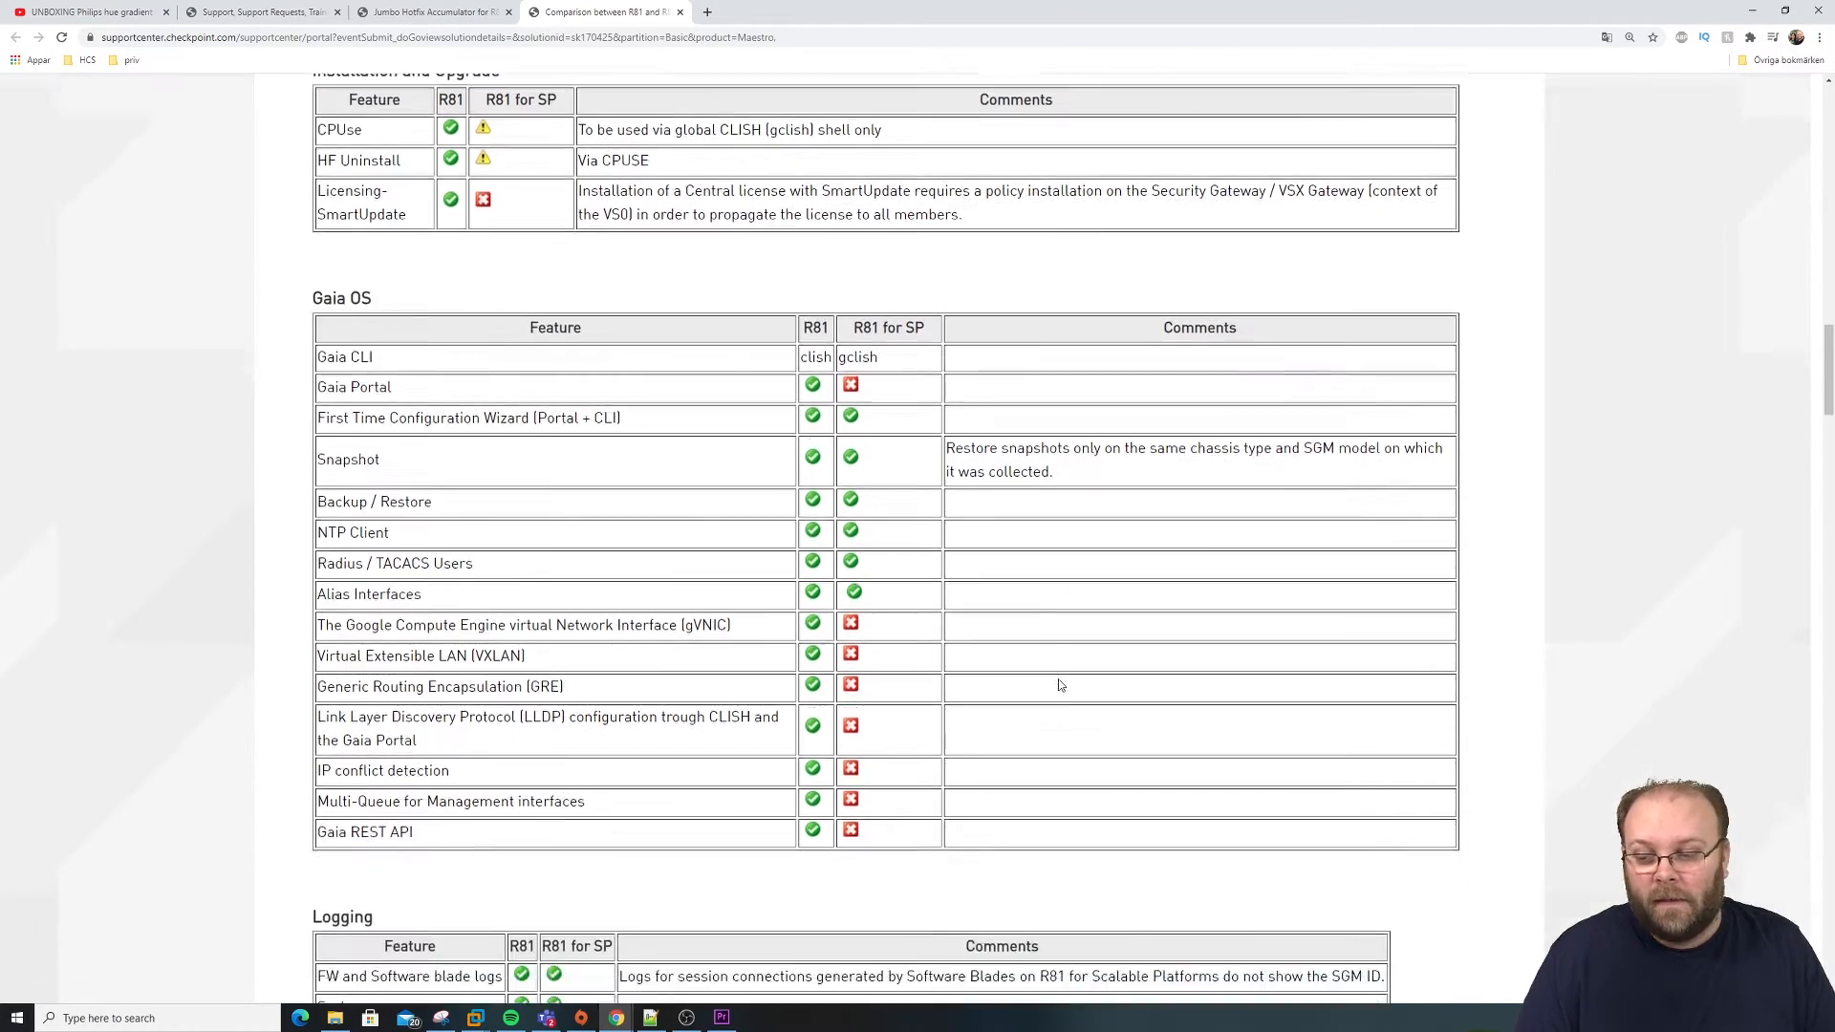
pyautogui.scroll(-3)
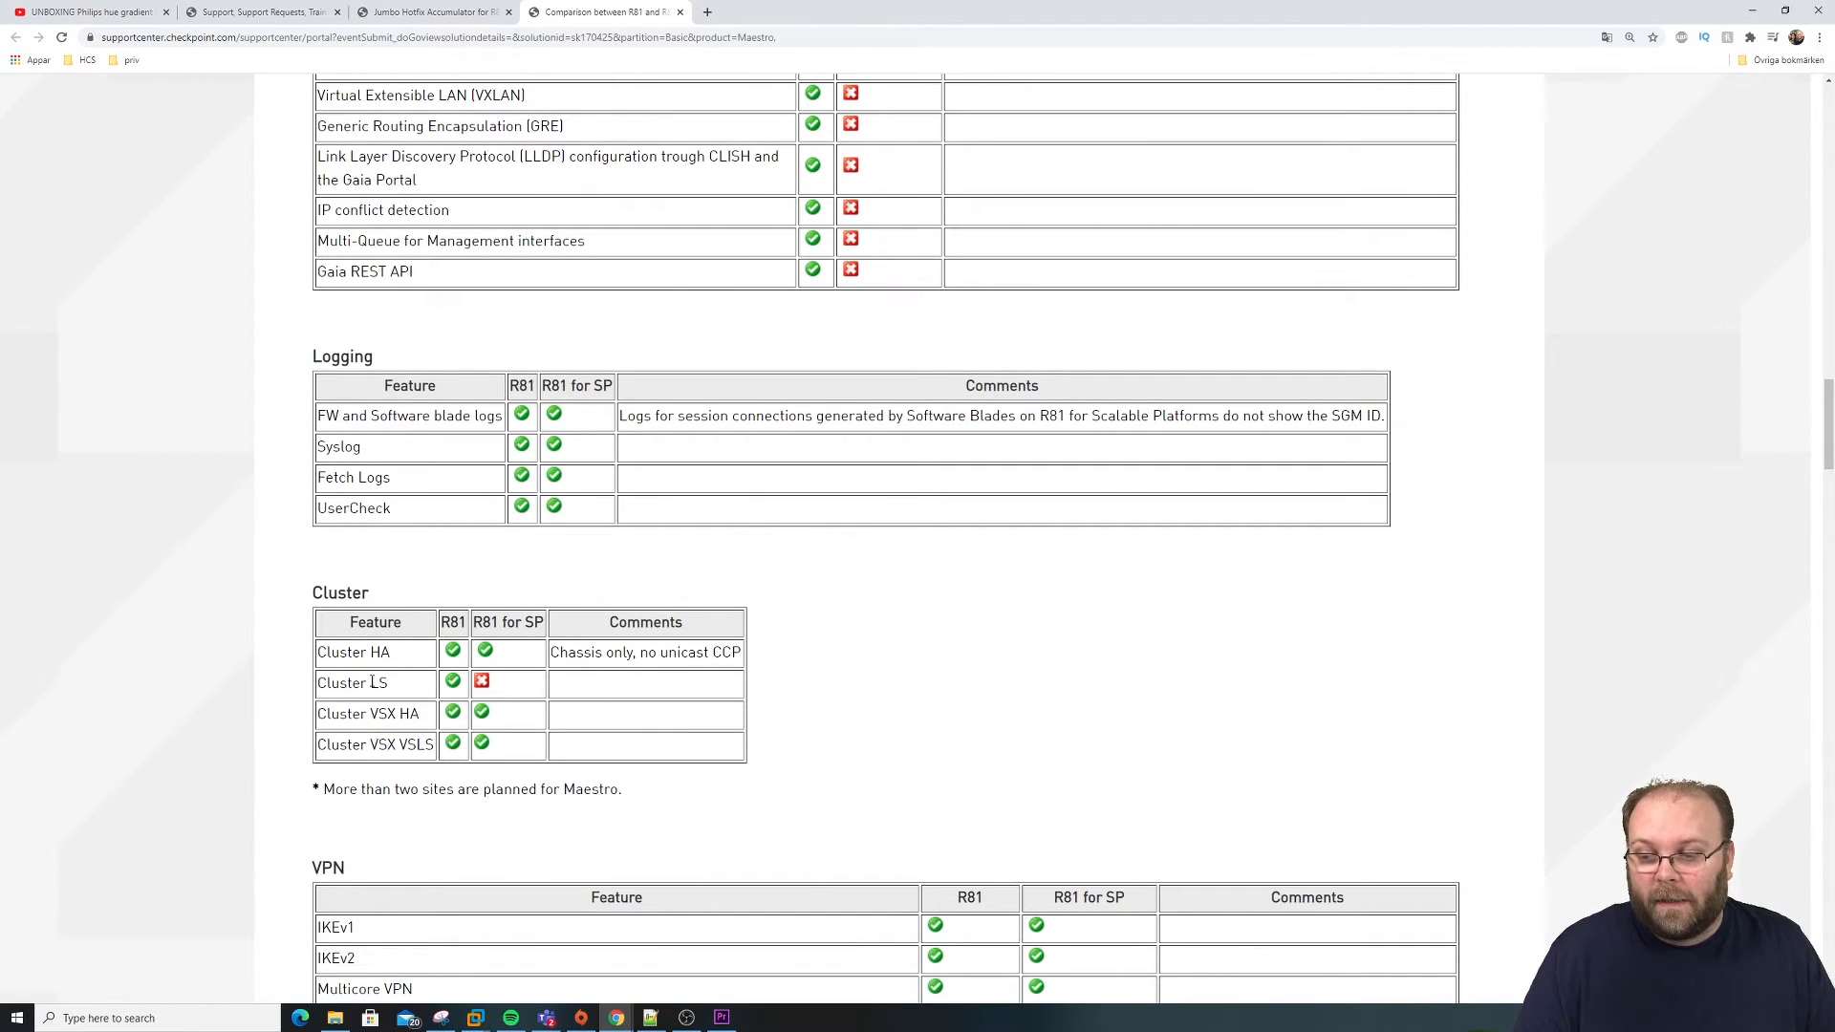
pyautogui.doubleClick(351, 682)
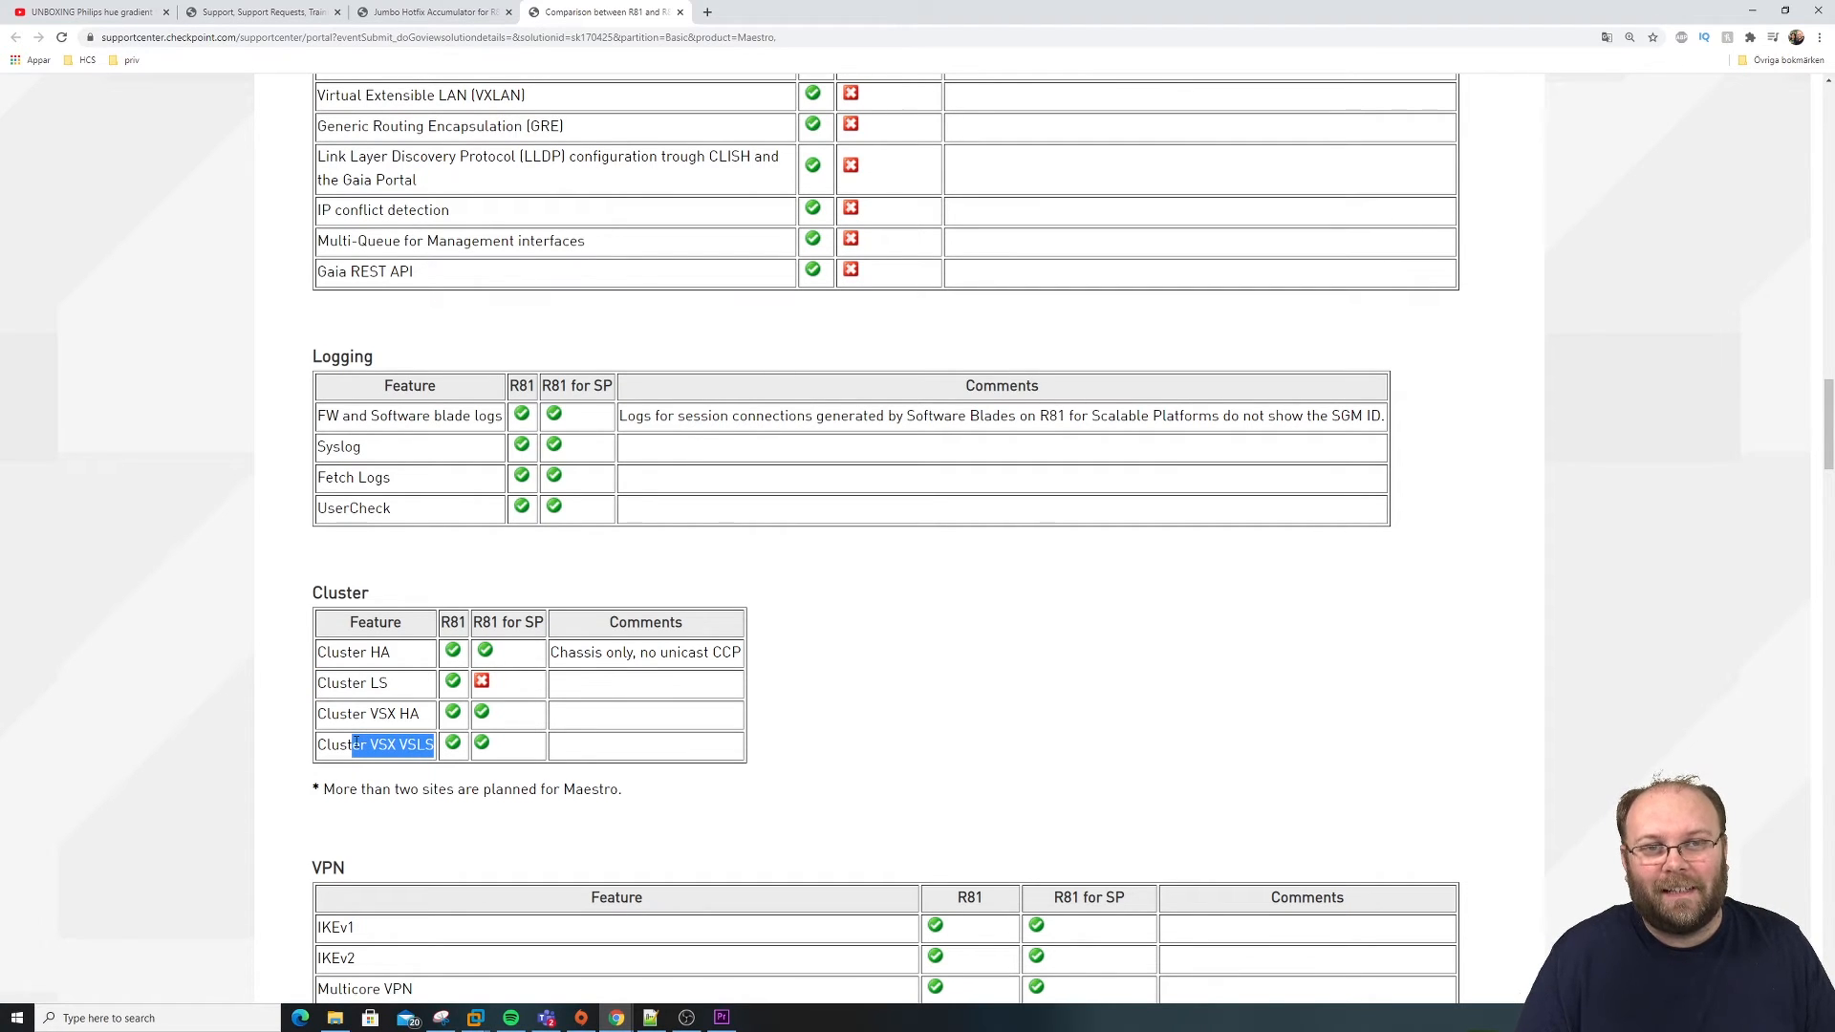
pyautogui.scroll(-3)
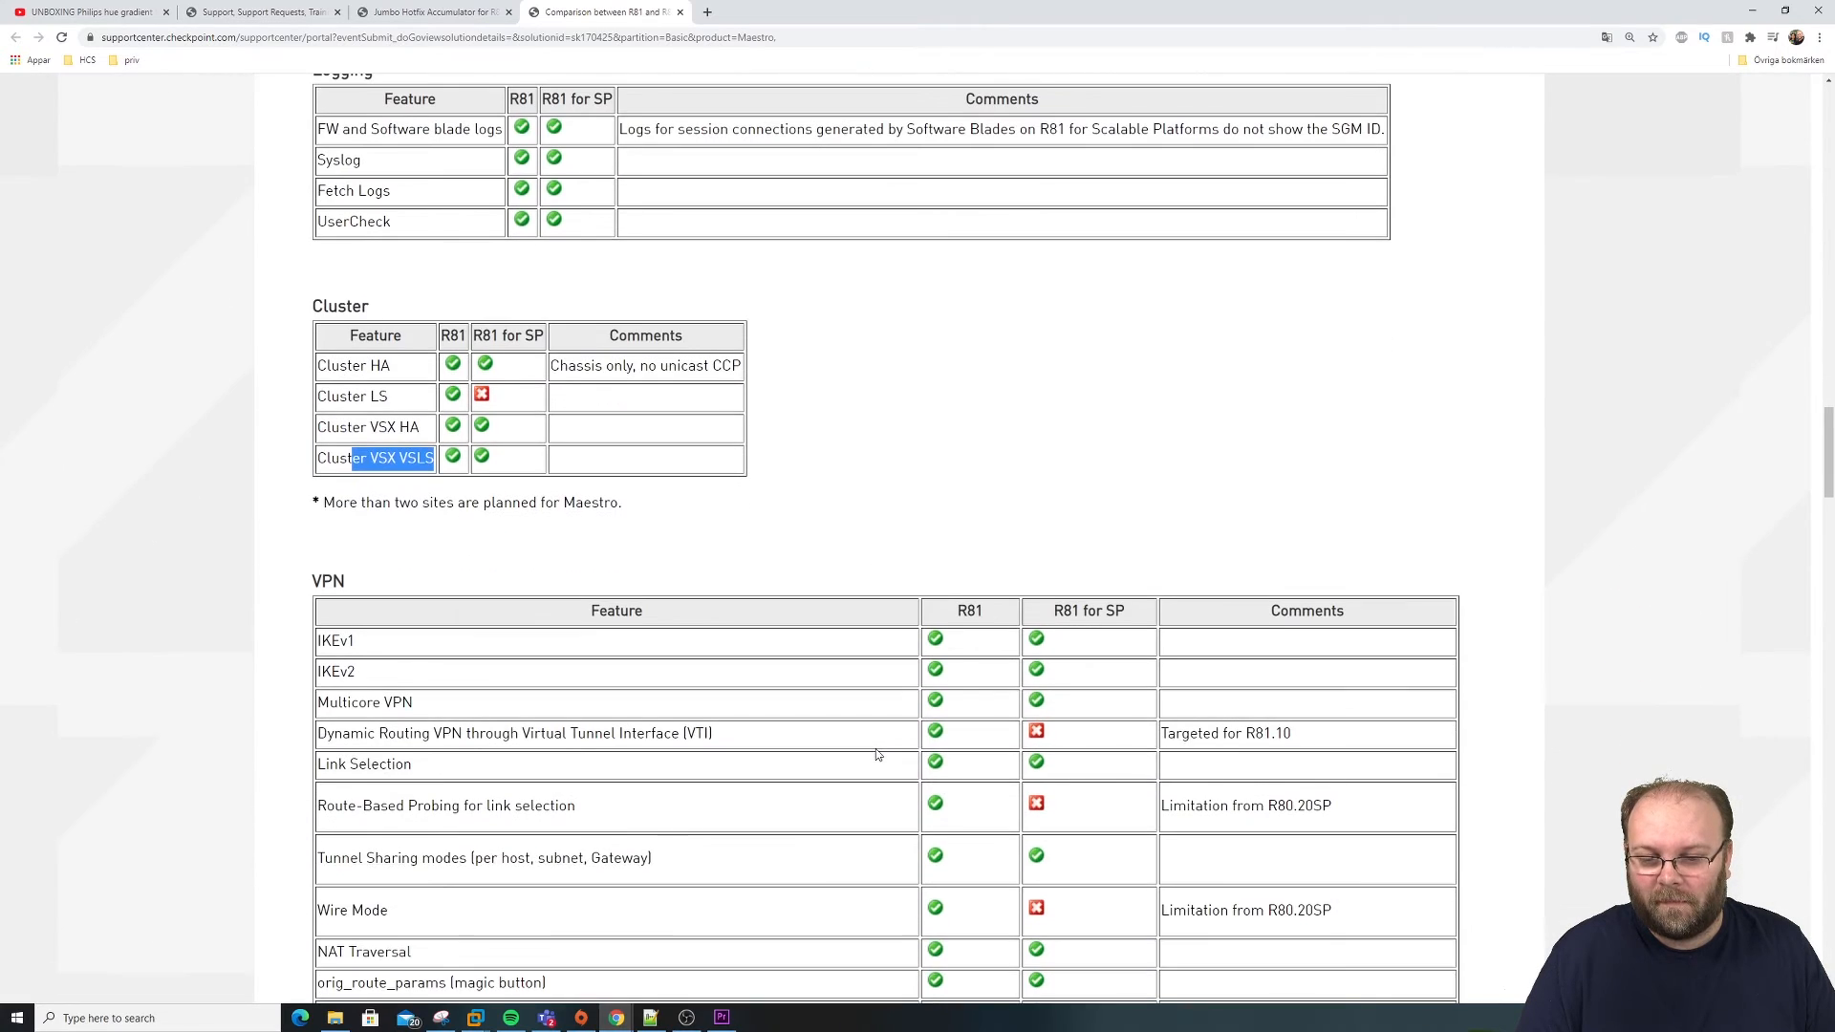
pyautogui.scroll(-3)
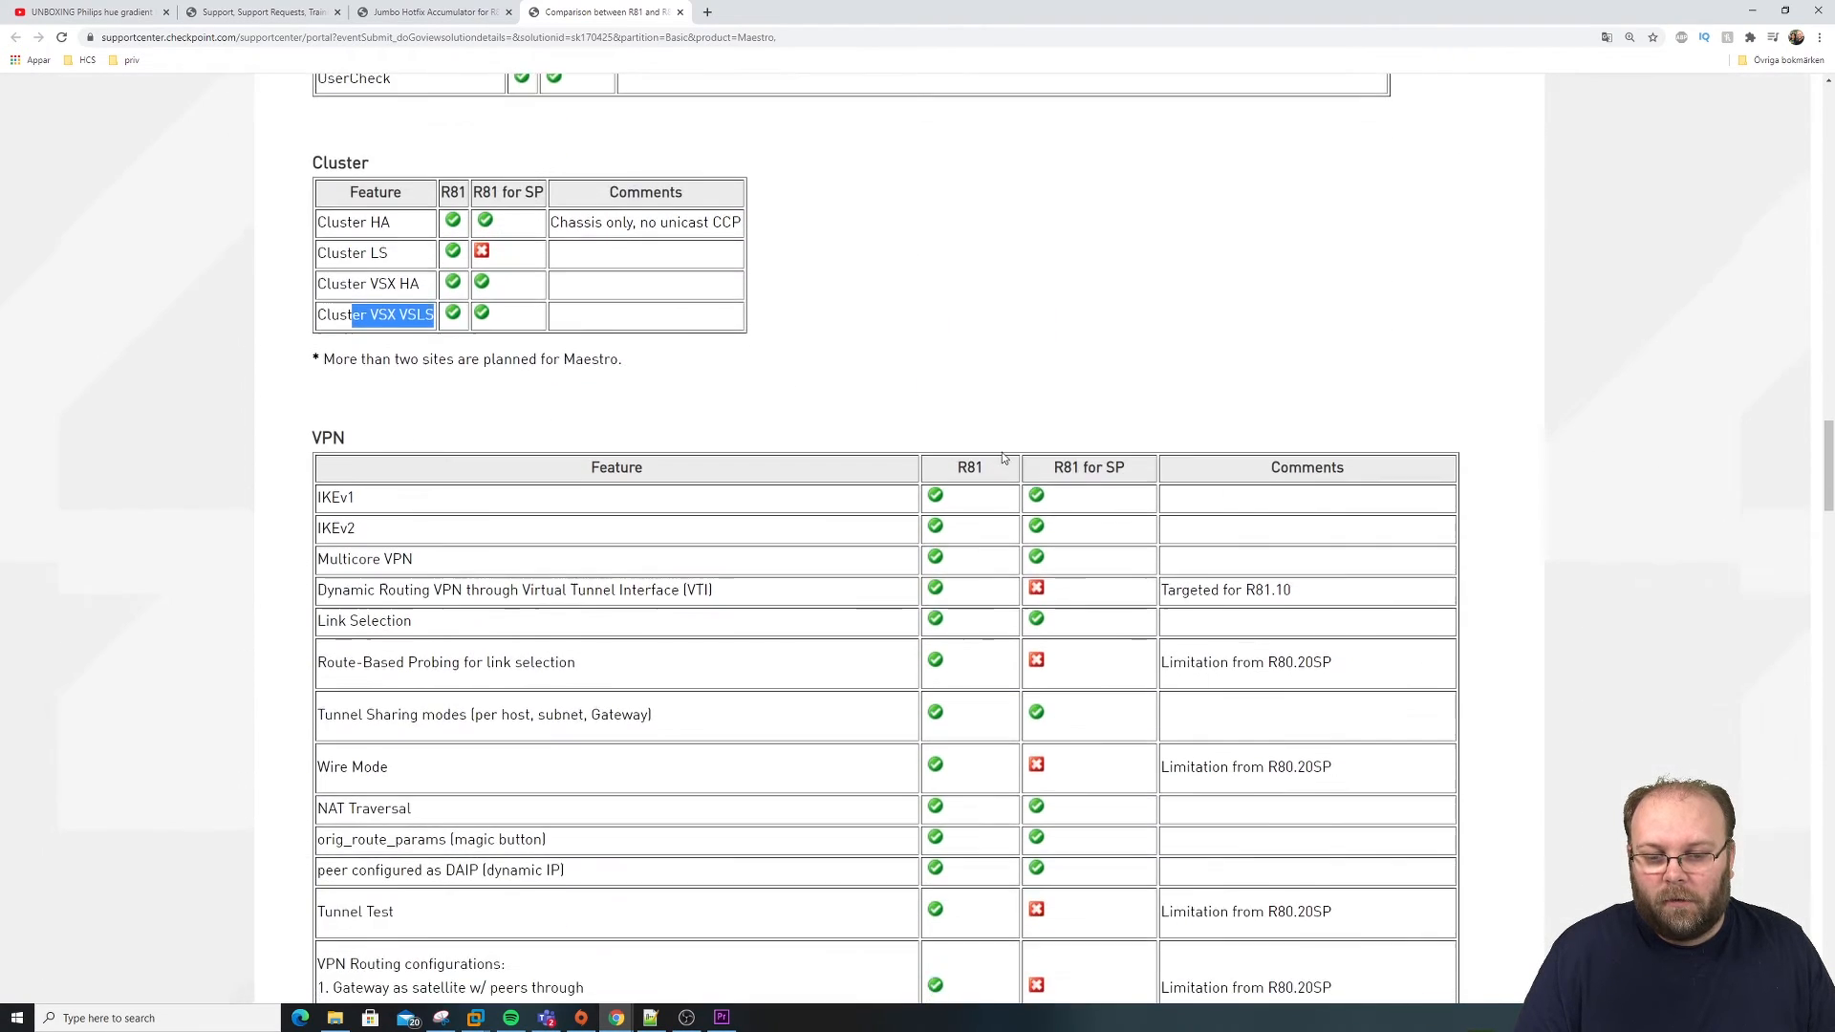
# Step: Mark the 'Targeted for R81.10' comment and move down to the Remote Access VPN table
pyautogui.scroll(-3)
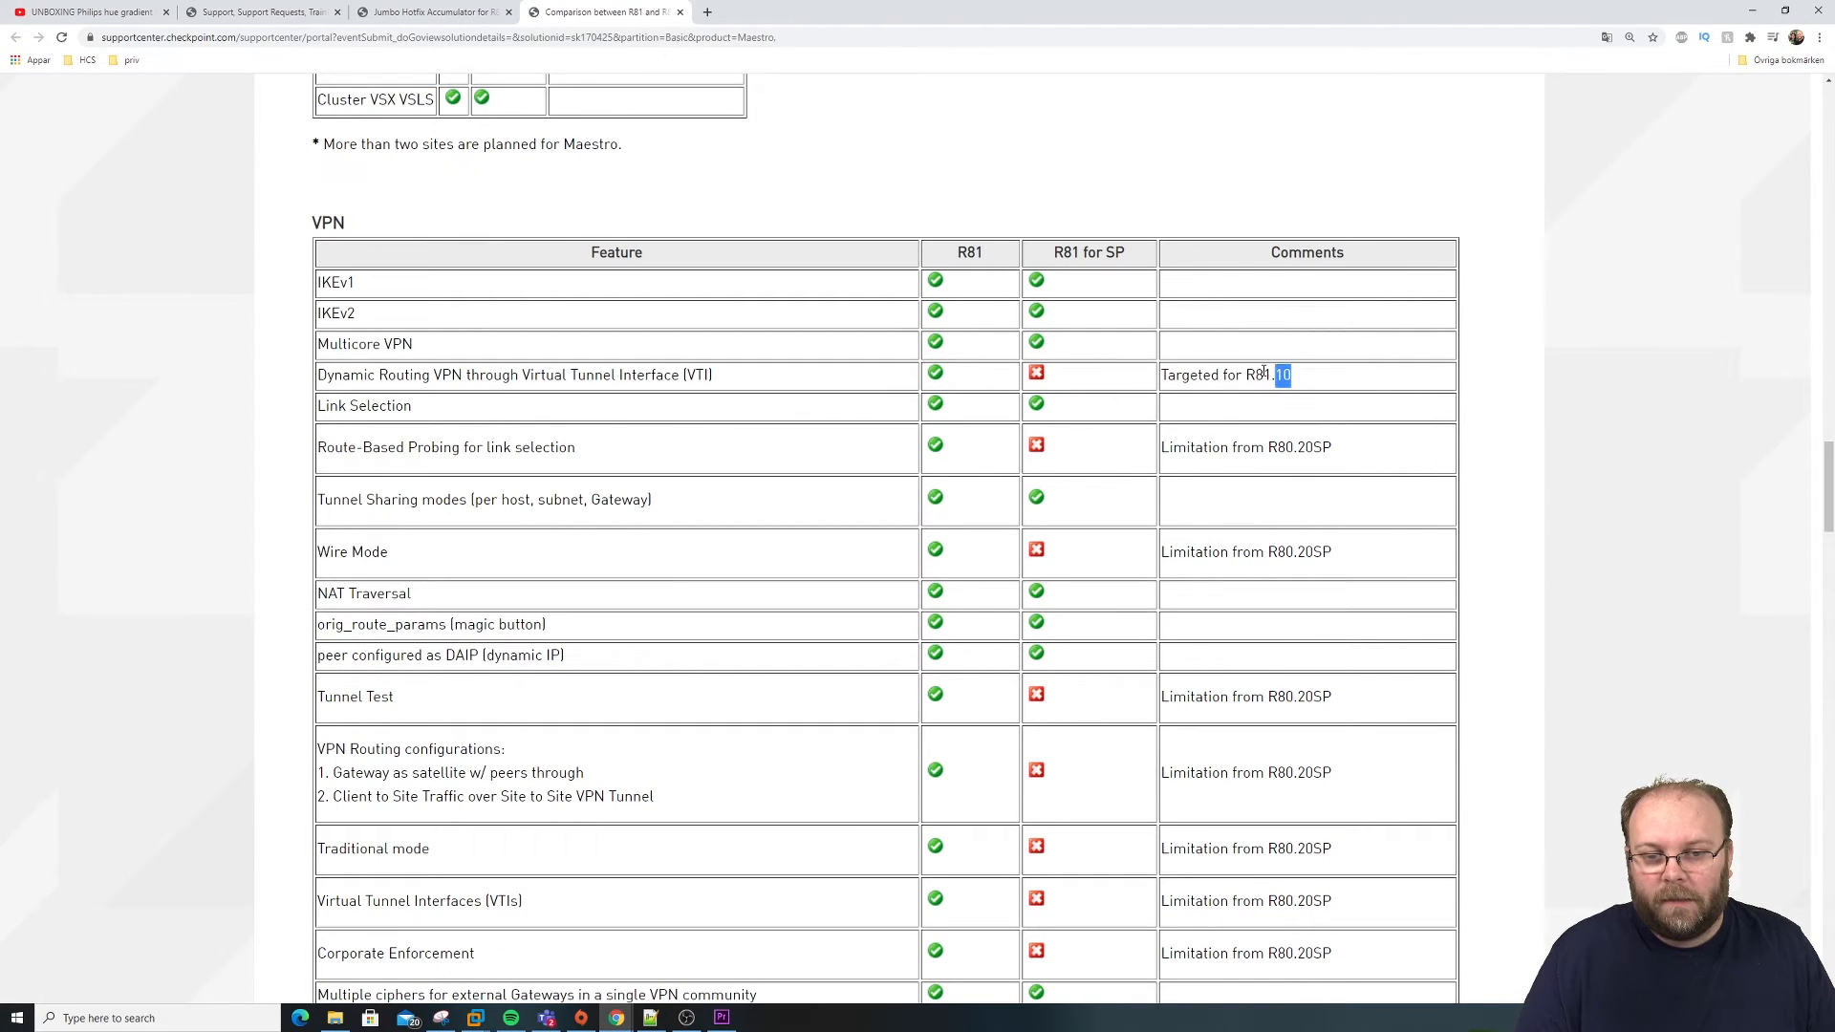
pyautogui.tripleClick(1225, 374)
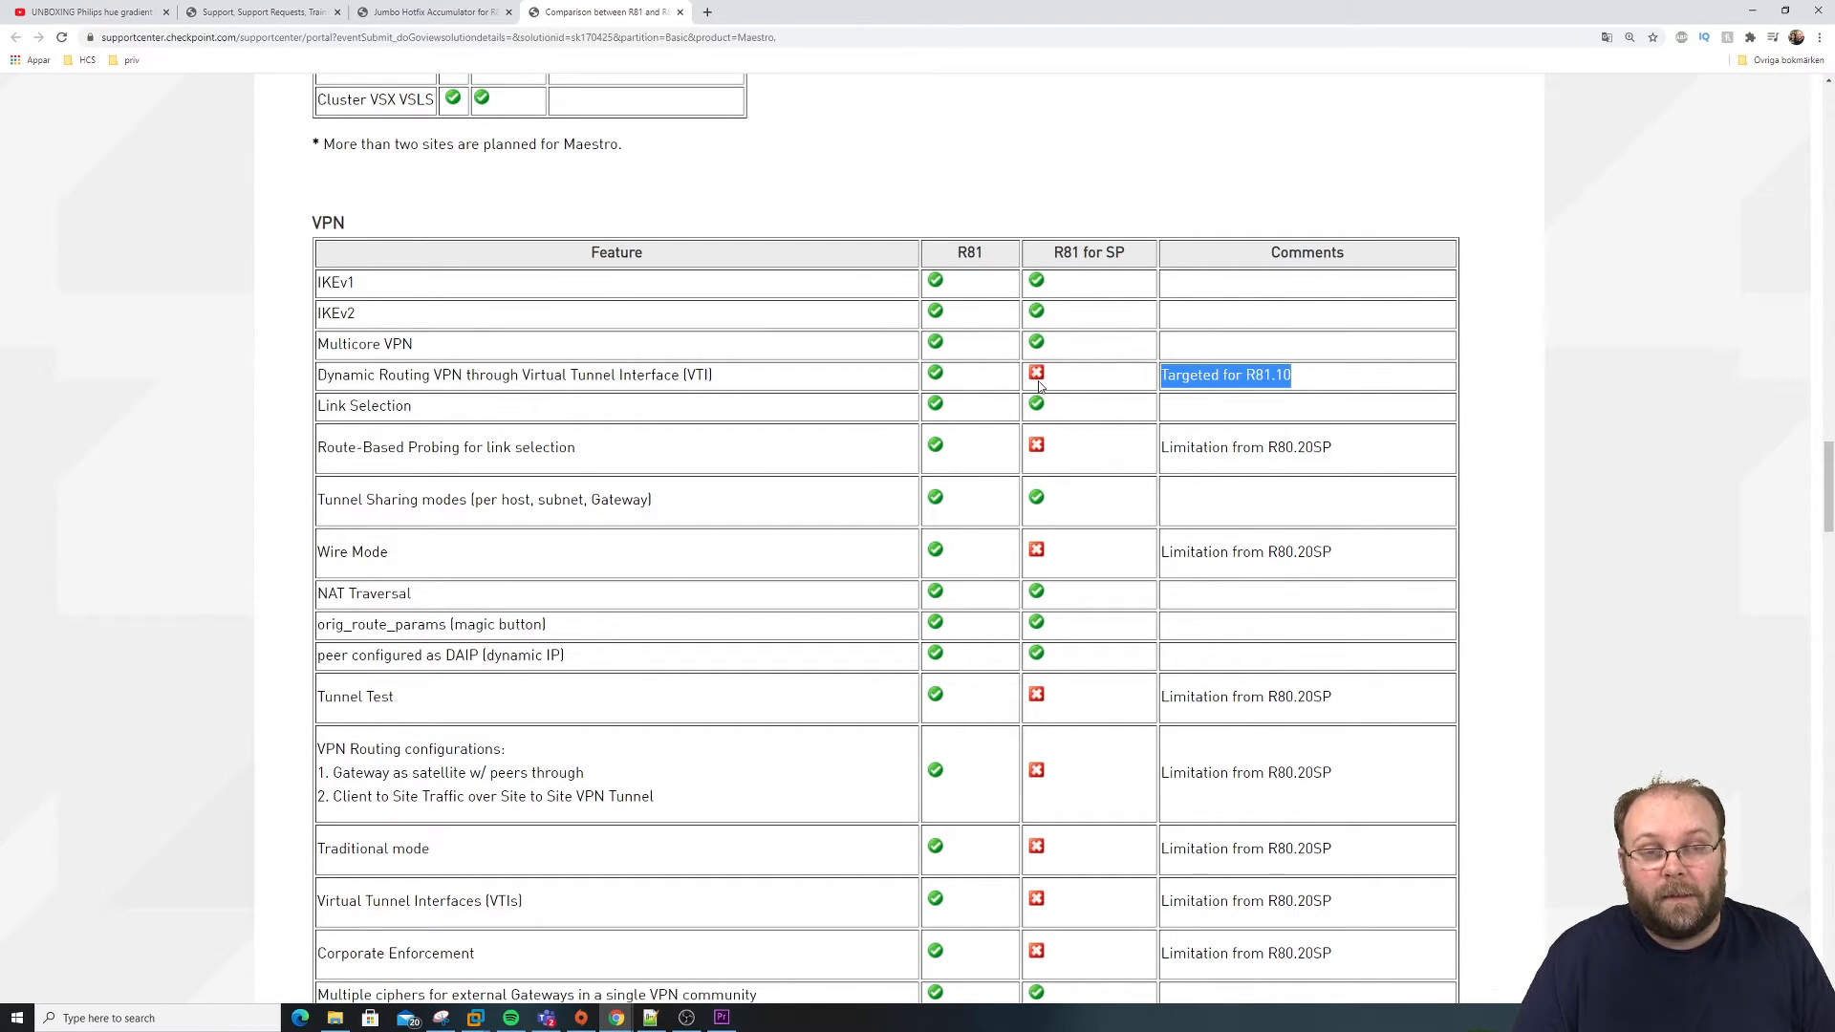
pyautogui.moveTo(1043, 408)
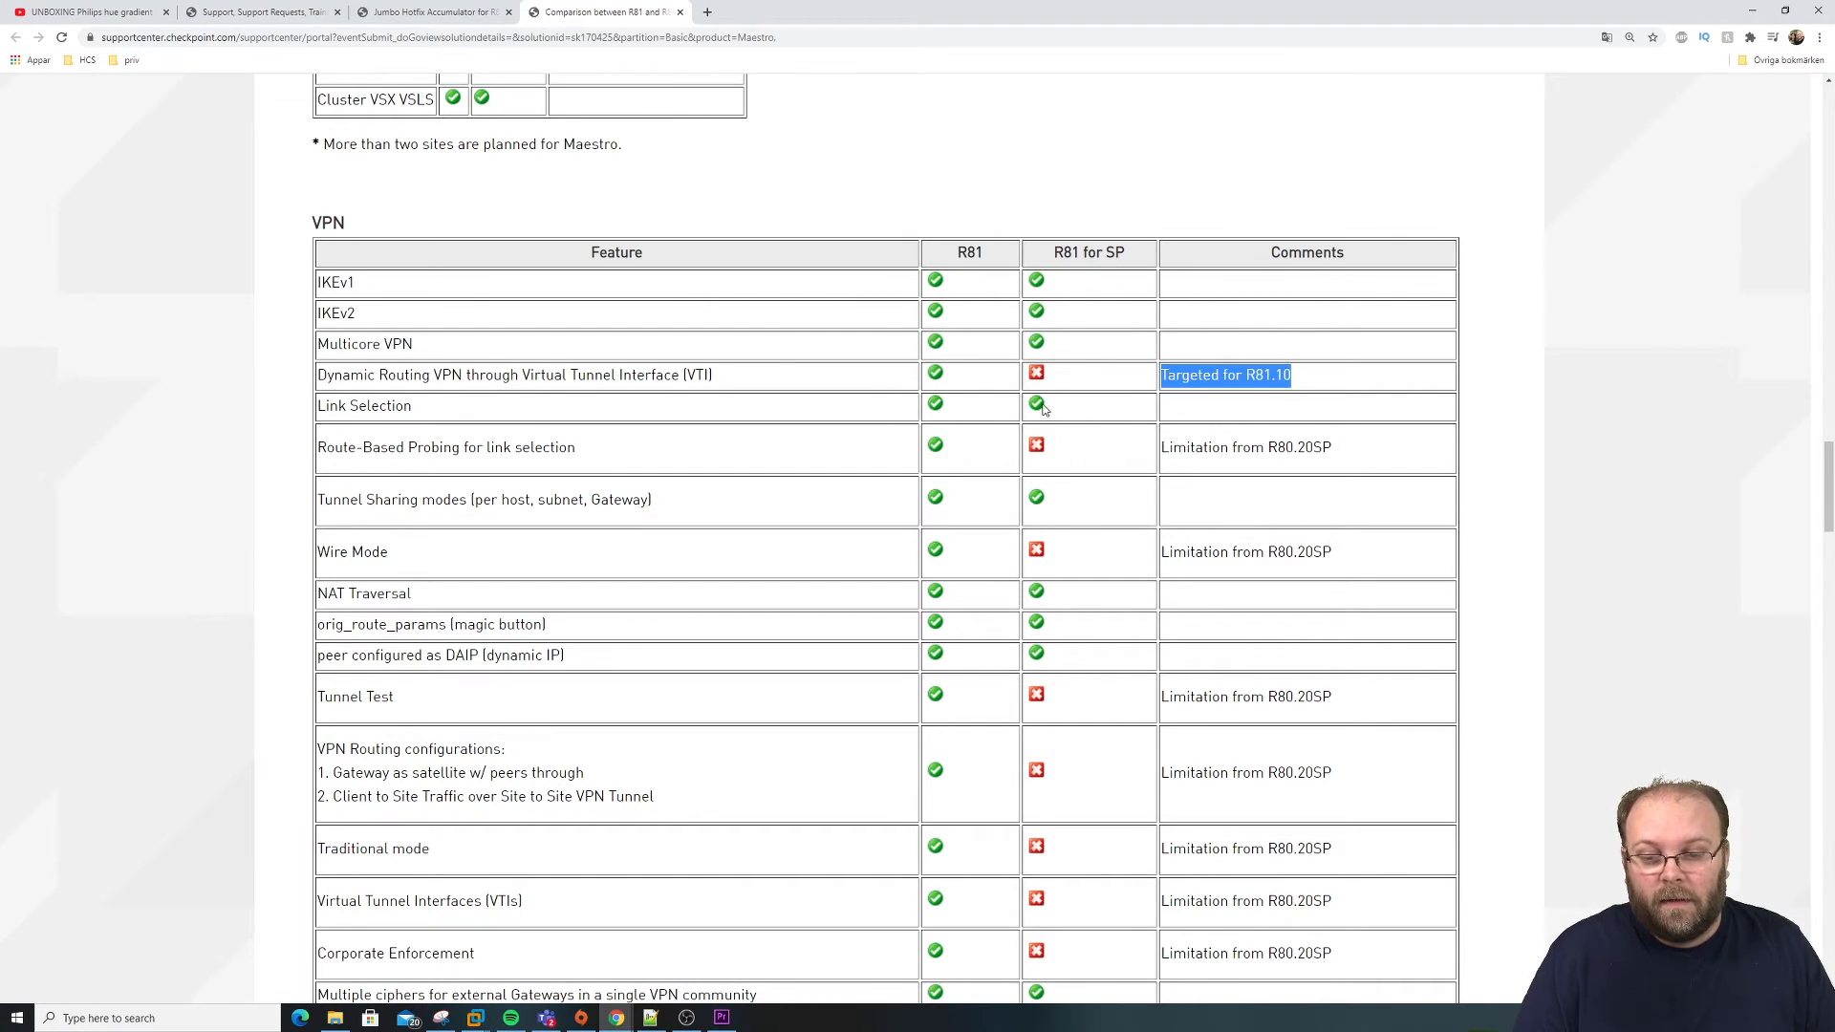
pyautogui.scroll(-3)
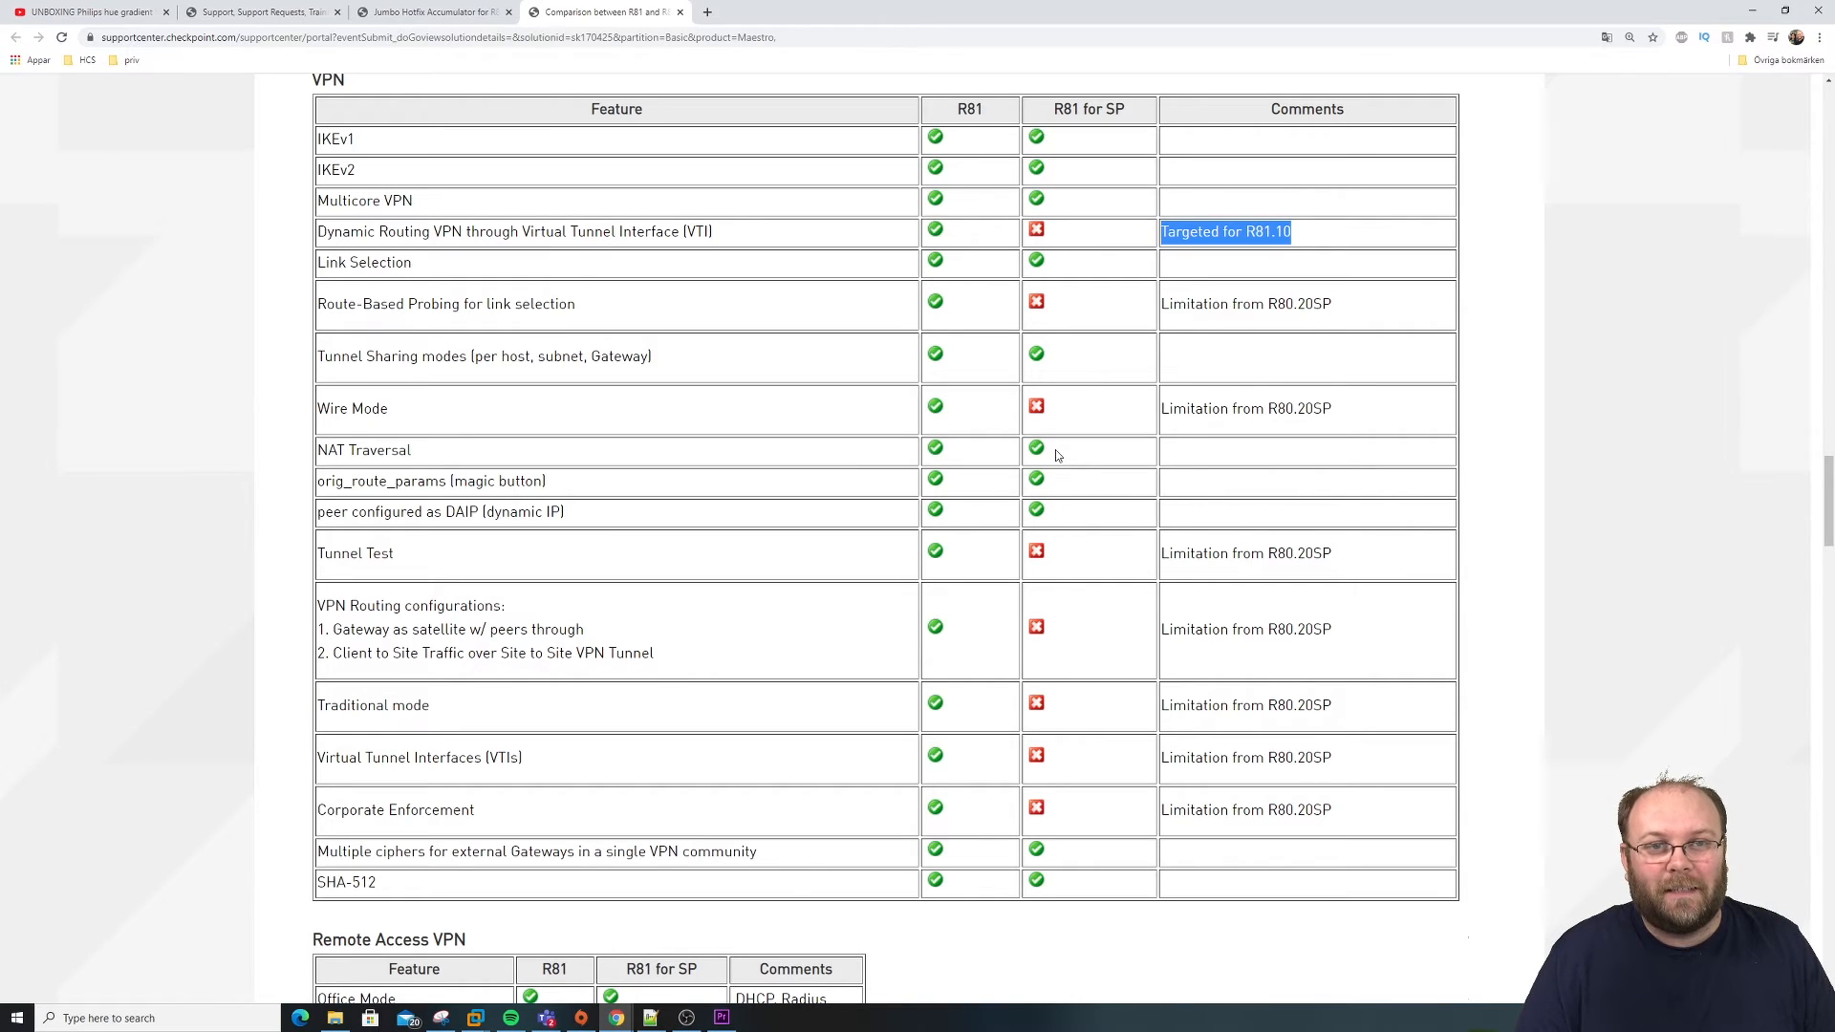
pyautogui.scroll(-3)
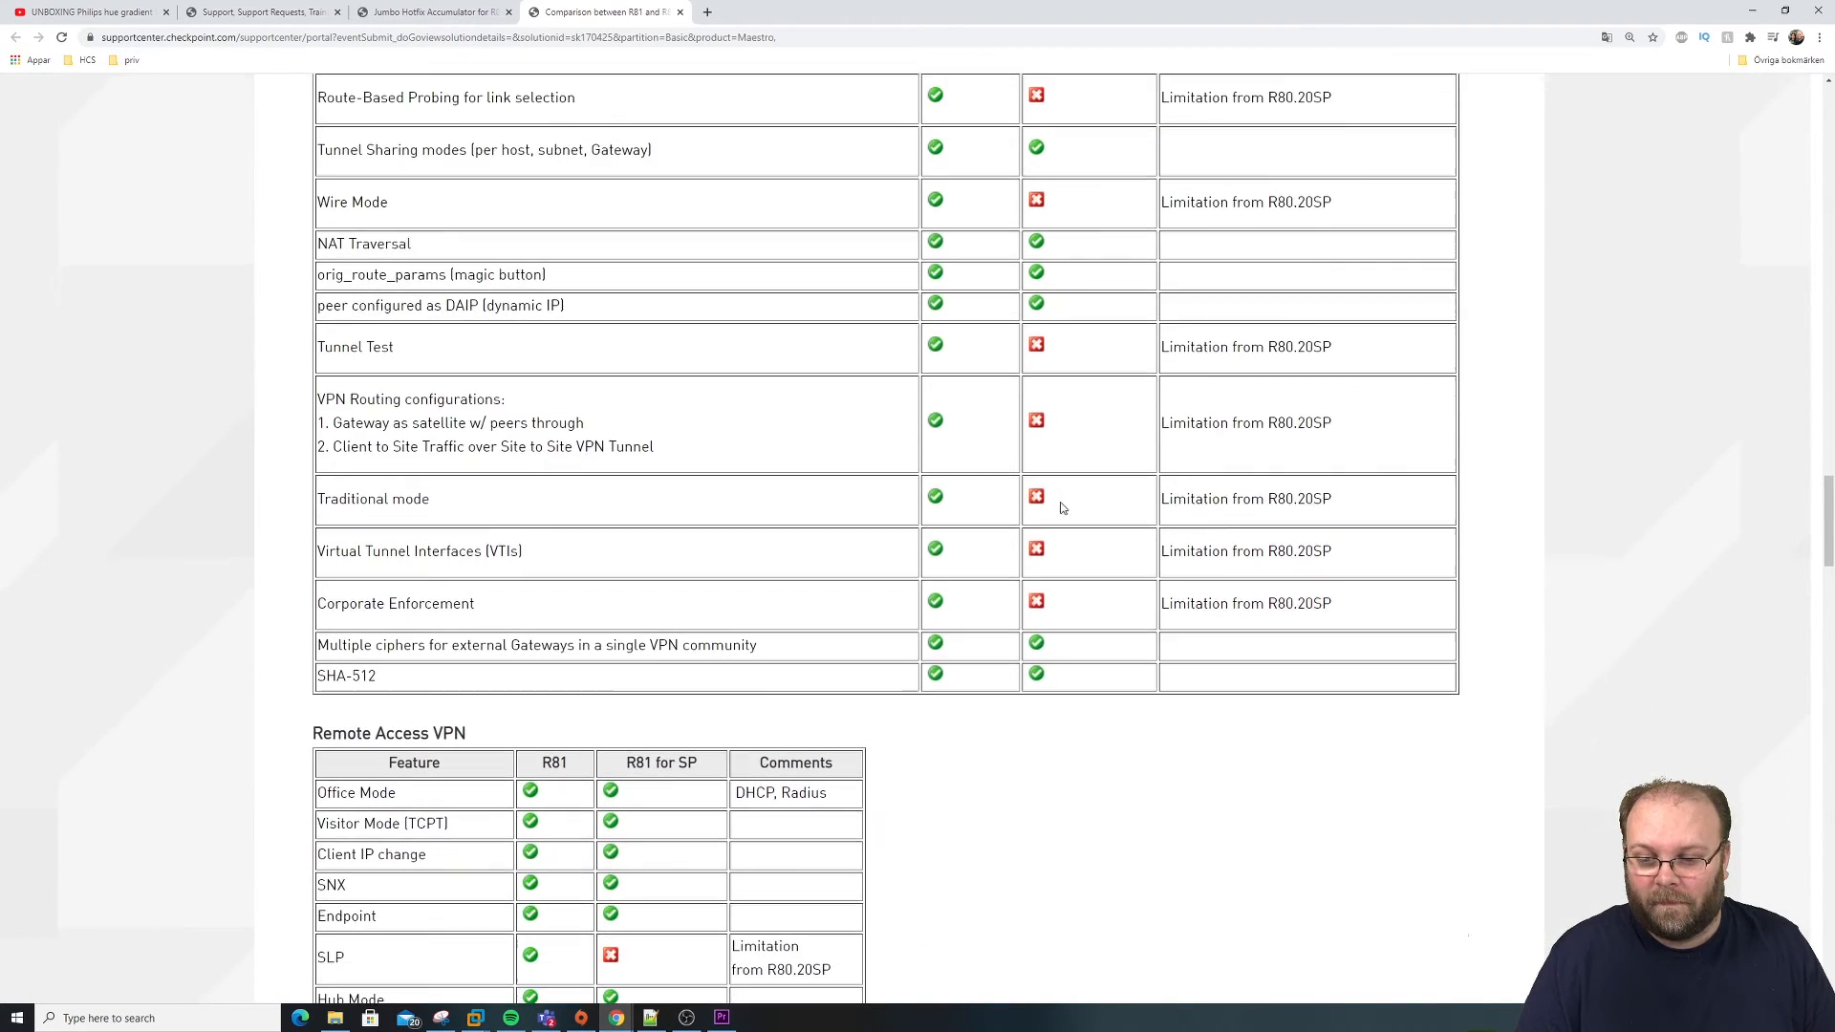
pyautogui.scroll(-3)
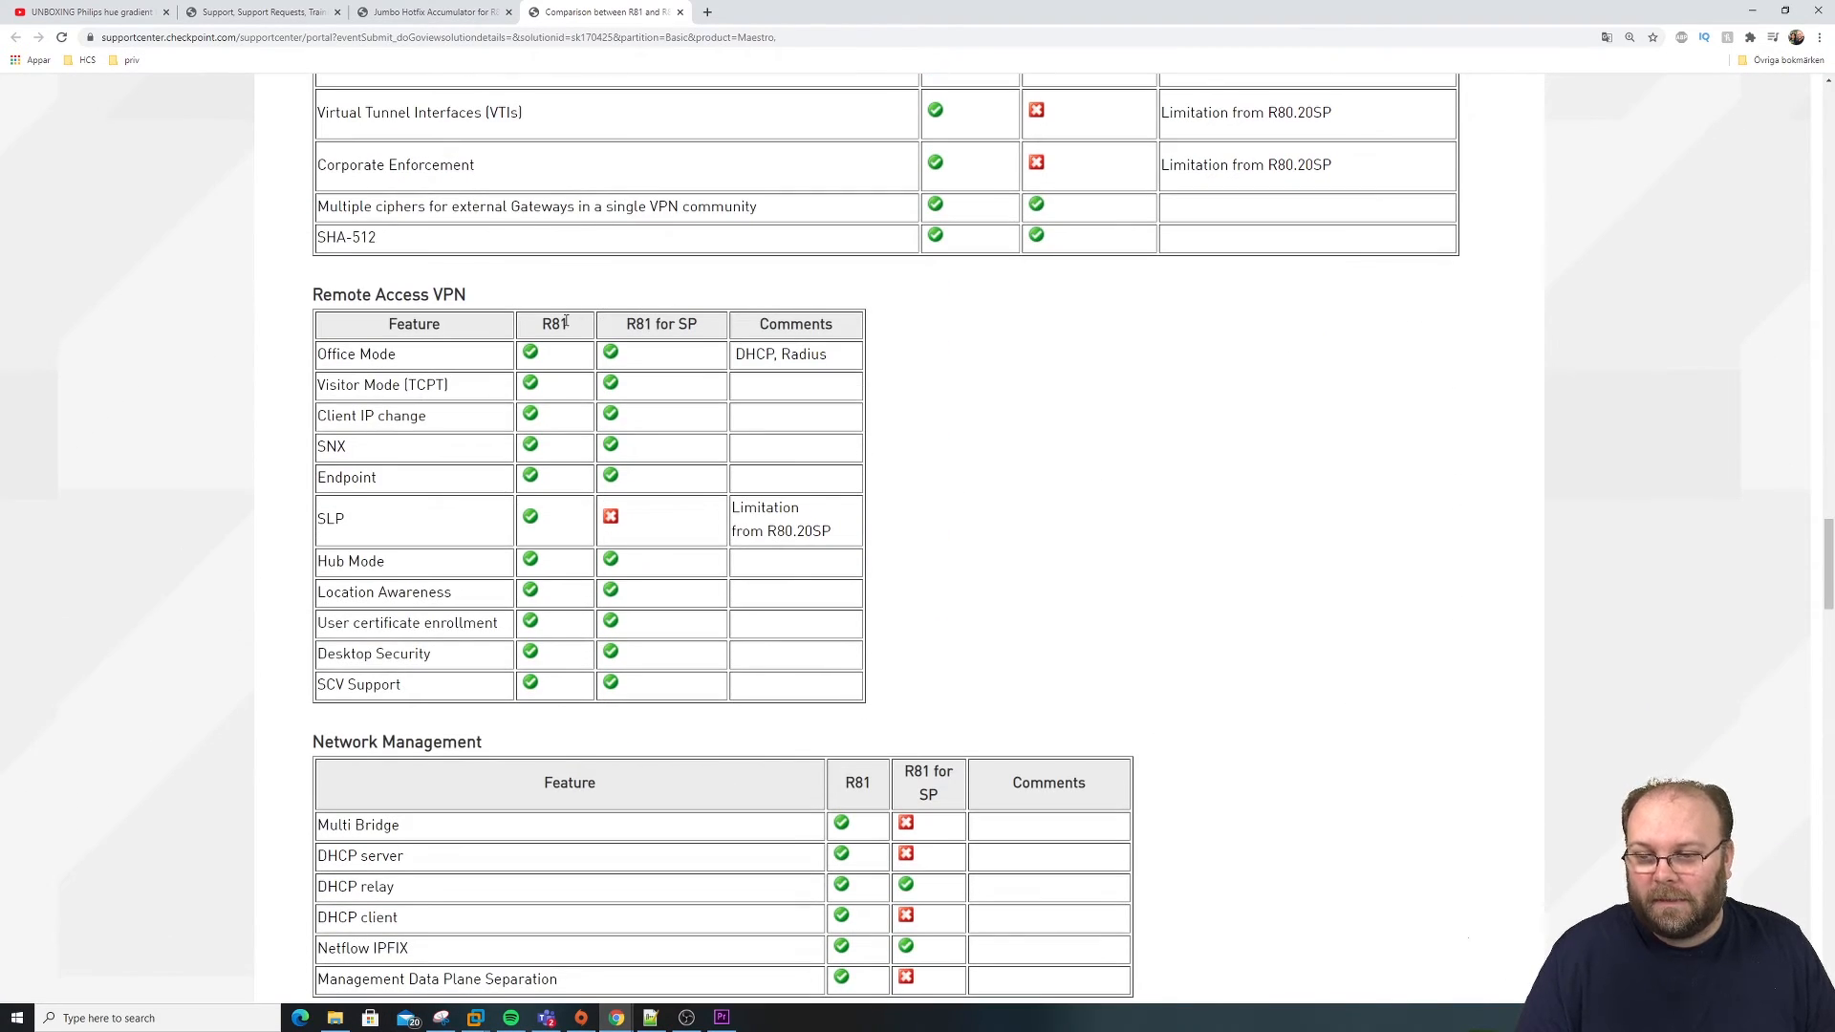
# Step: Mark the SLP row, then the DHCP relay row in Network Management
pyautogui.doubleClick(331, 518)
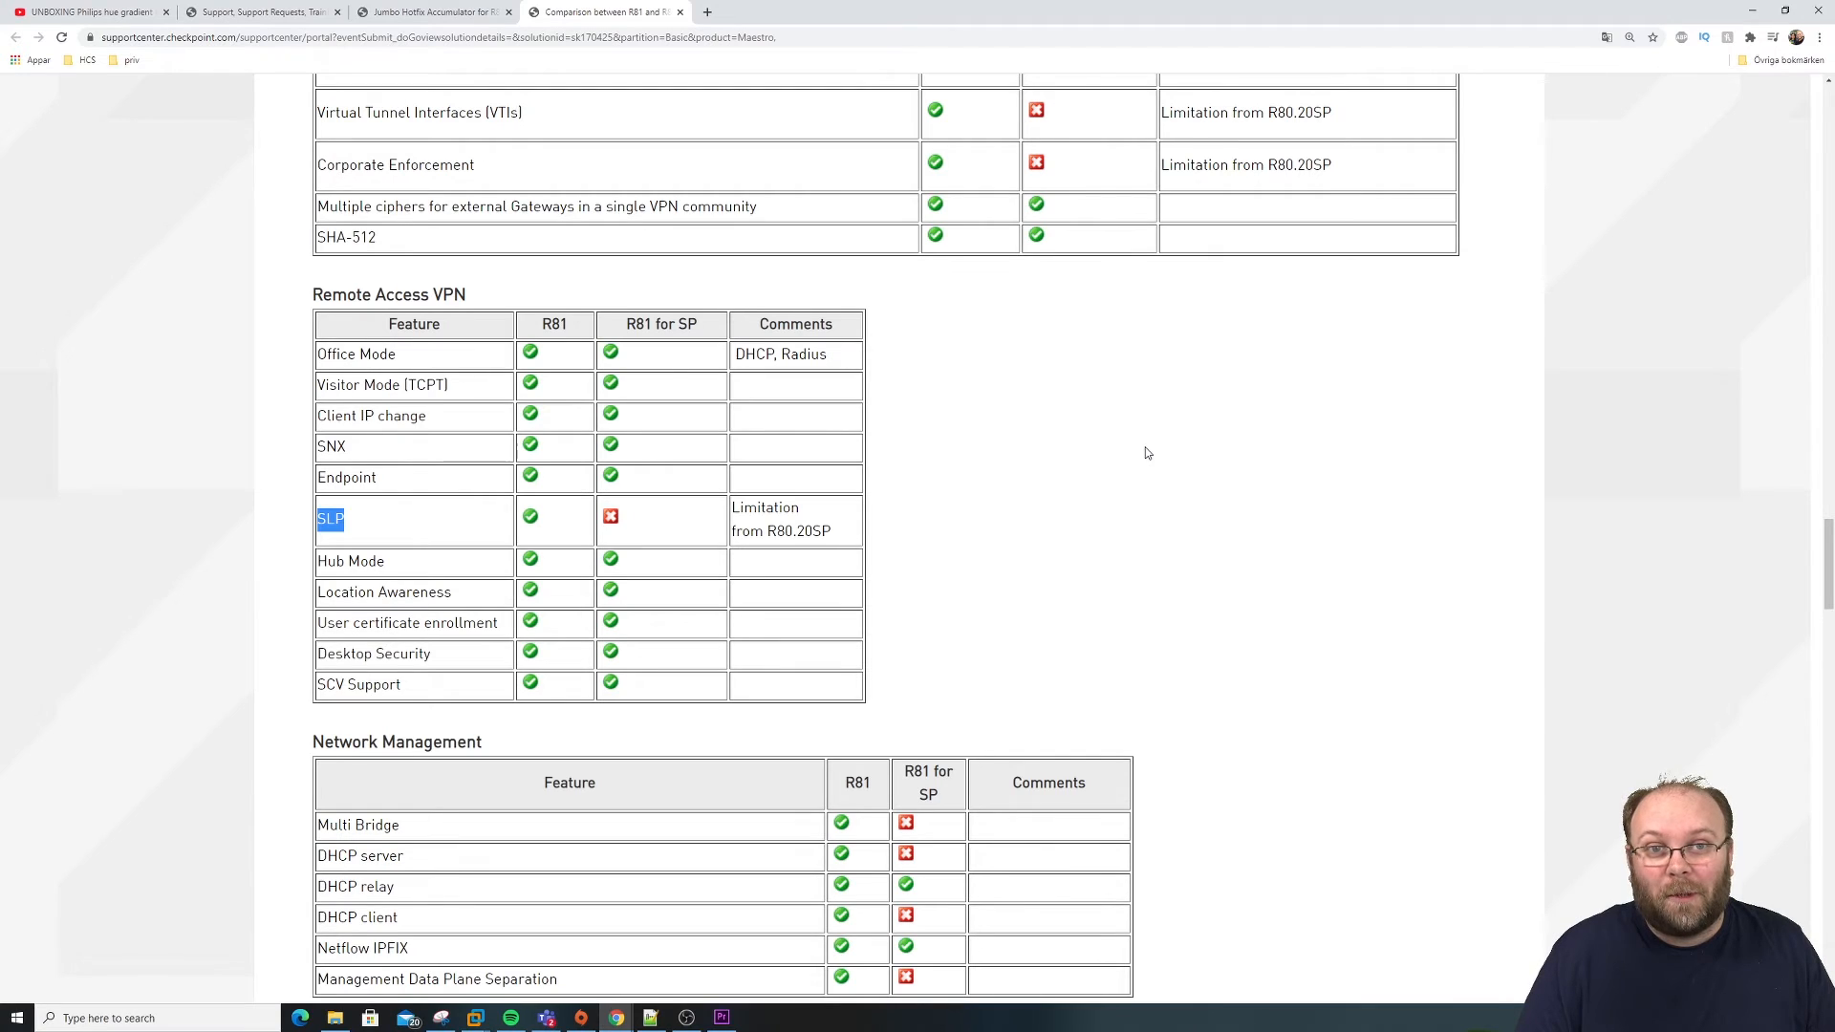
pyautogui.scroll(-3)
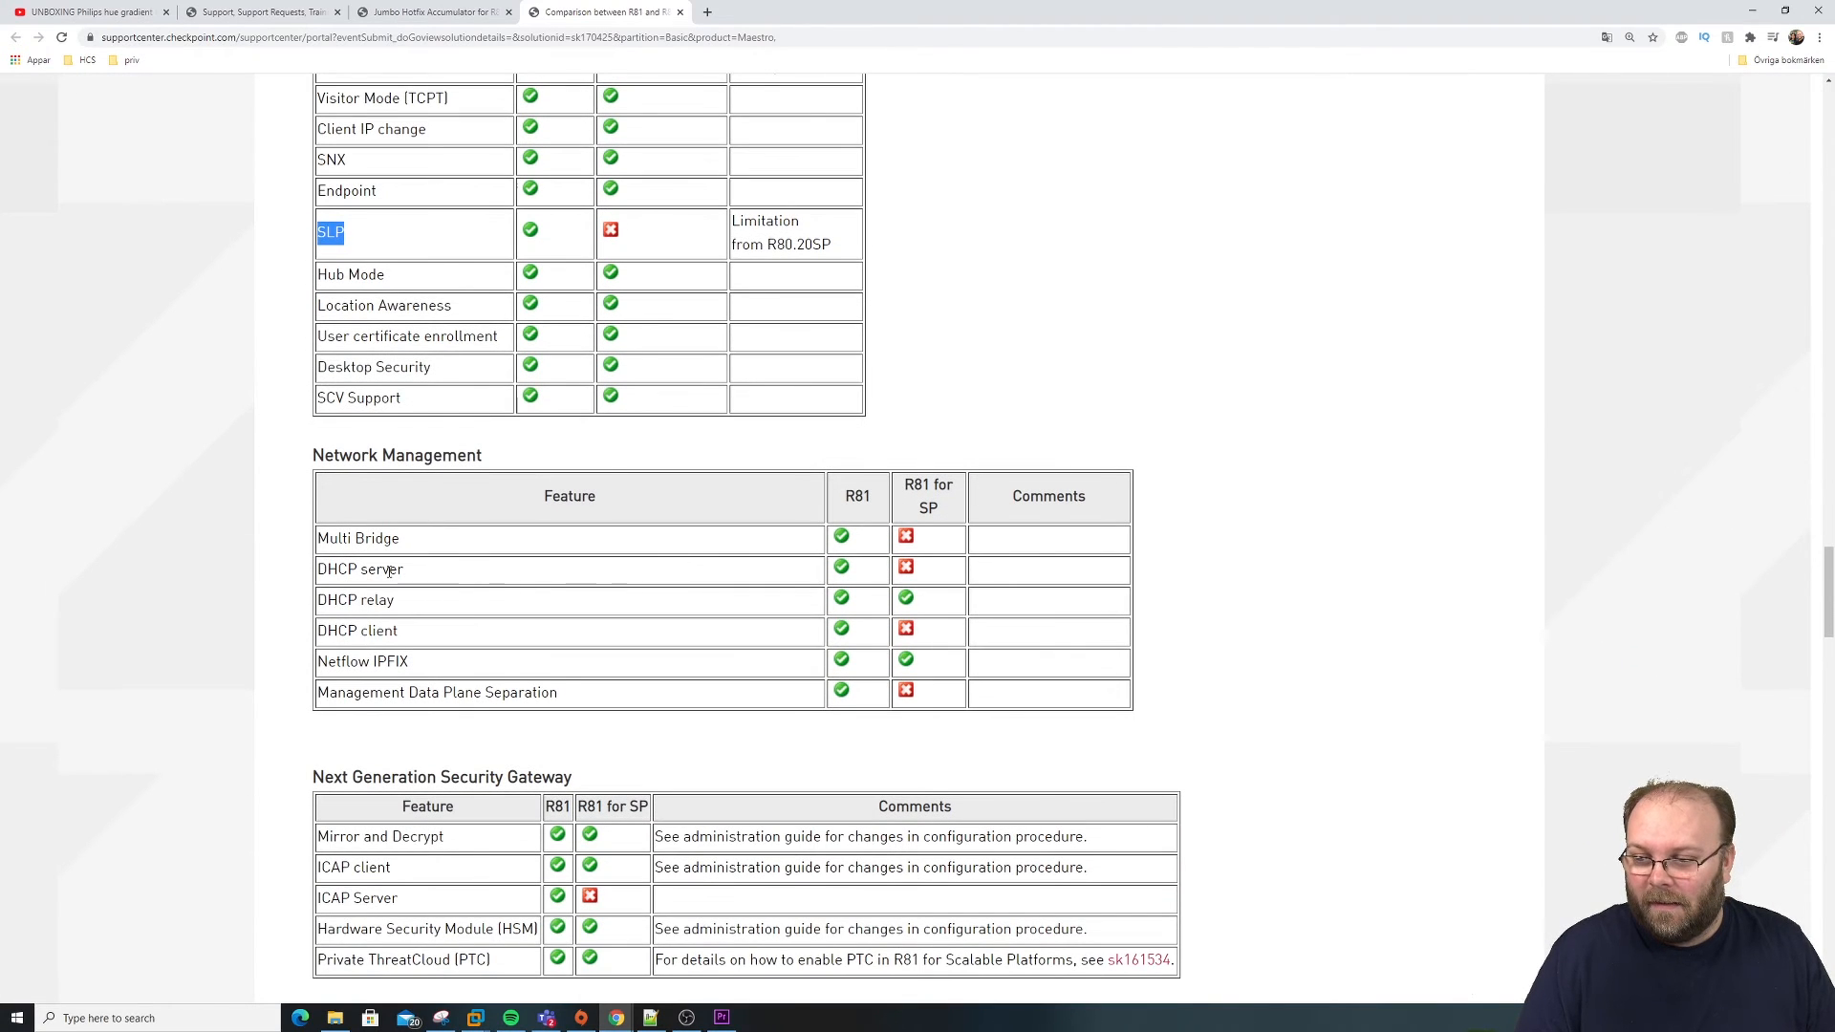
pyautogui.doubleClick(360, 570)
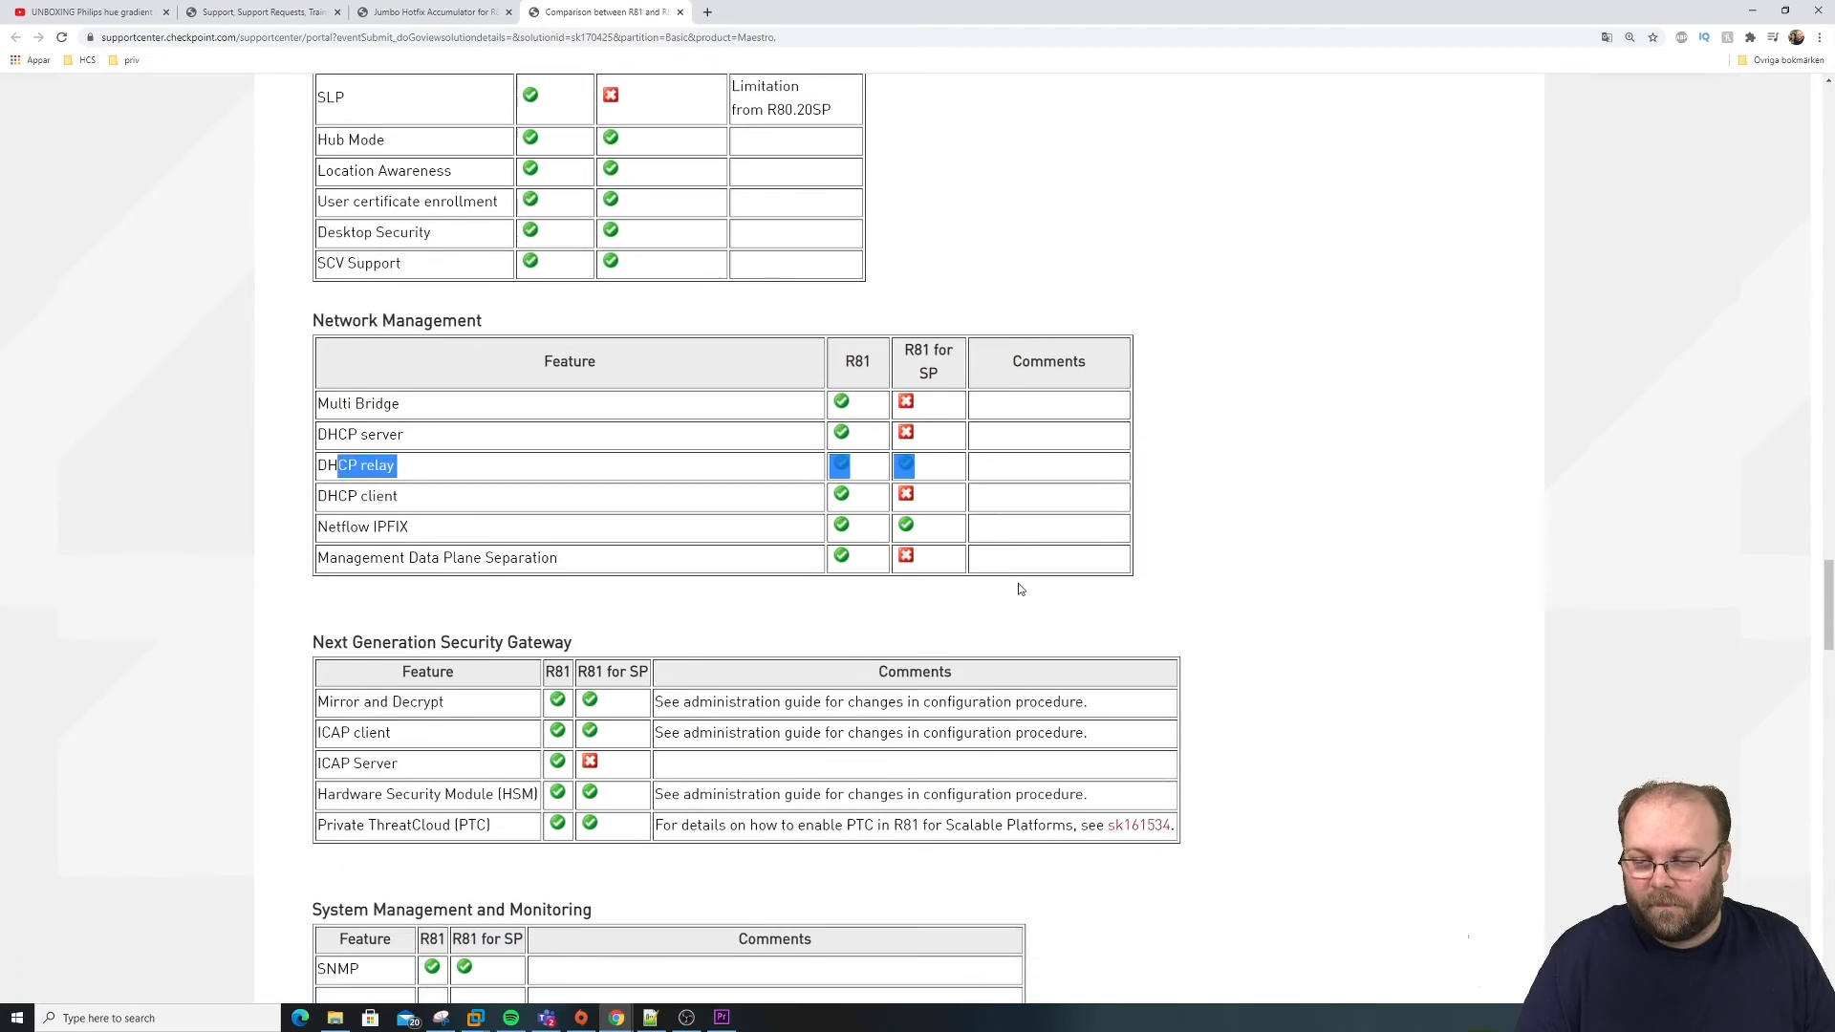
# Step: Move past System Management and Rate Limiting to Performance Tuning, marking a feature row
pyautogui.scroll(-3)
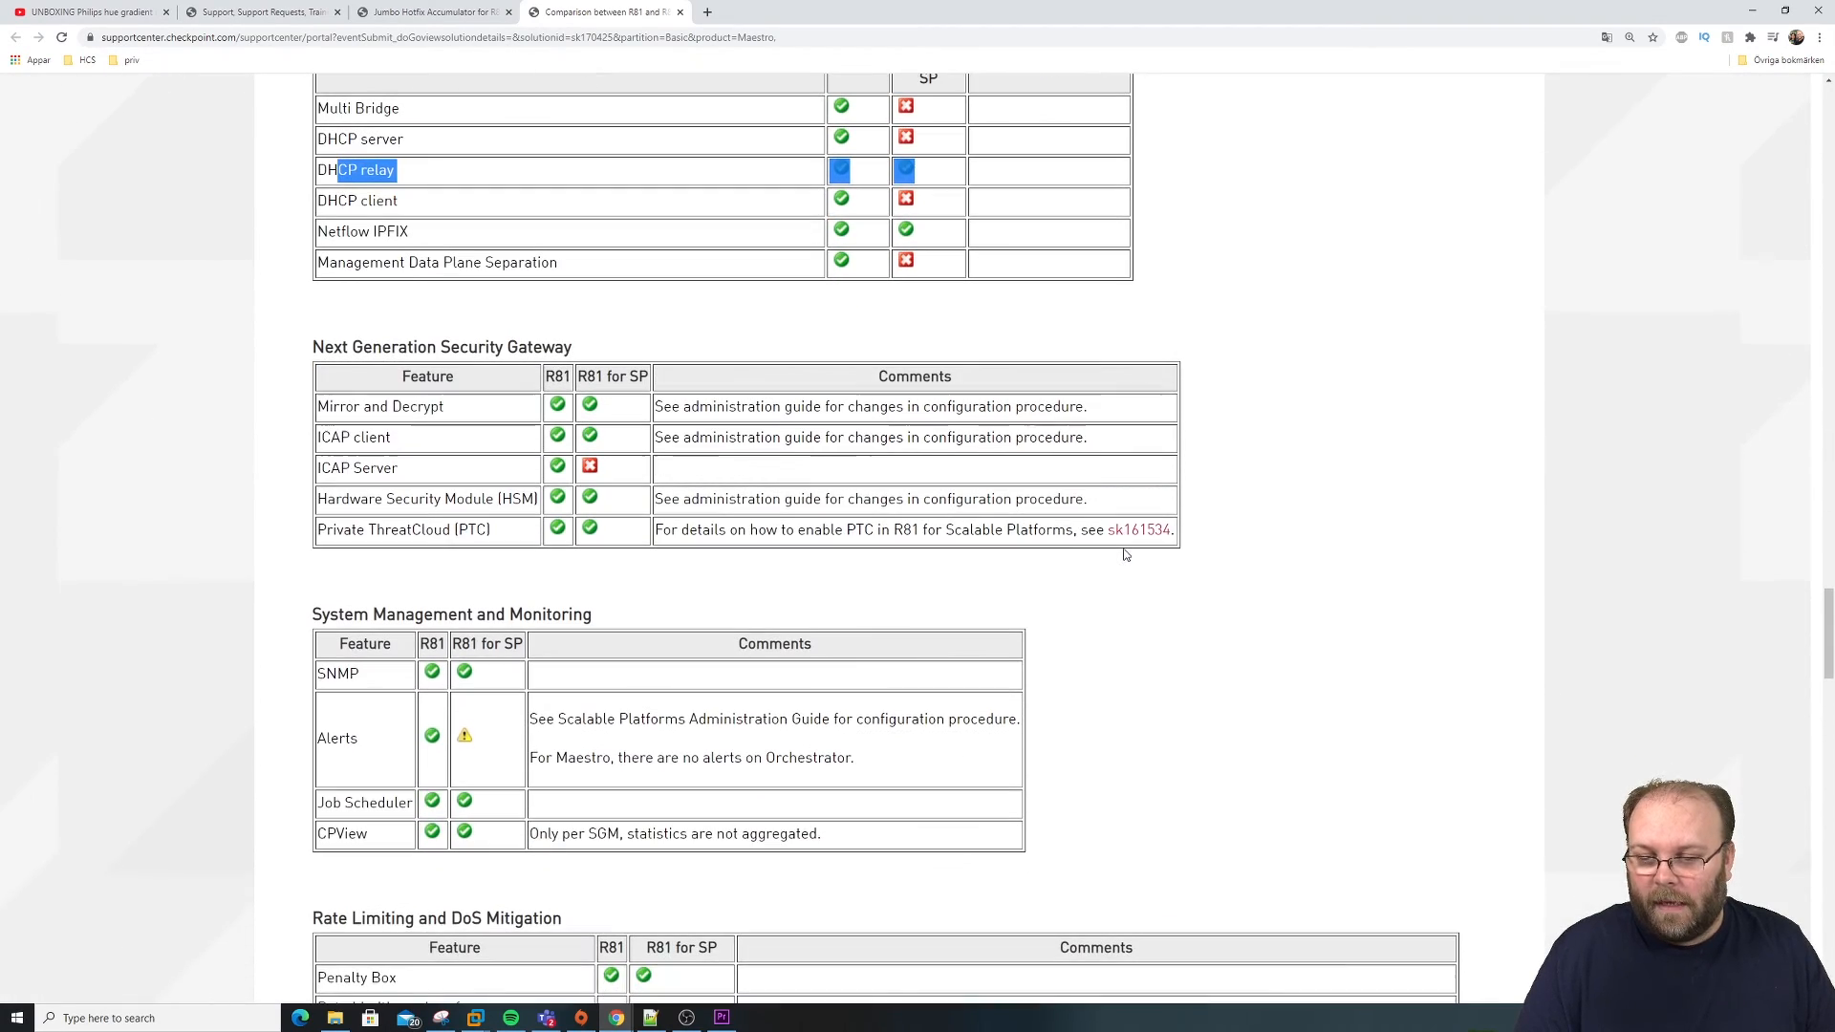
pyautogui.scroll(-3)
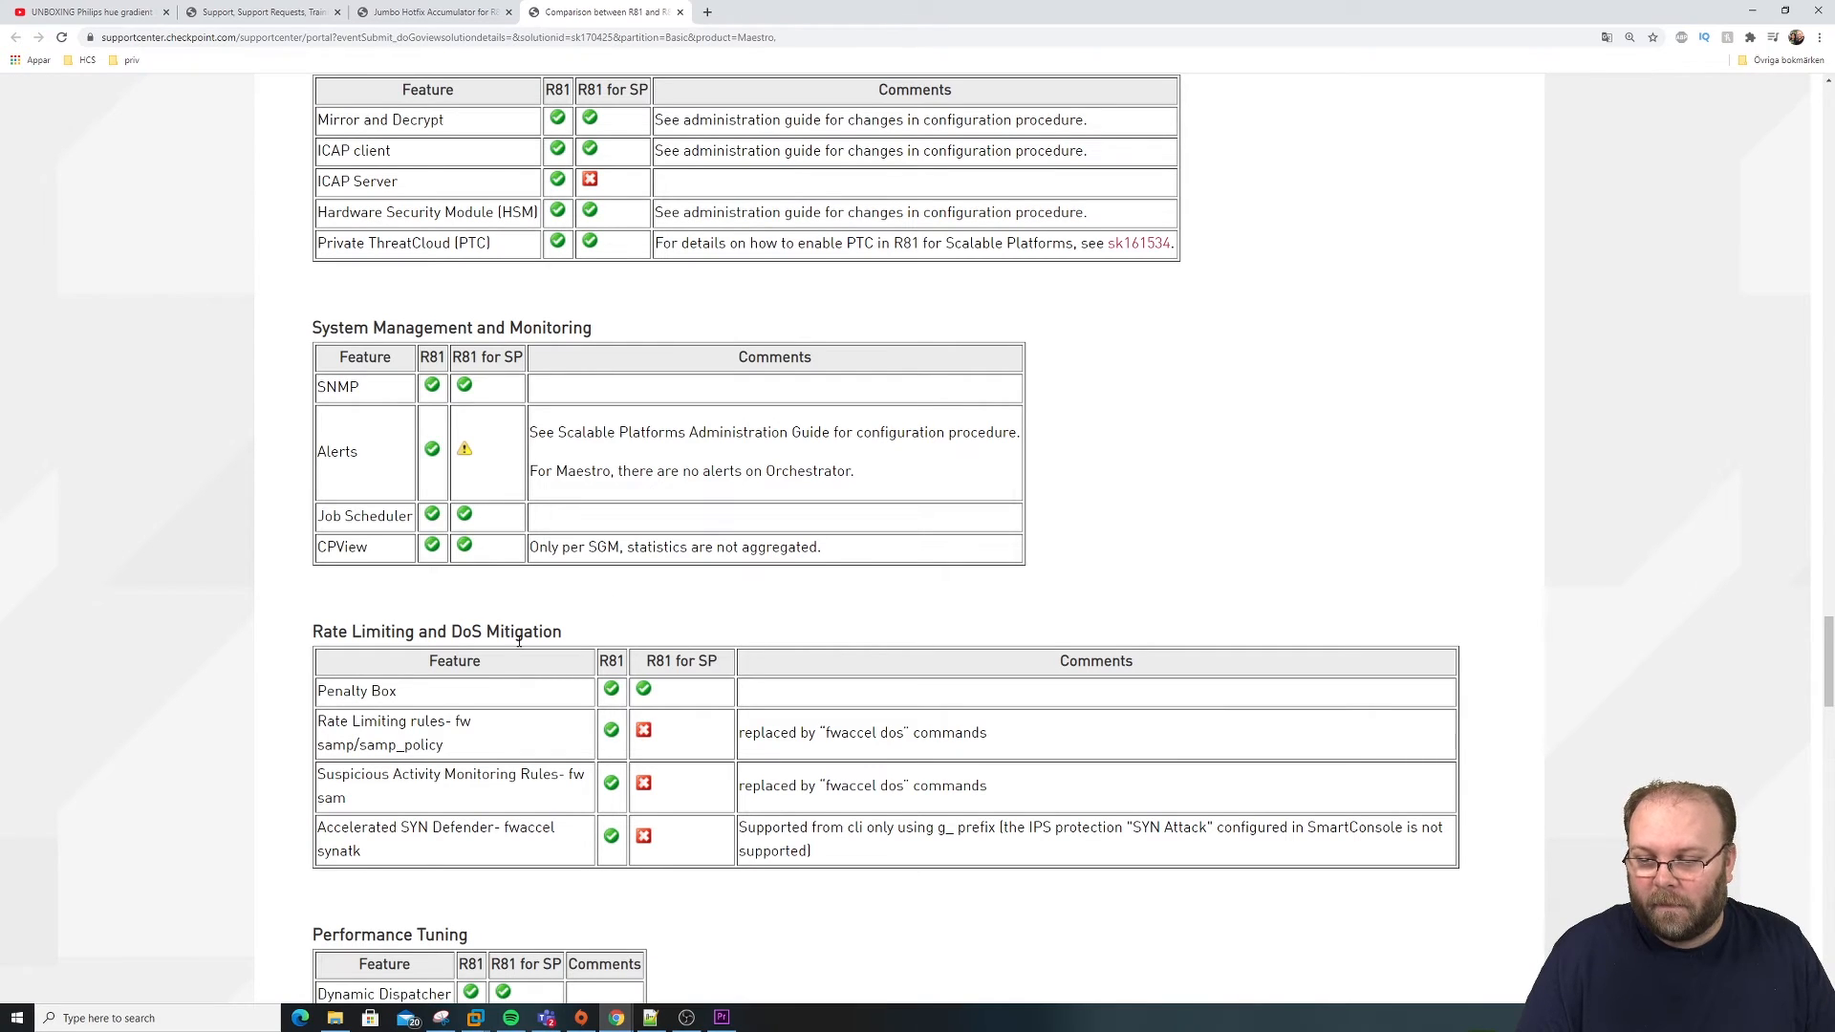
pyautogui.doubleClick(355, 690)
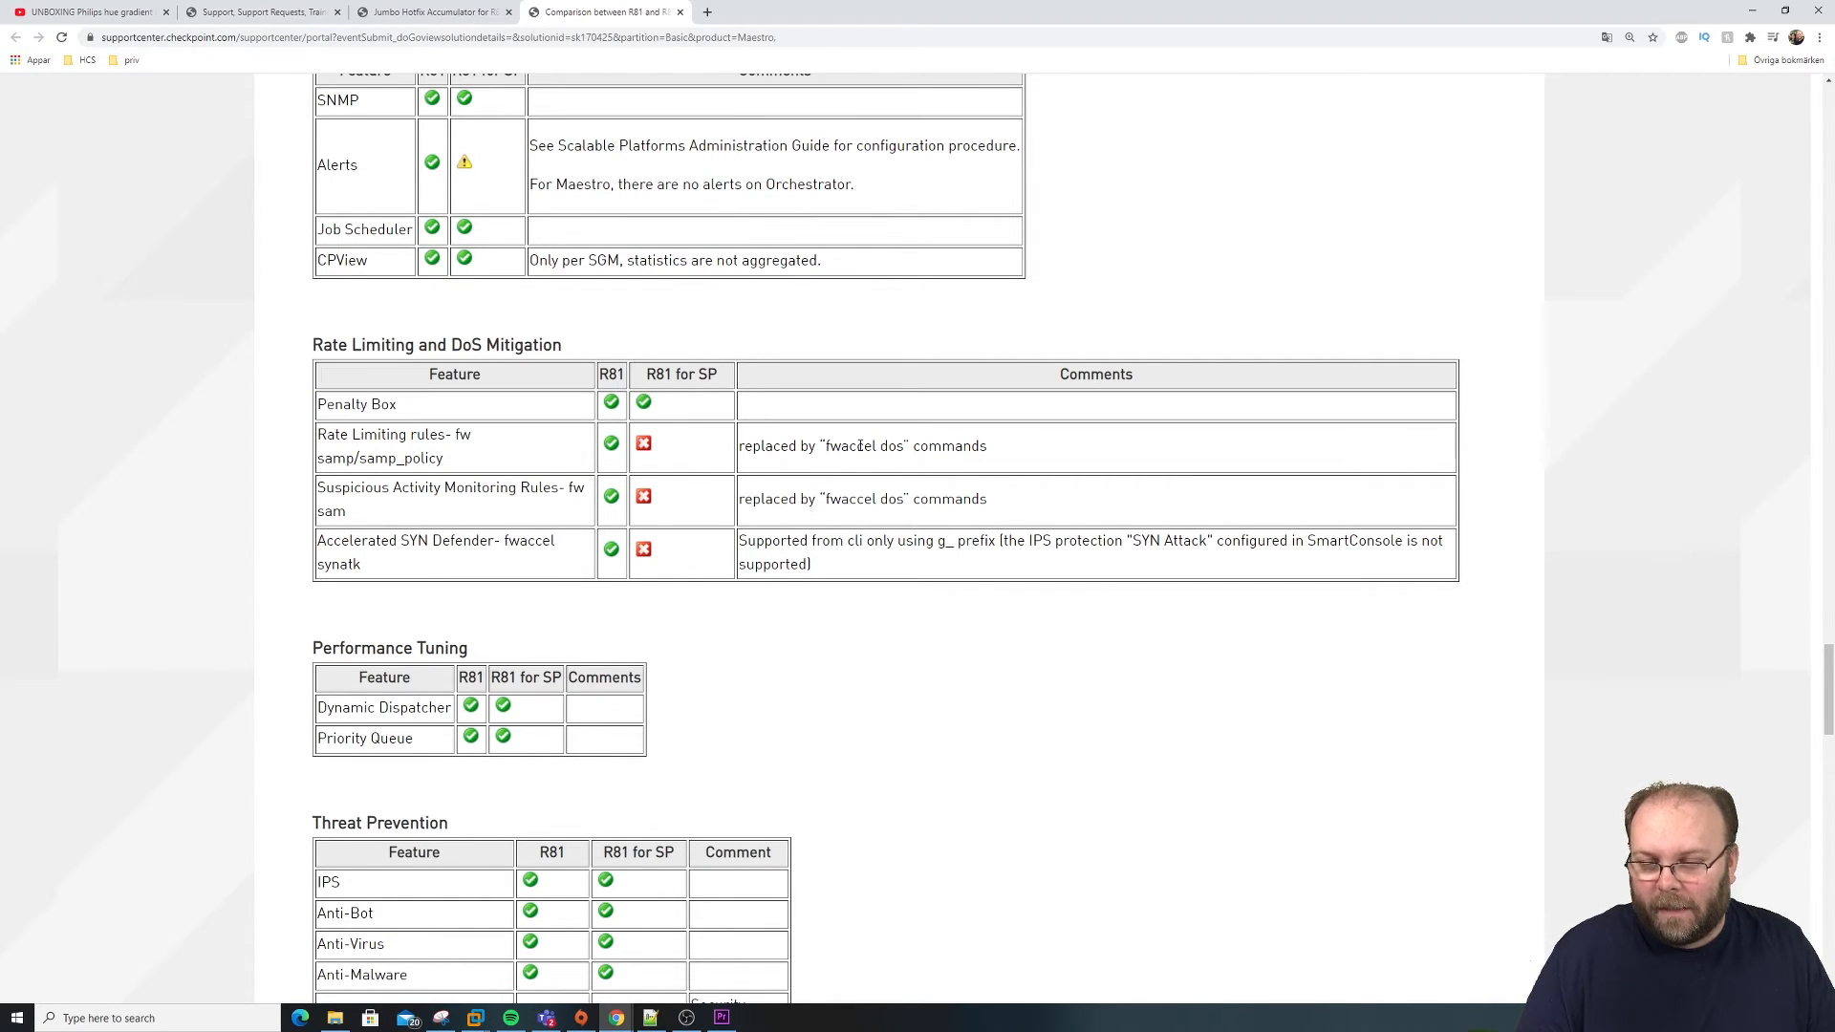
pyautogui.moveTo(936, 650)
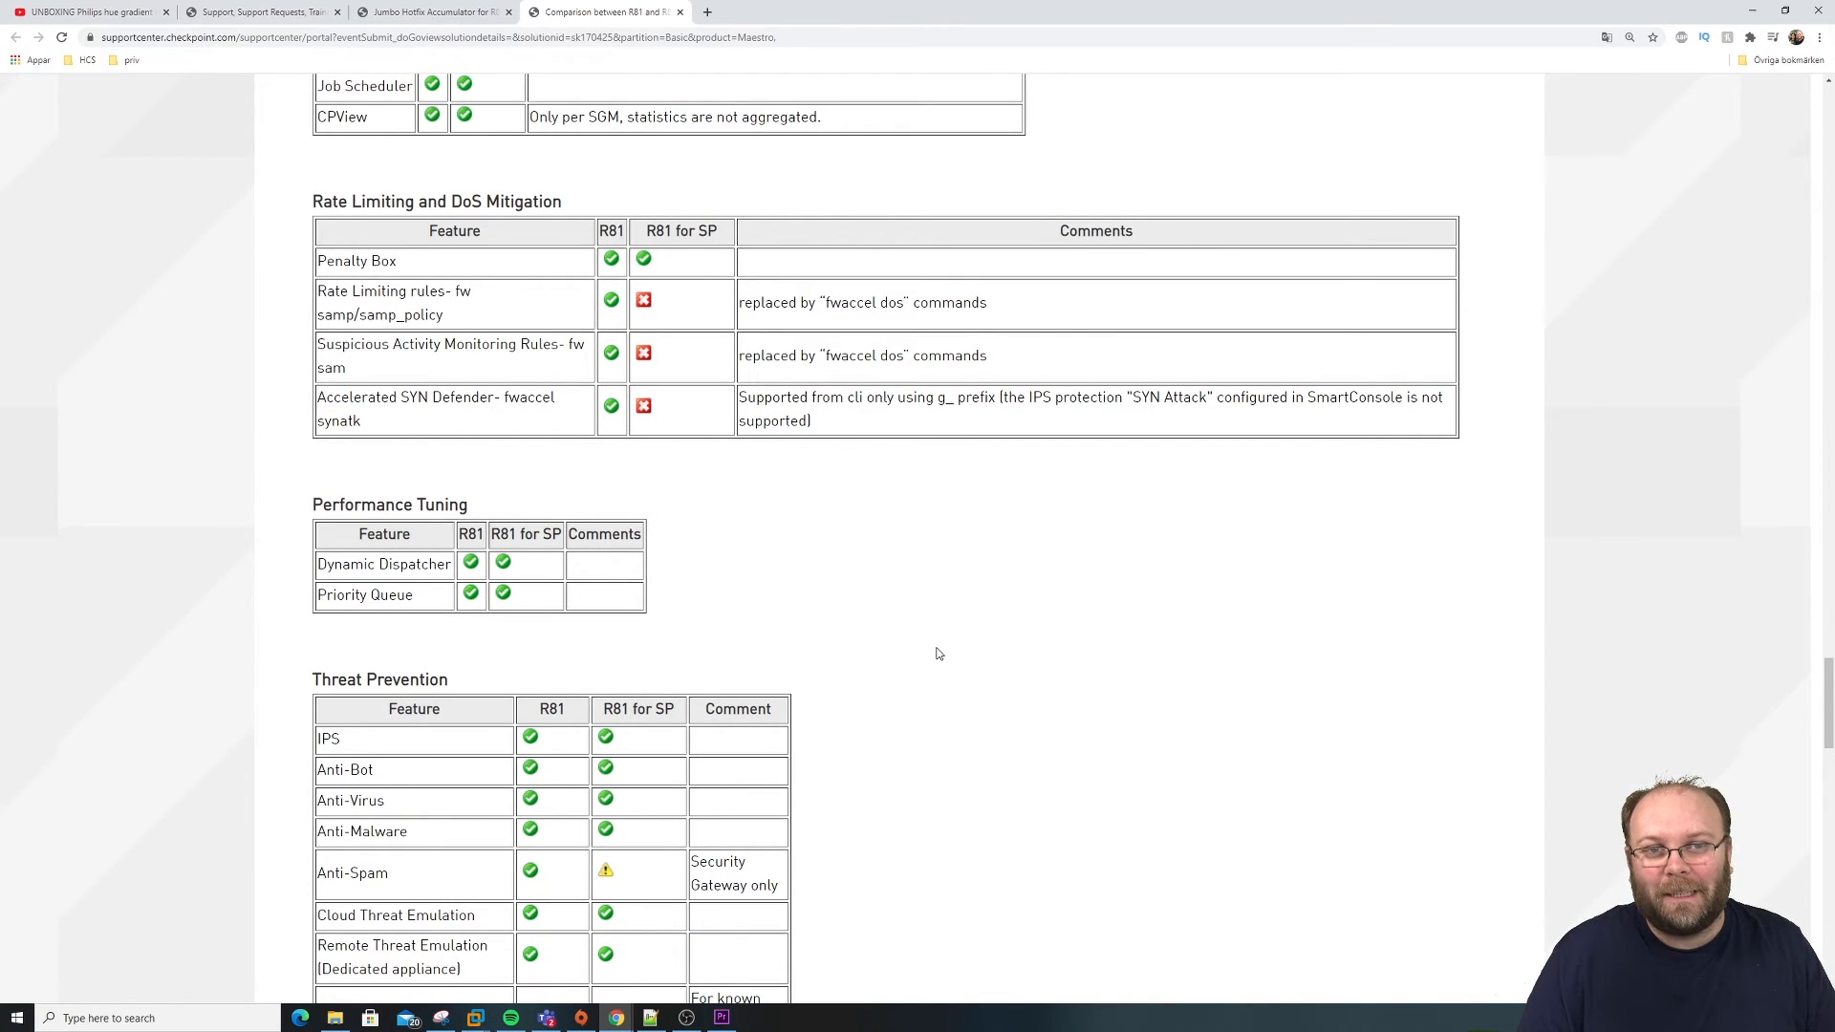
# Step: Scroll through CloudGuard, Identity Awareness, HTTPS Inspection and CPDiag to the DLP / CA table
pyautogui.scroll(-3)
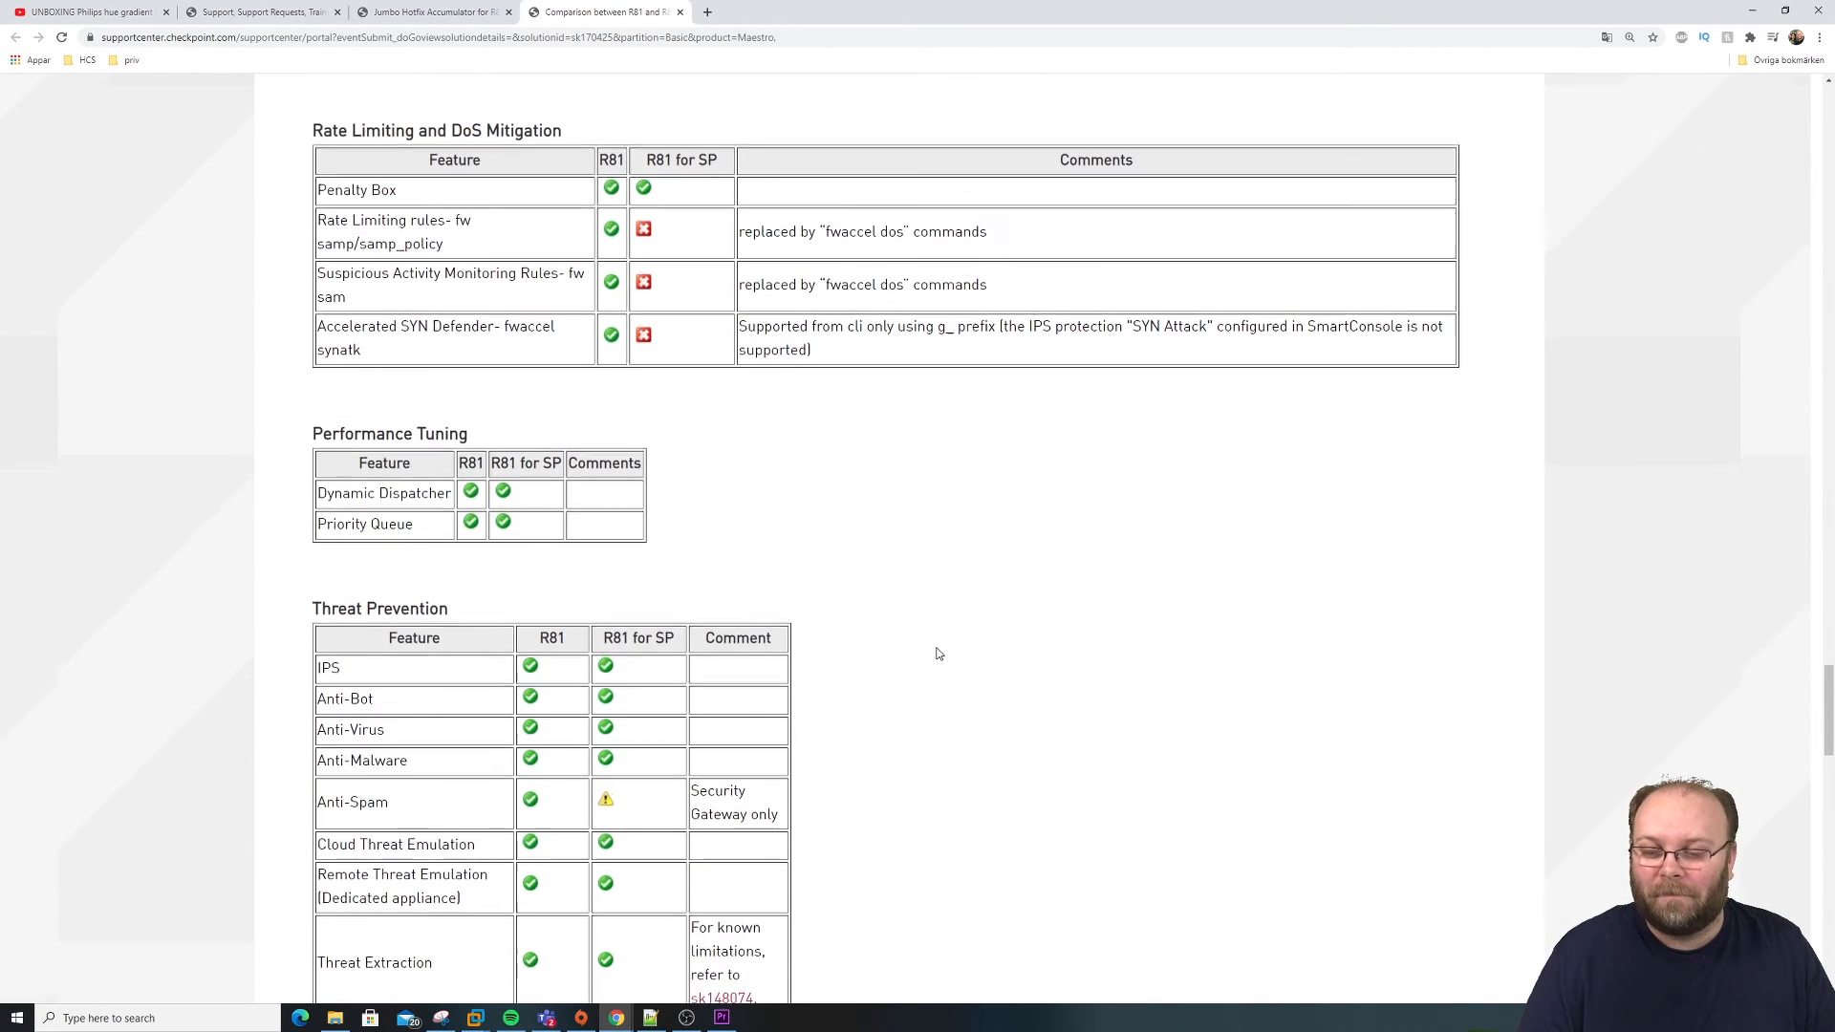
pyautogui.scroll(-3)
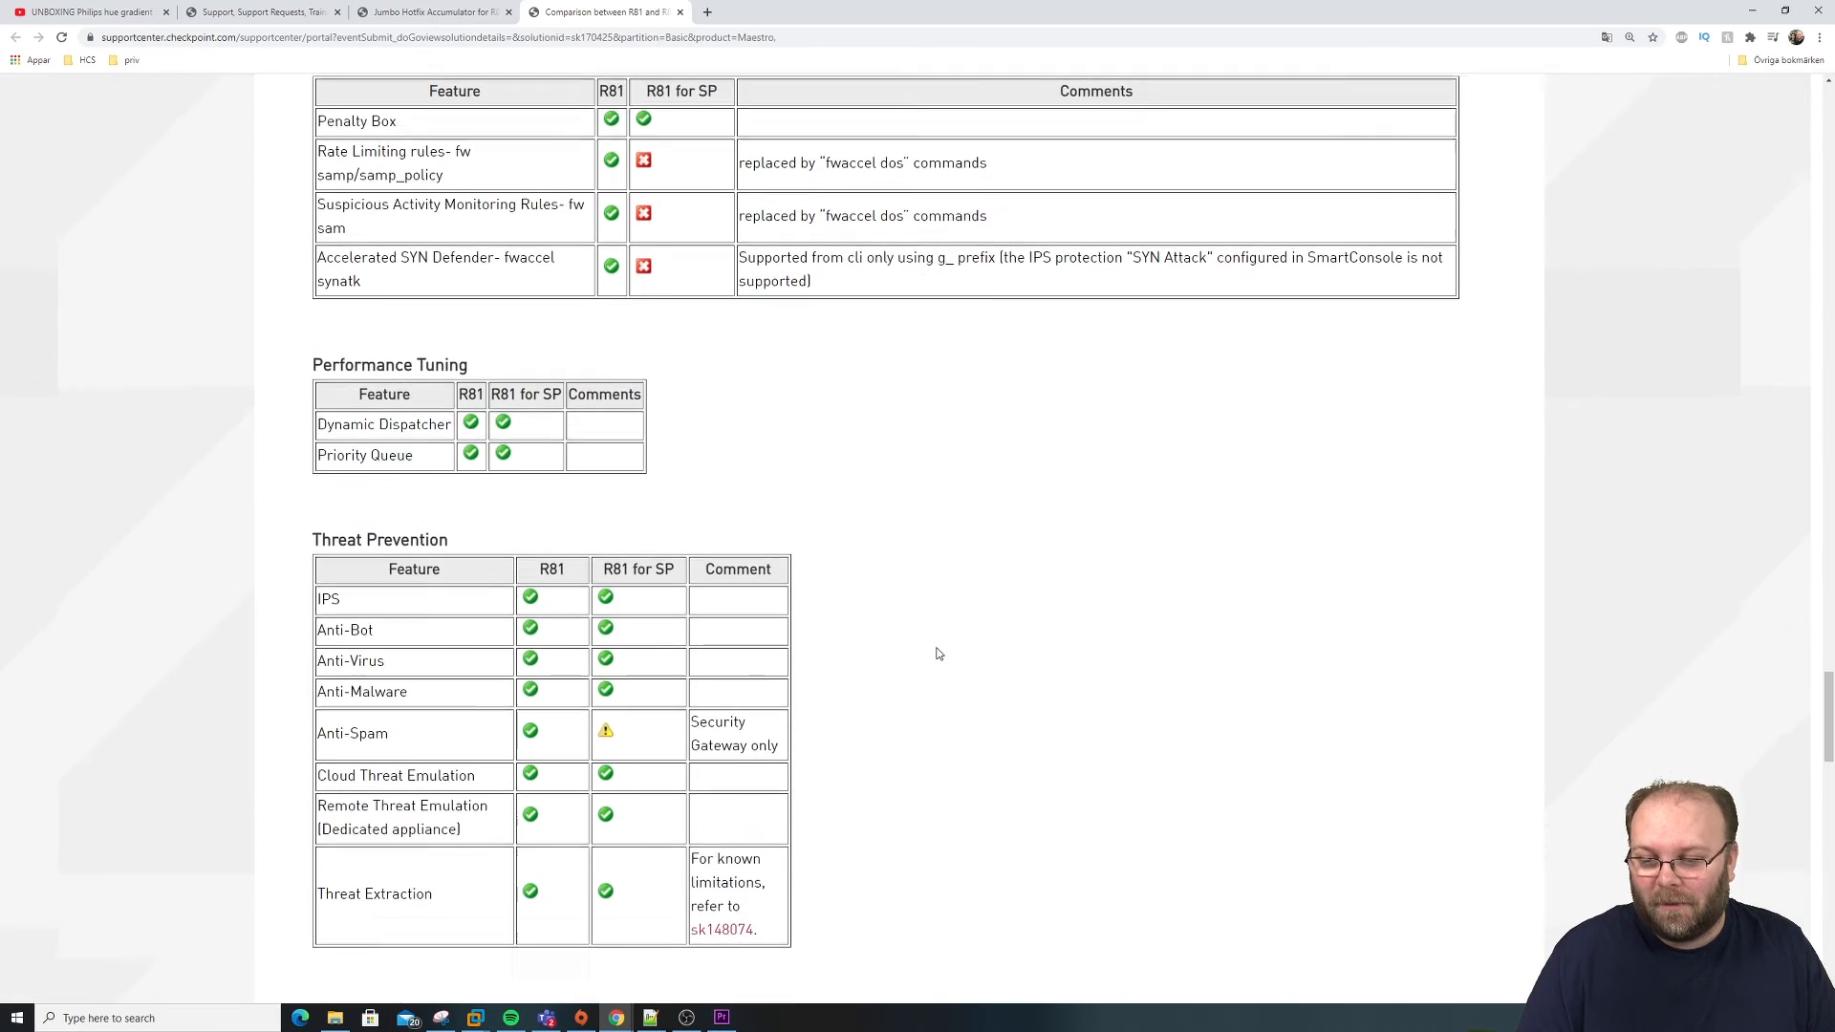
pyautogui.scroll(-3)
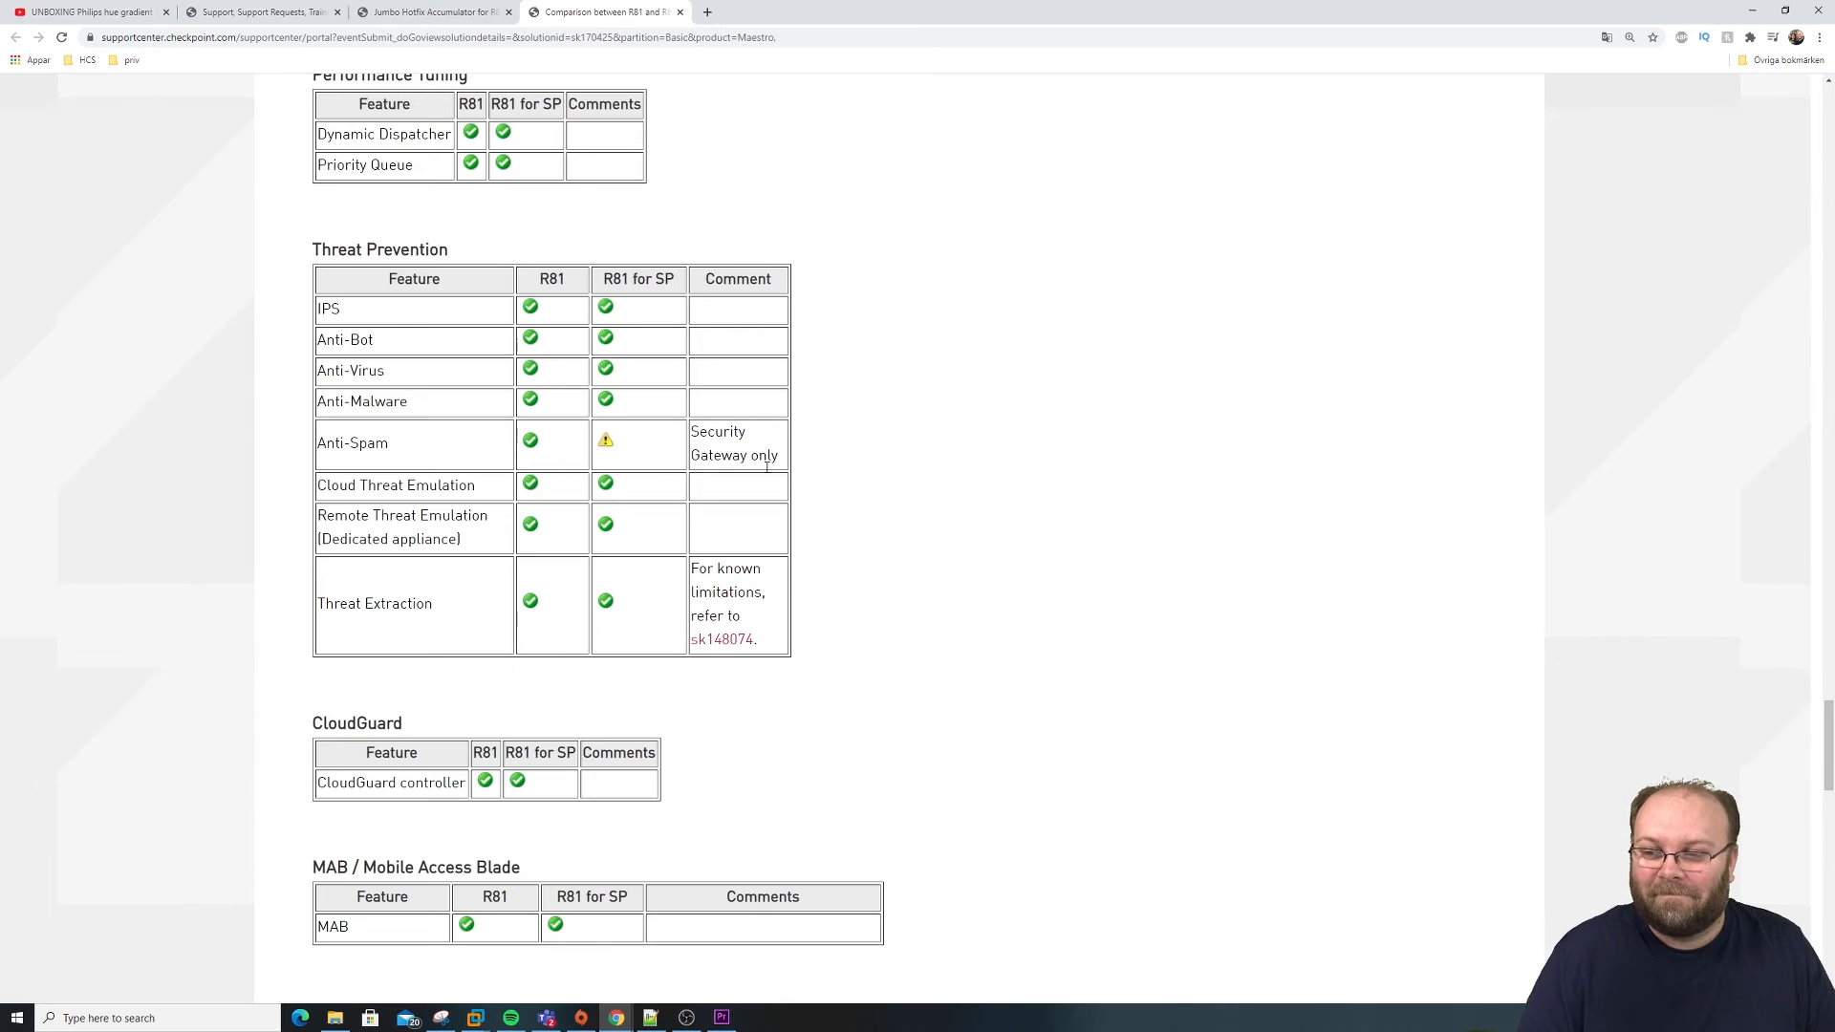
pyautogui.scroll(-3)
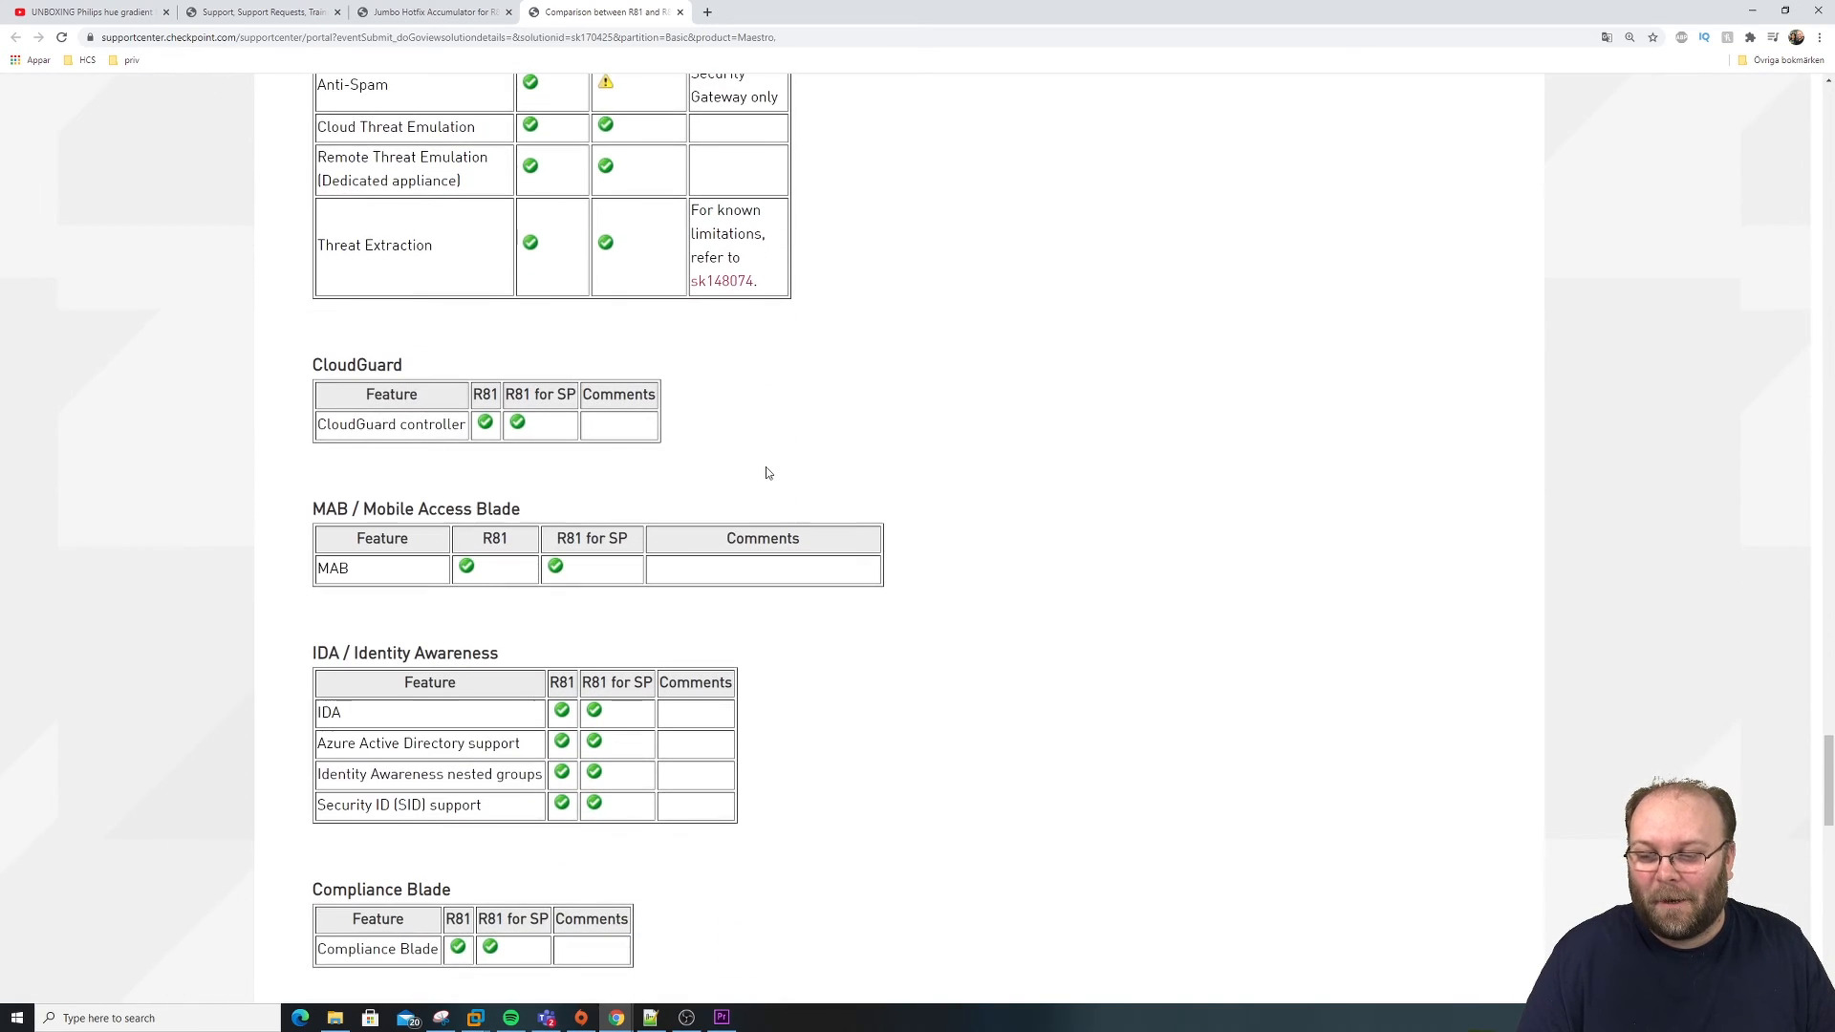
pyautogui.scroll(-3)
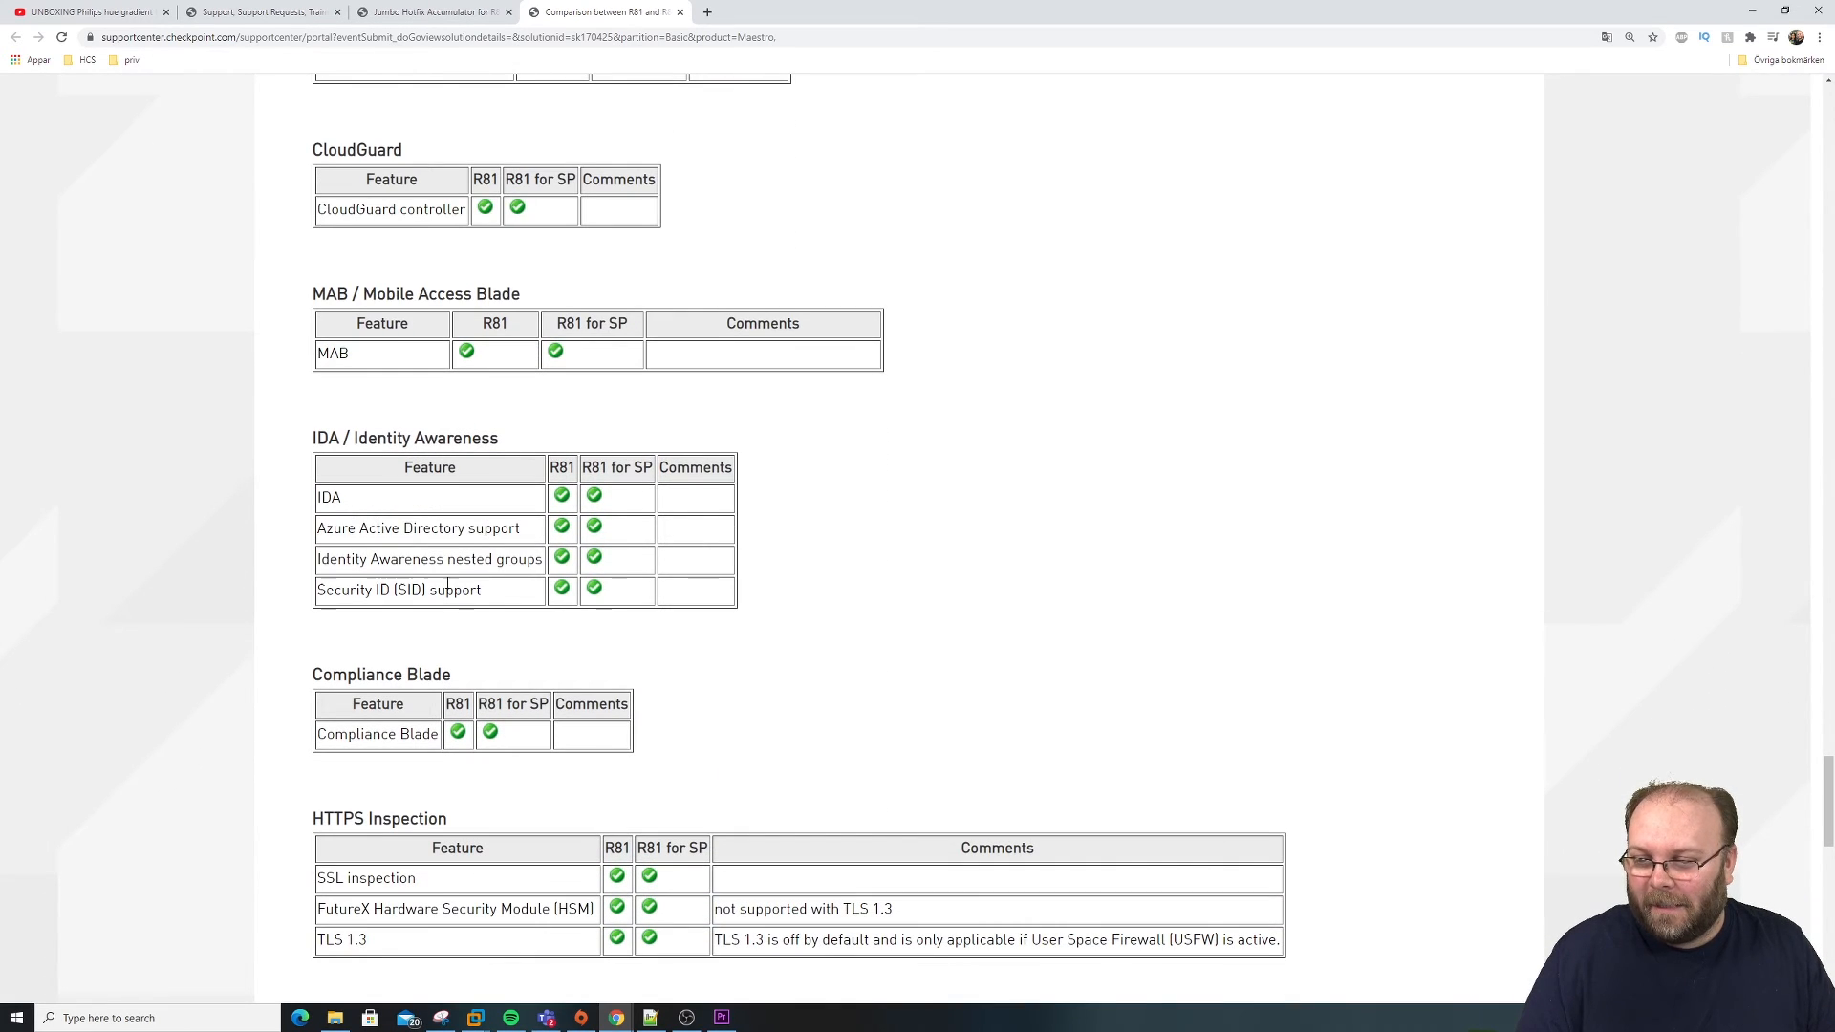
pyautogui.scroll(-3)
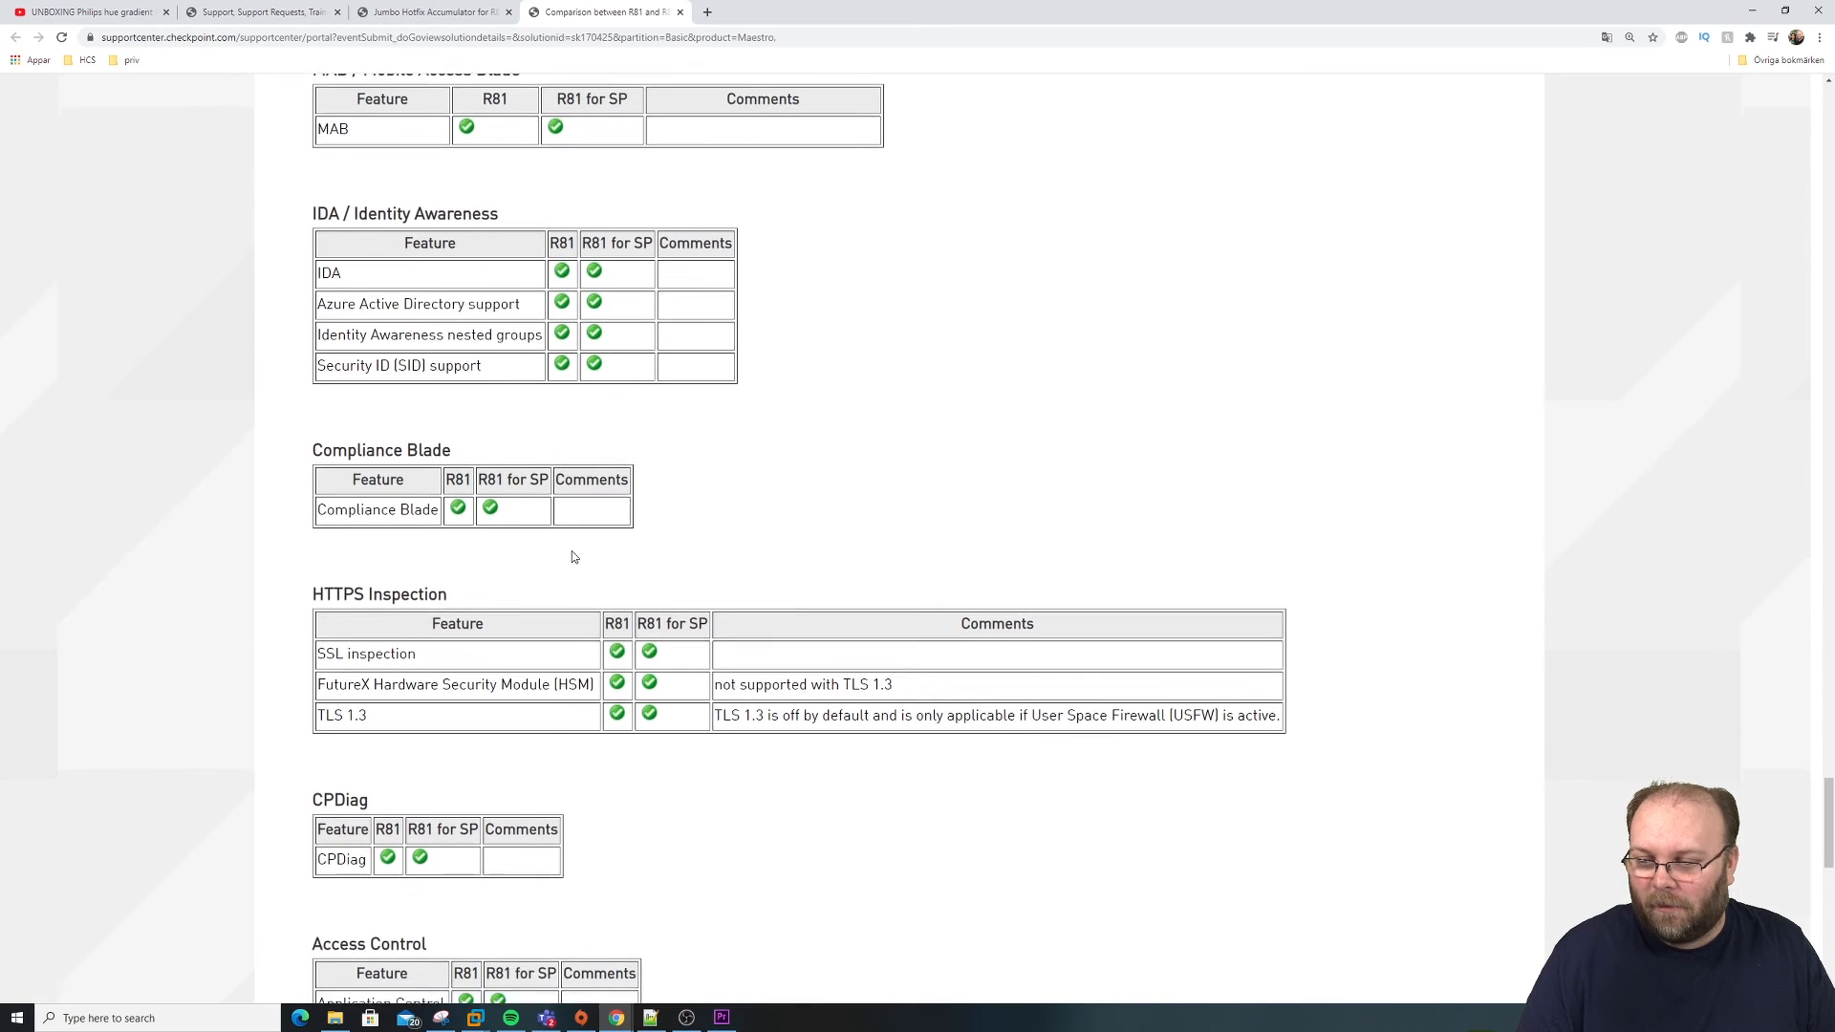
pyautogui.scroll(-3)
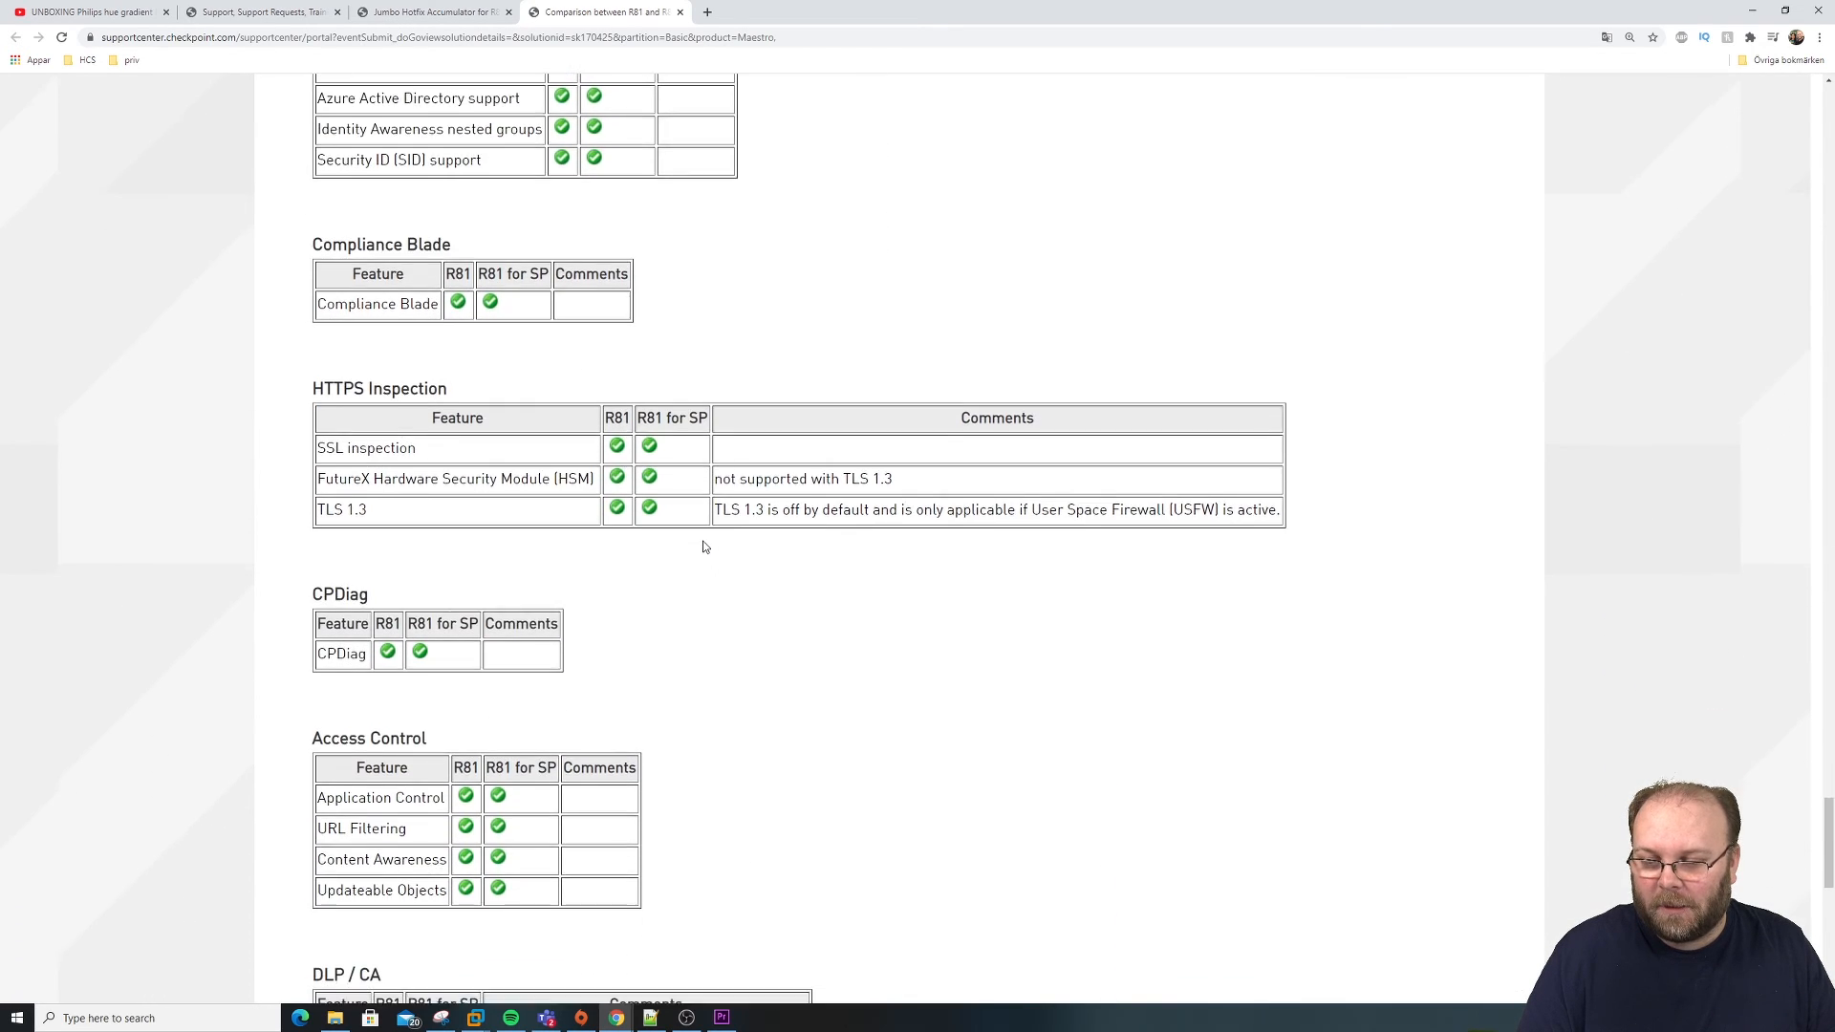
pyautogui.scroll(-3)
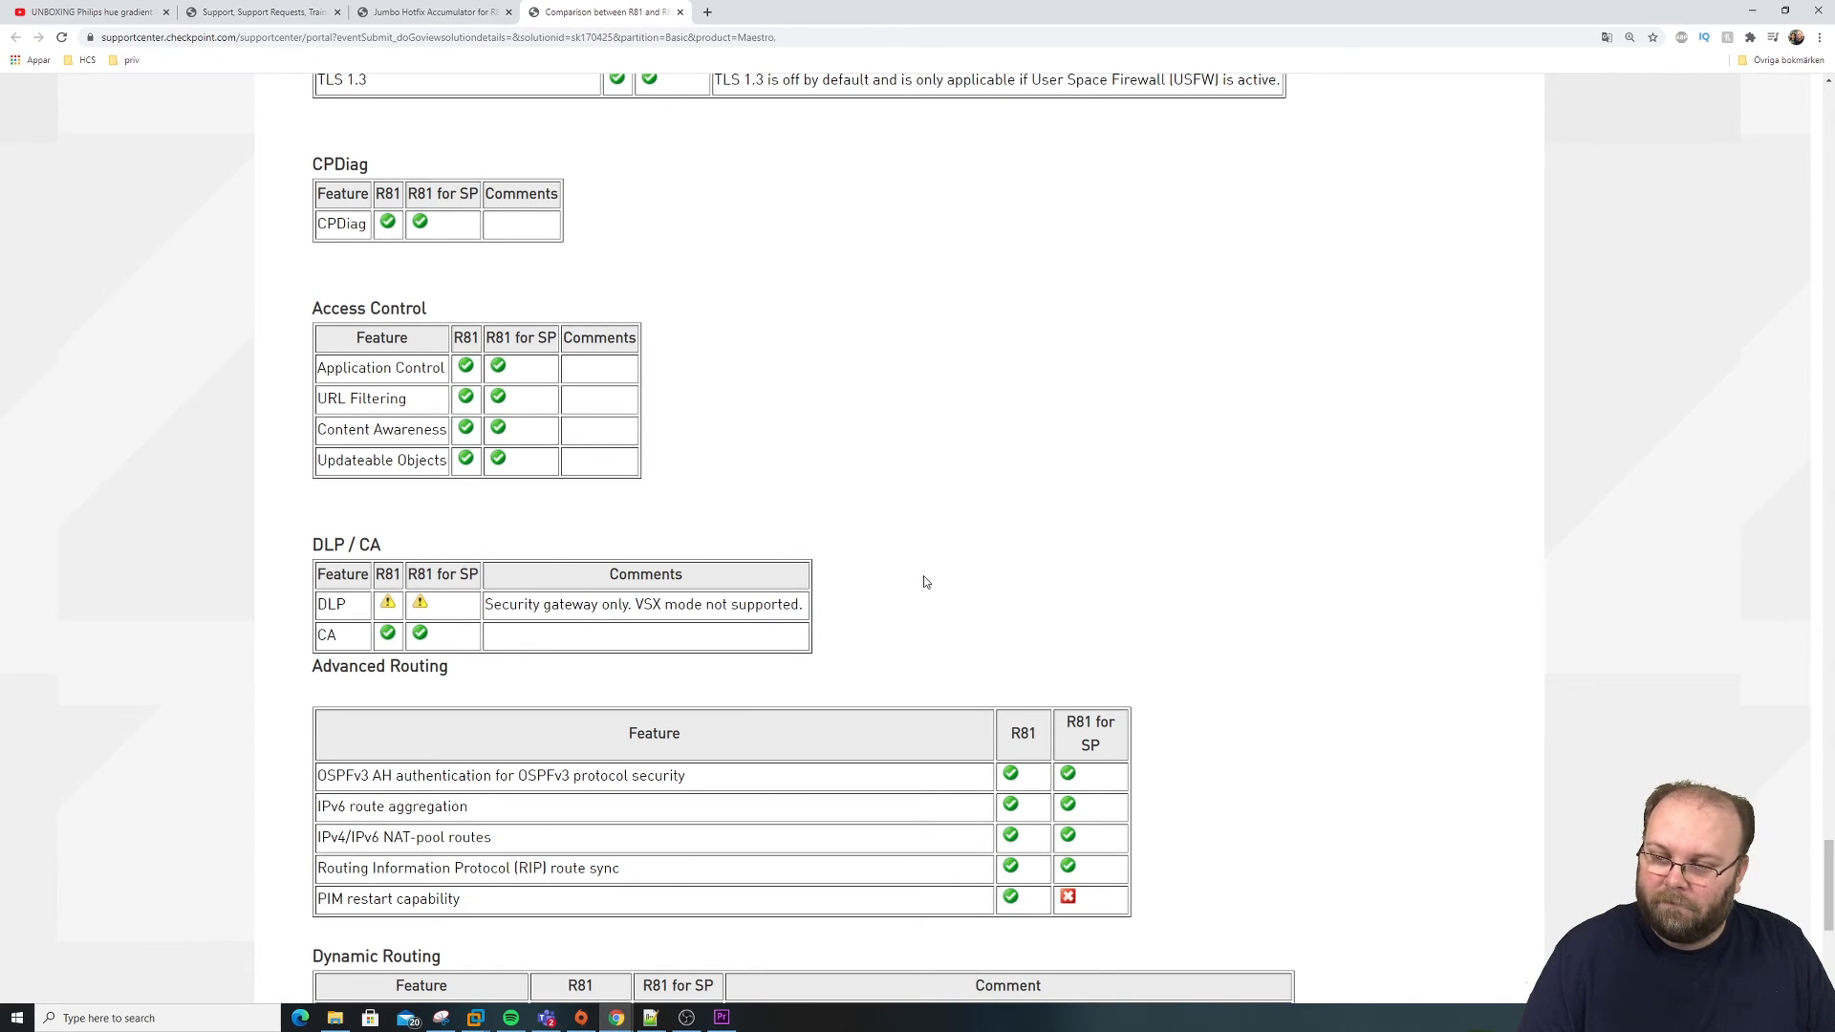
# Step: Scroll to the Dynamic Routing table at the bottom above the feedback form
pyautogui.scroll(-3)
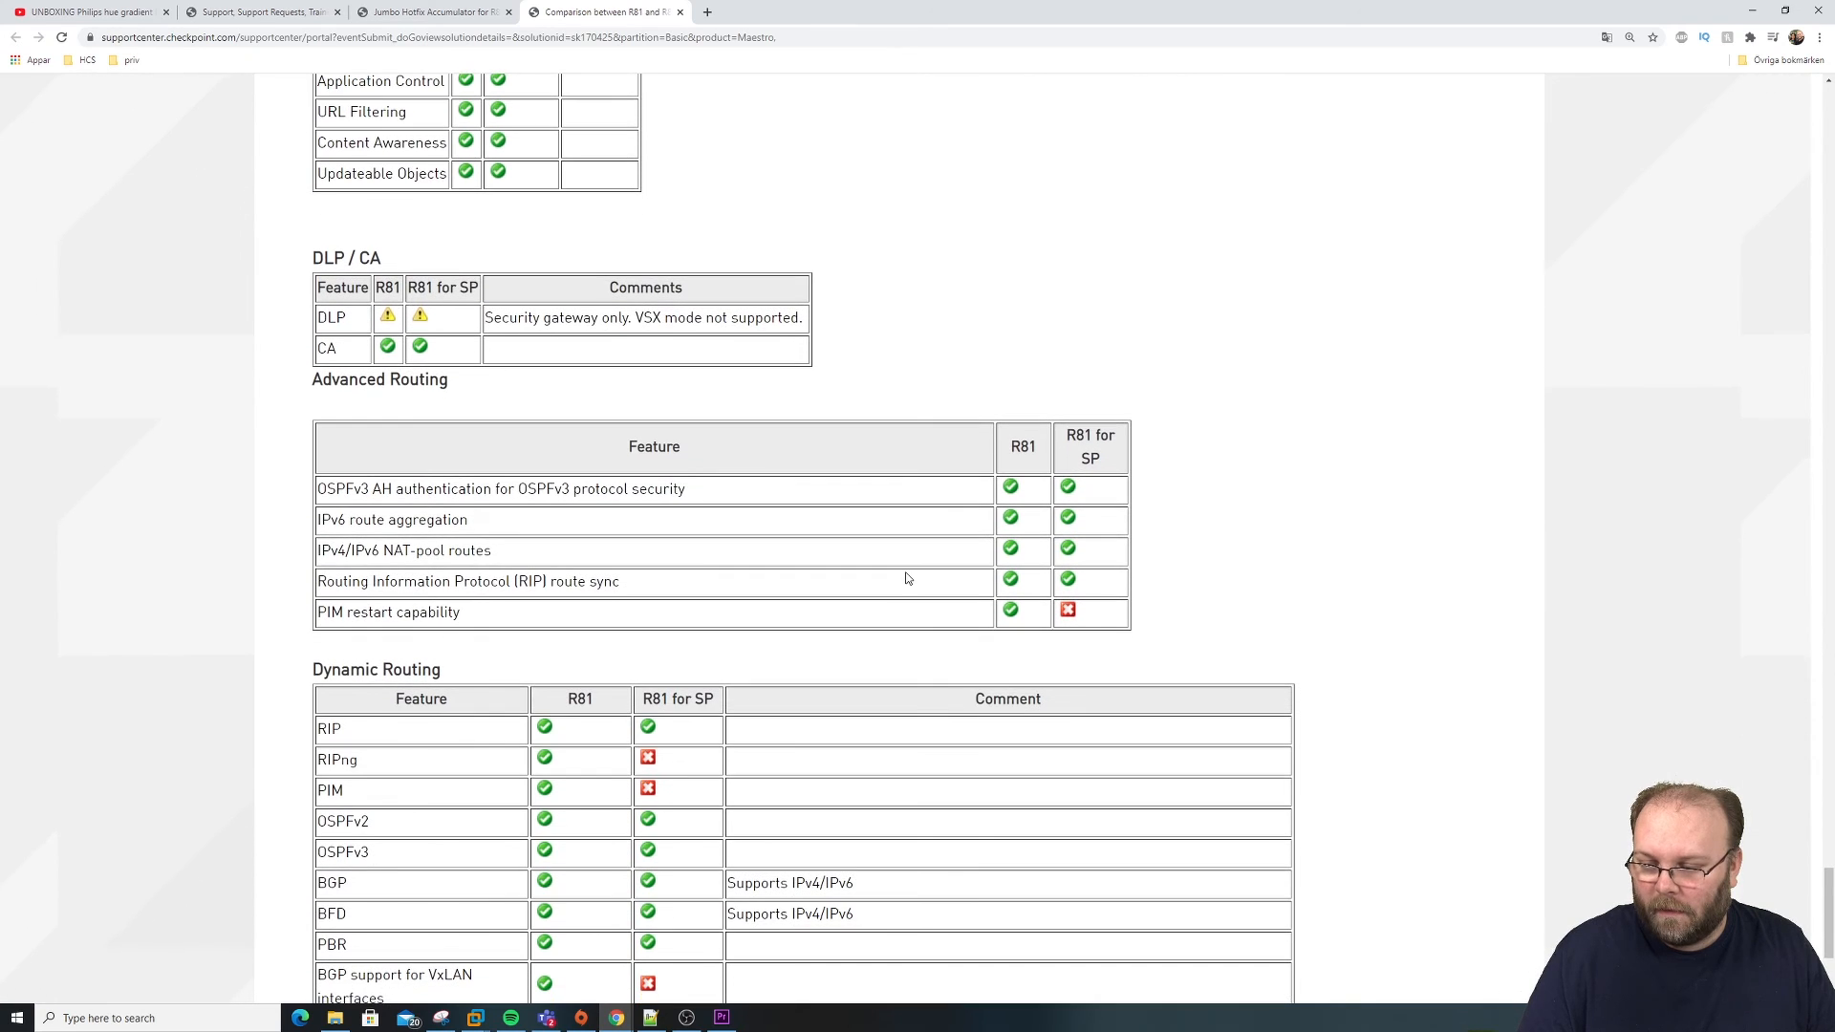
pyautogui.moveTo(464, 614)
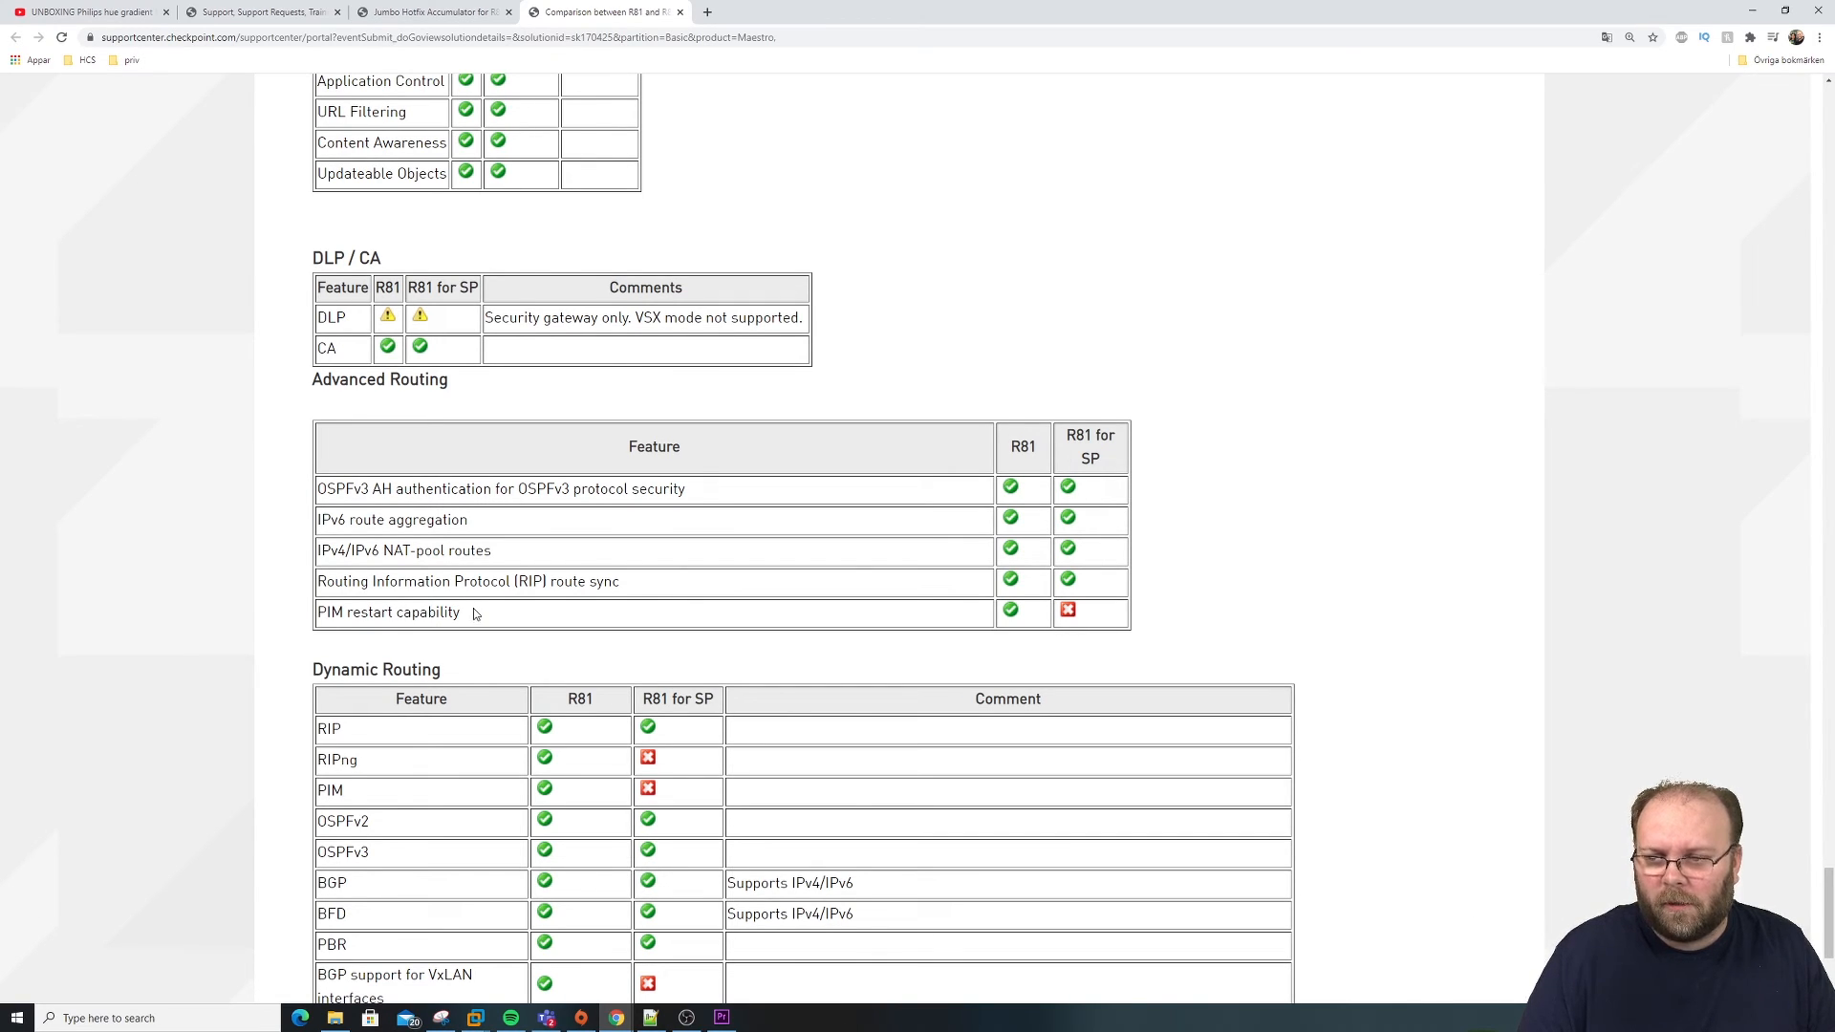
pyautogui.scroll(-3)
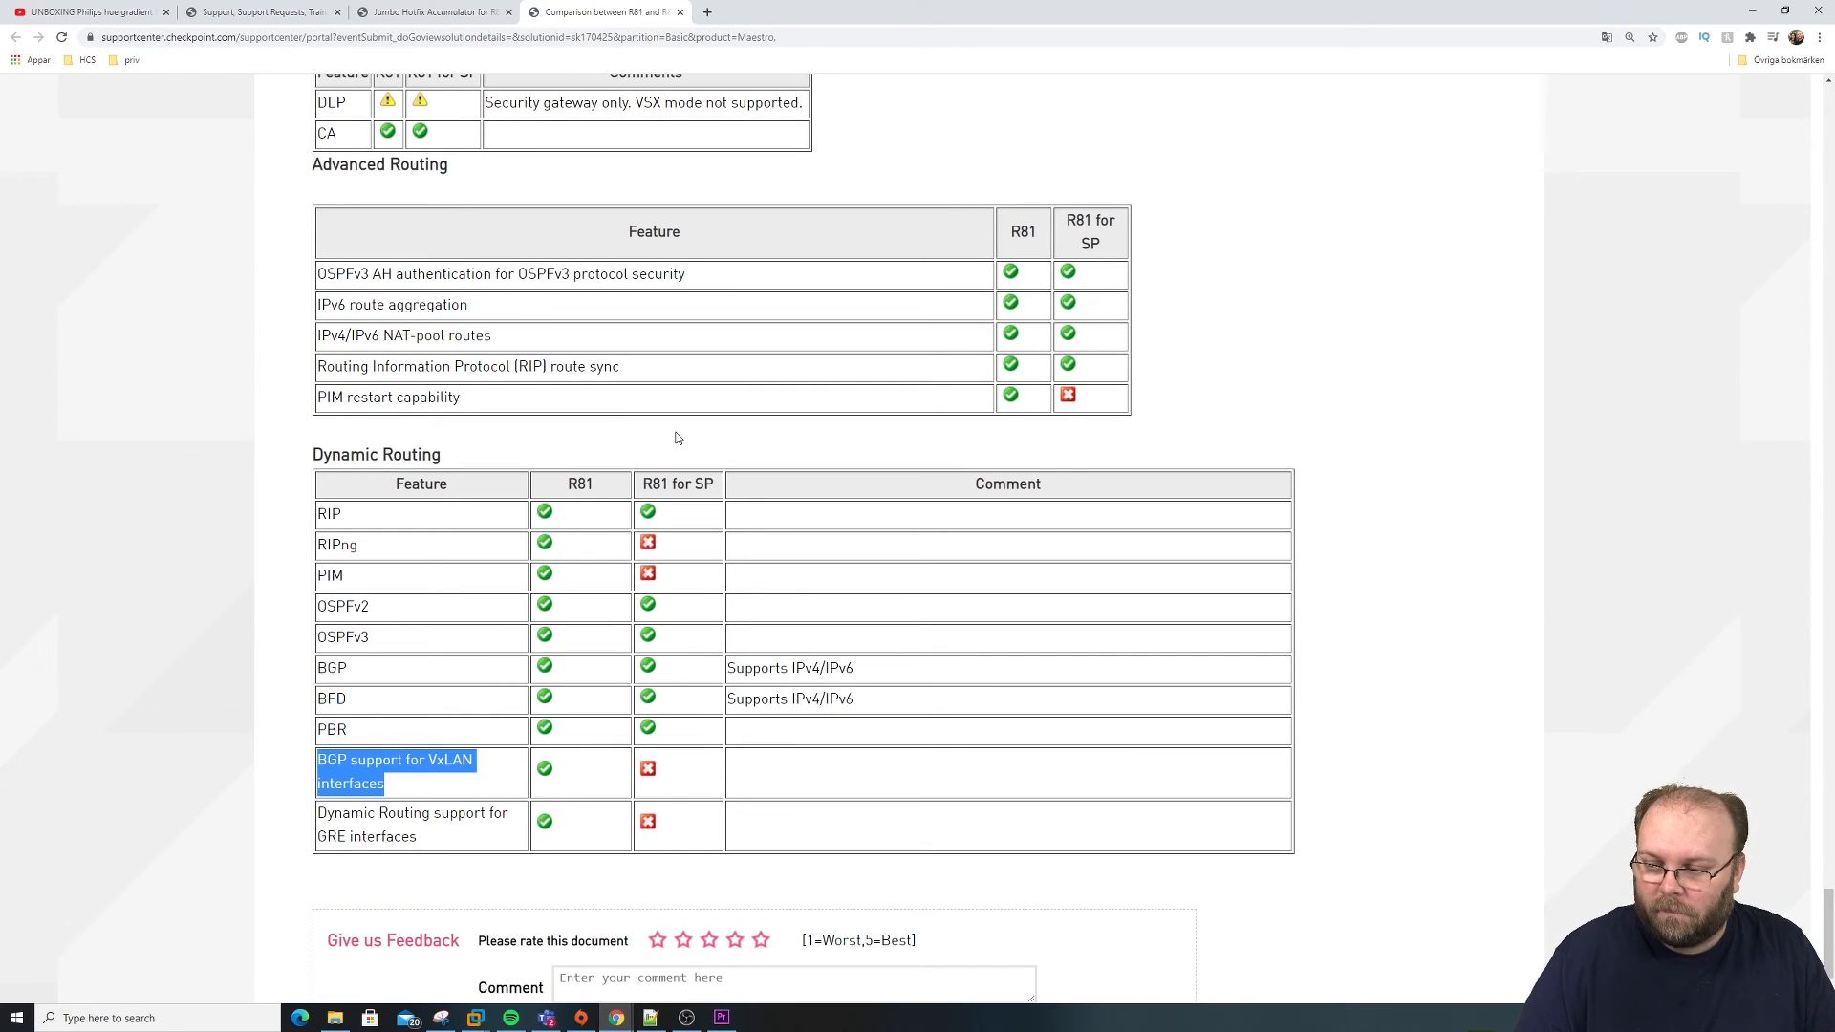
pyautogui.moveTo(994, 396)
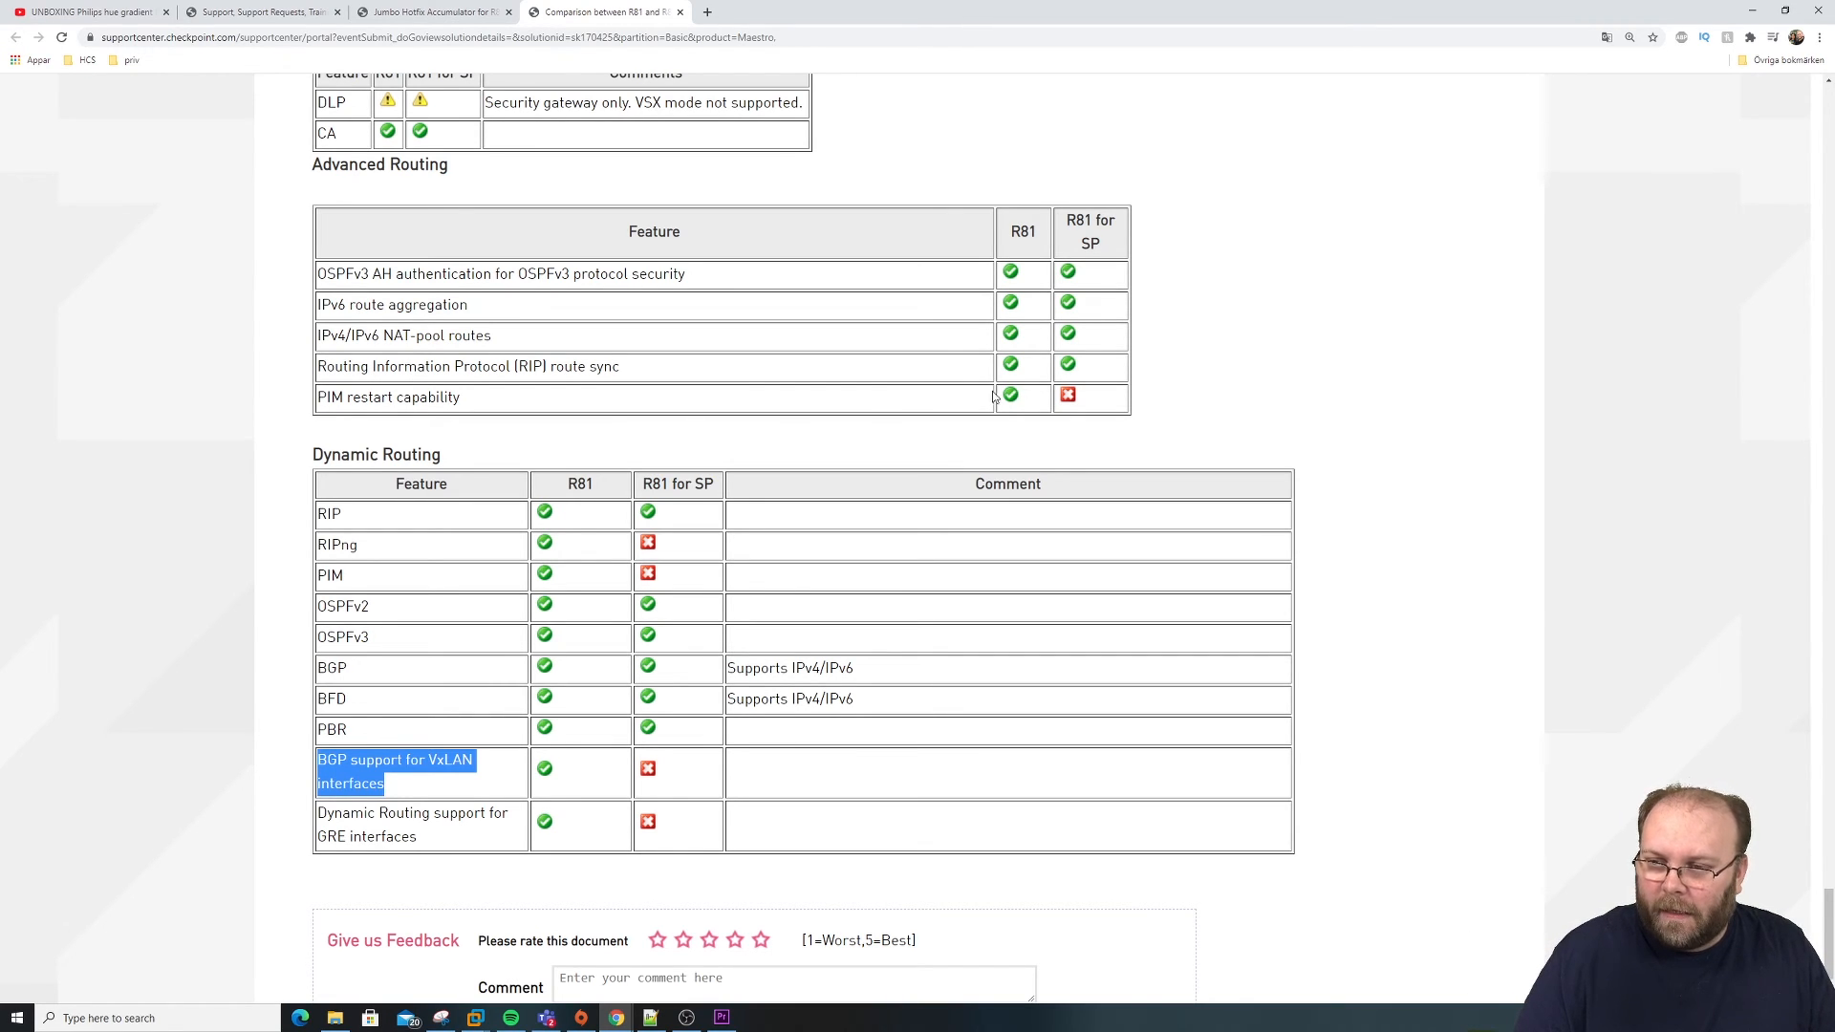
pyautogui.moveTo(1273, 470)
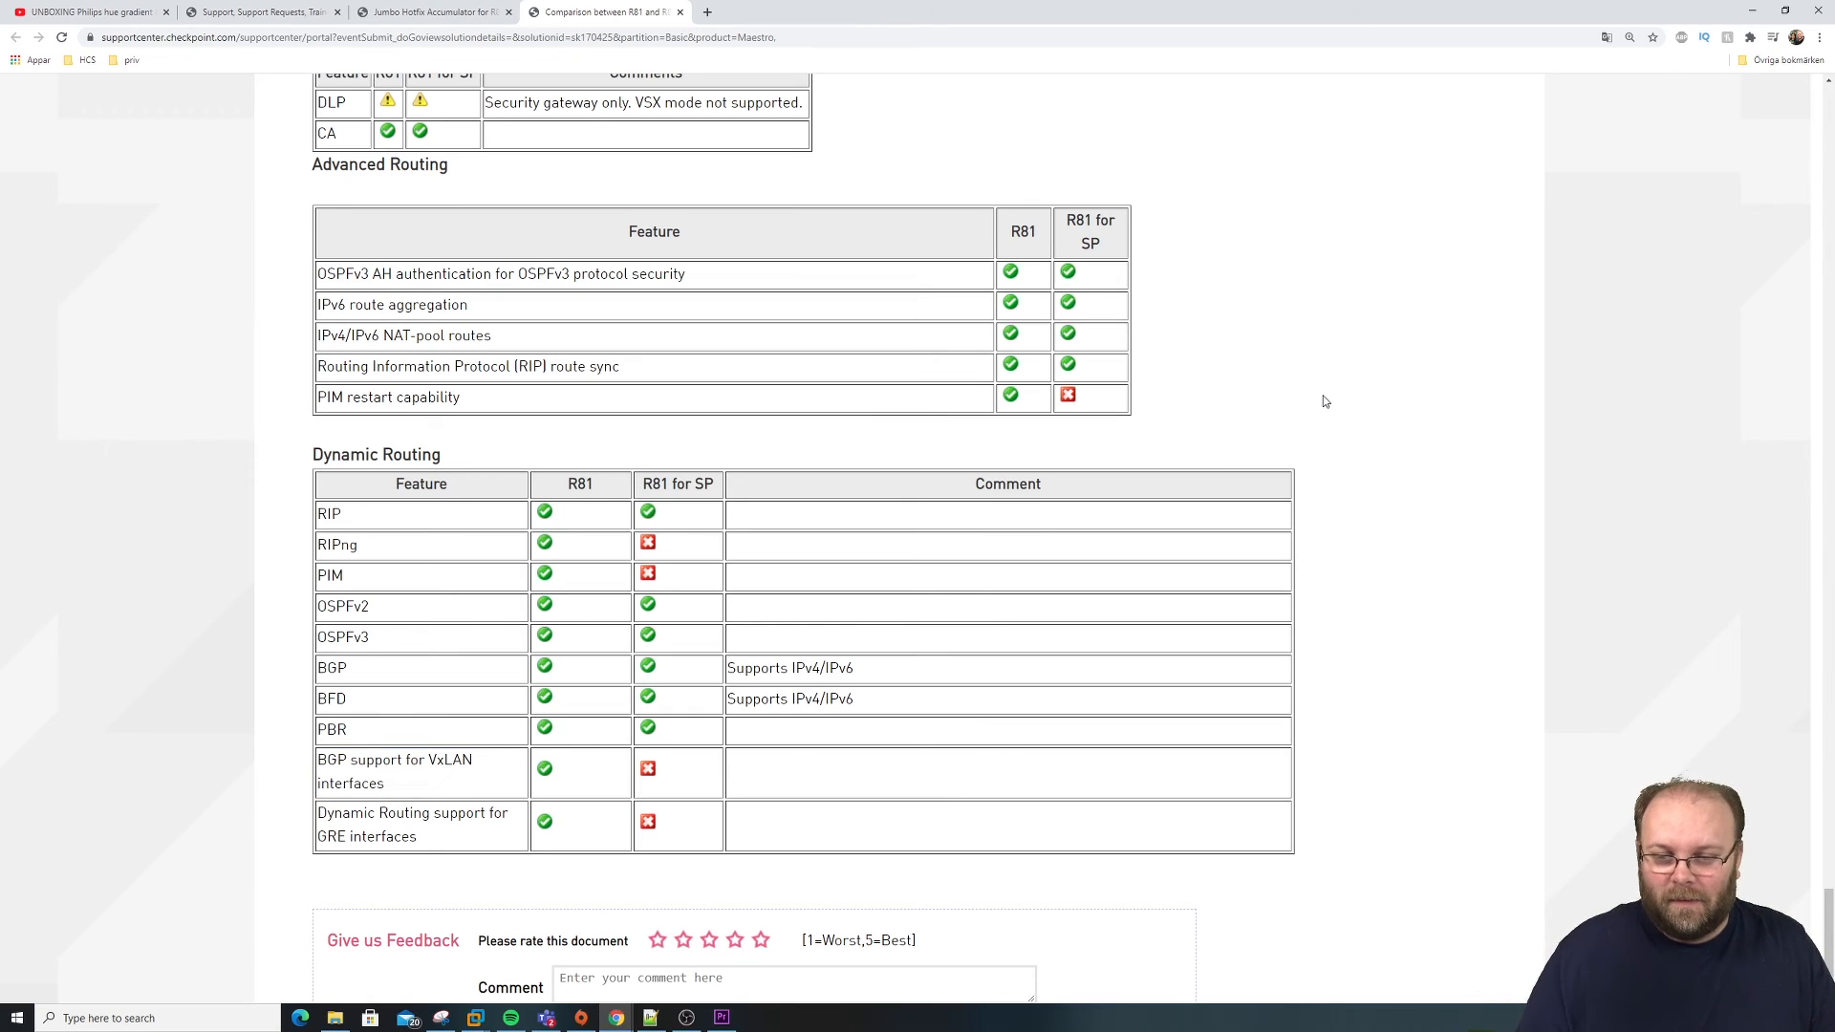
# Step: Search the page for 'lldp' to locate its entry in the Gaia OS table
pyautogui.write('lldp')
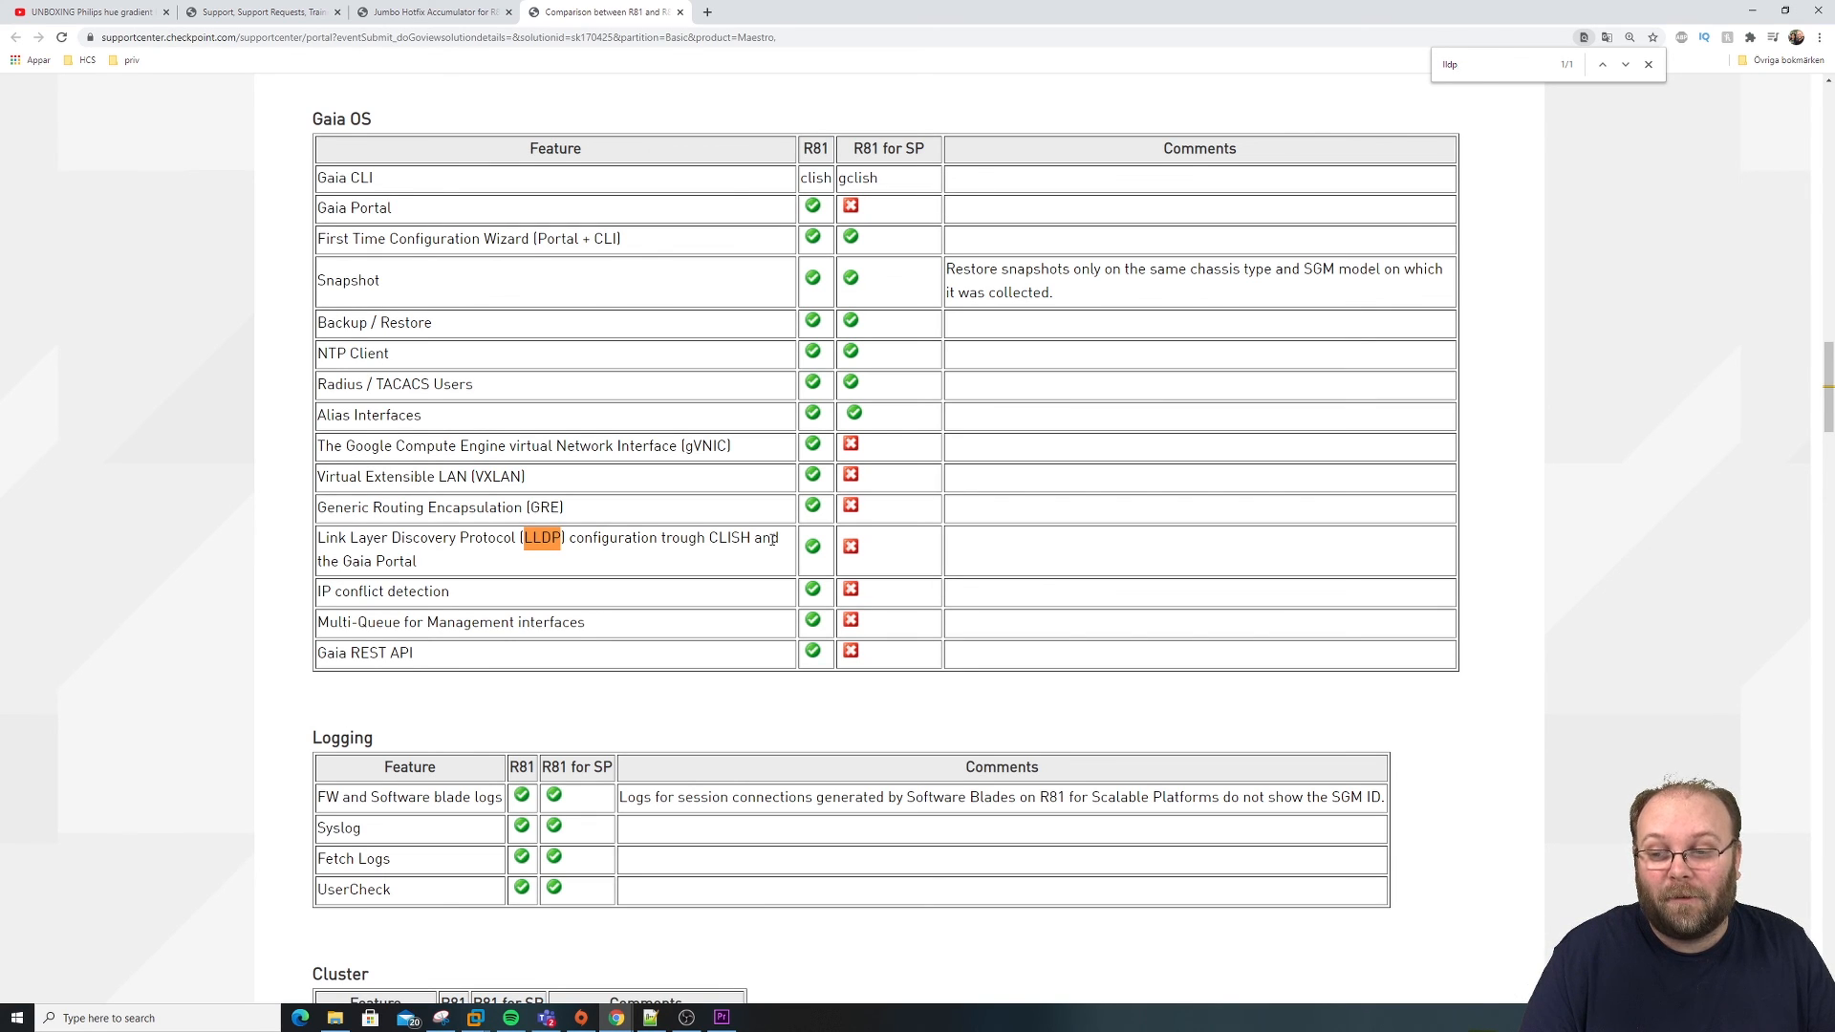
pyautogui.moveTo(1151, 512)
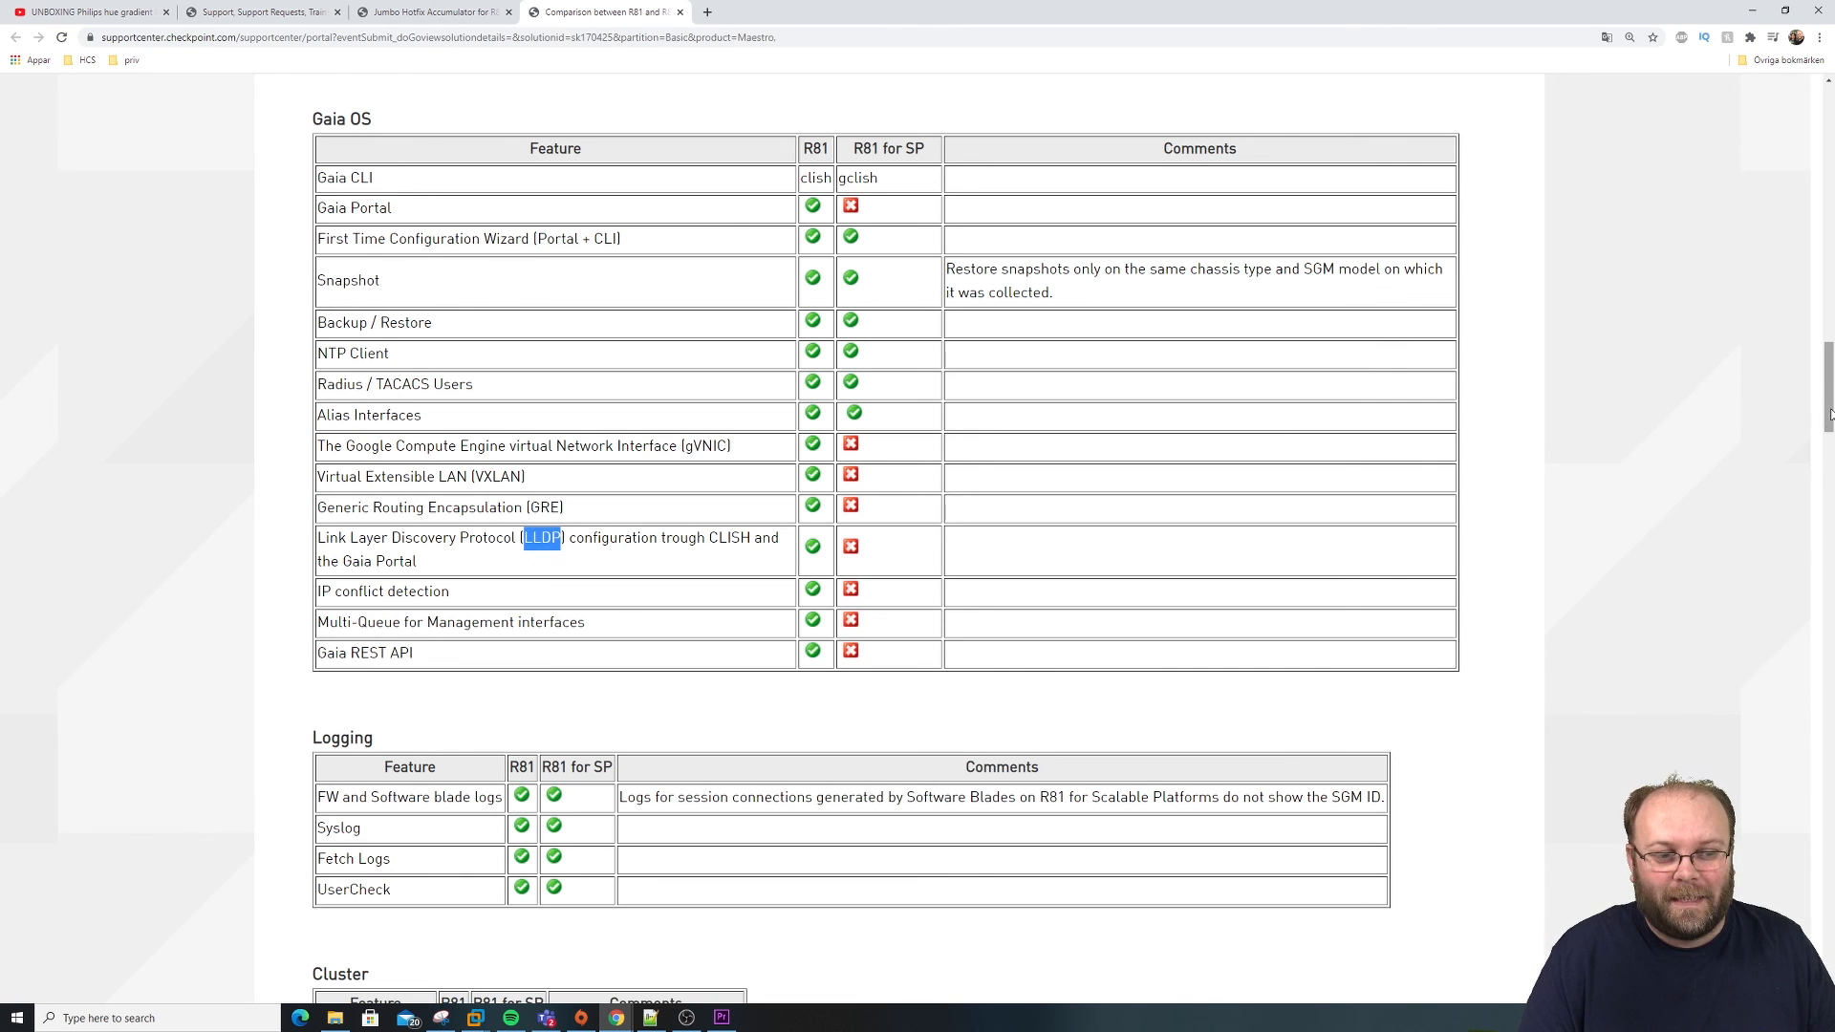
pyautogui.scroll(-3)
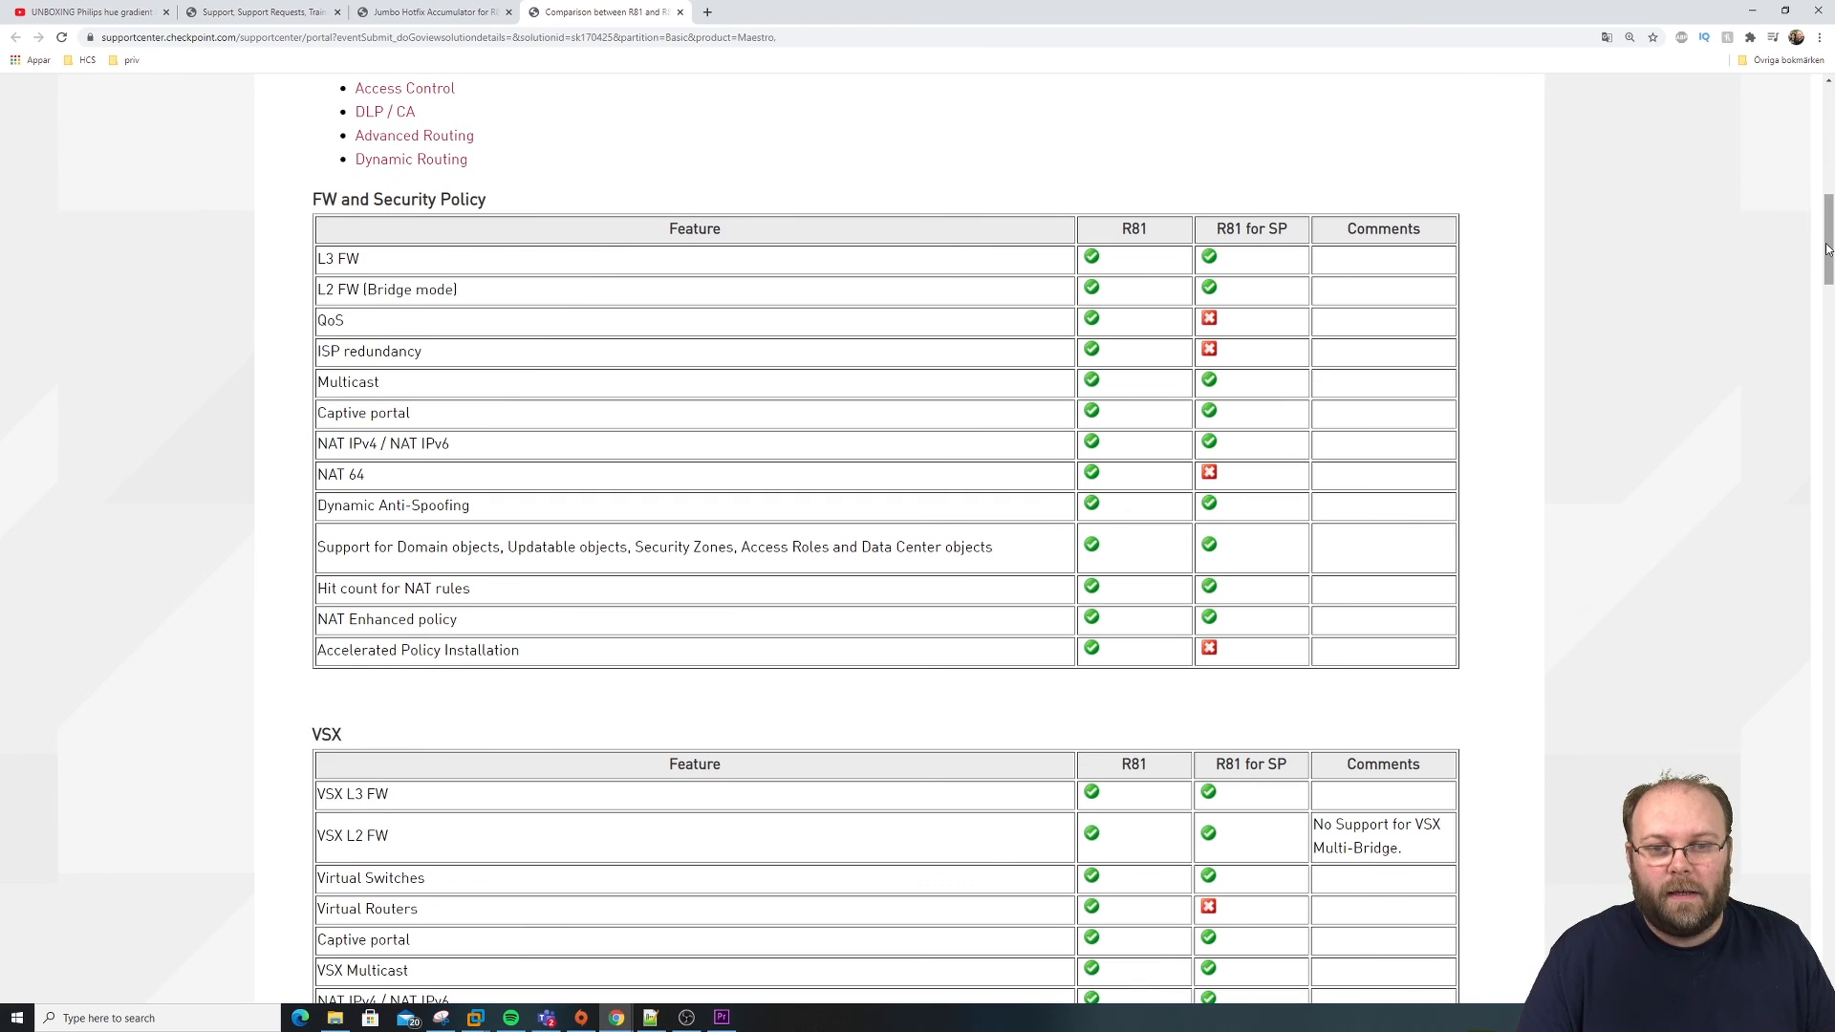
# Step: Return to the article top and mark solution ID sk170425
pyautogui.scroll(3)
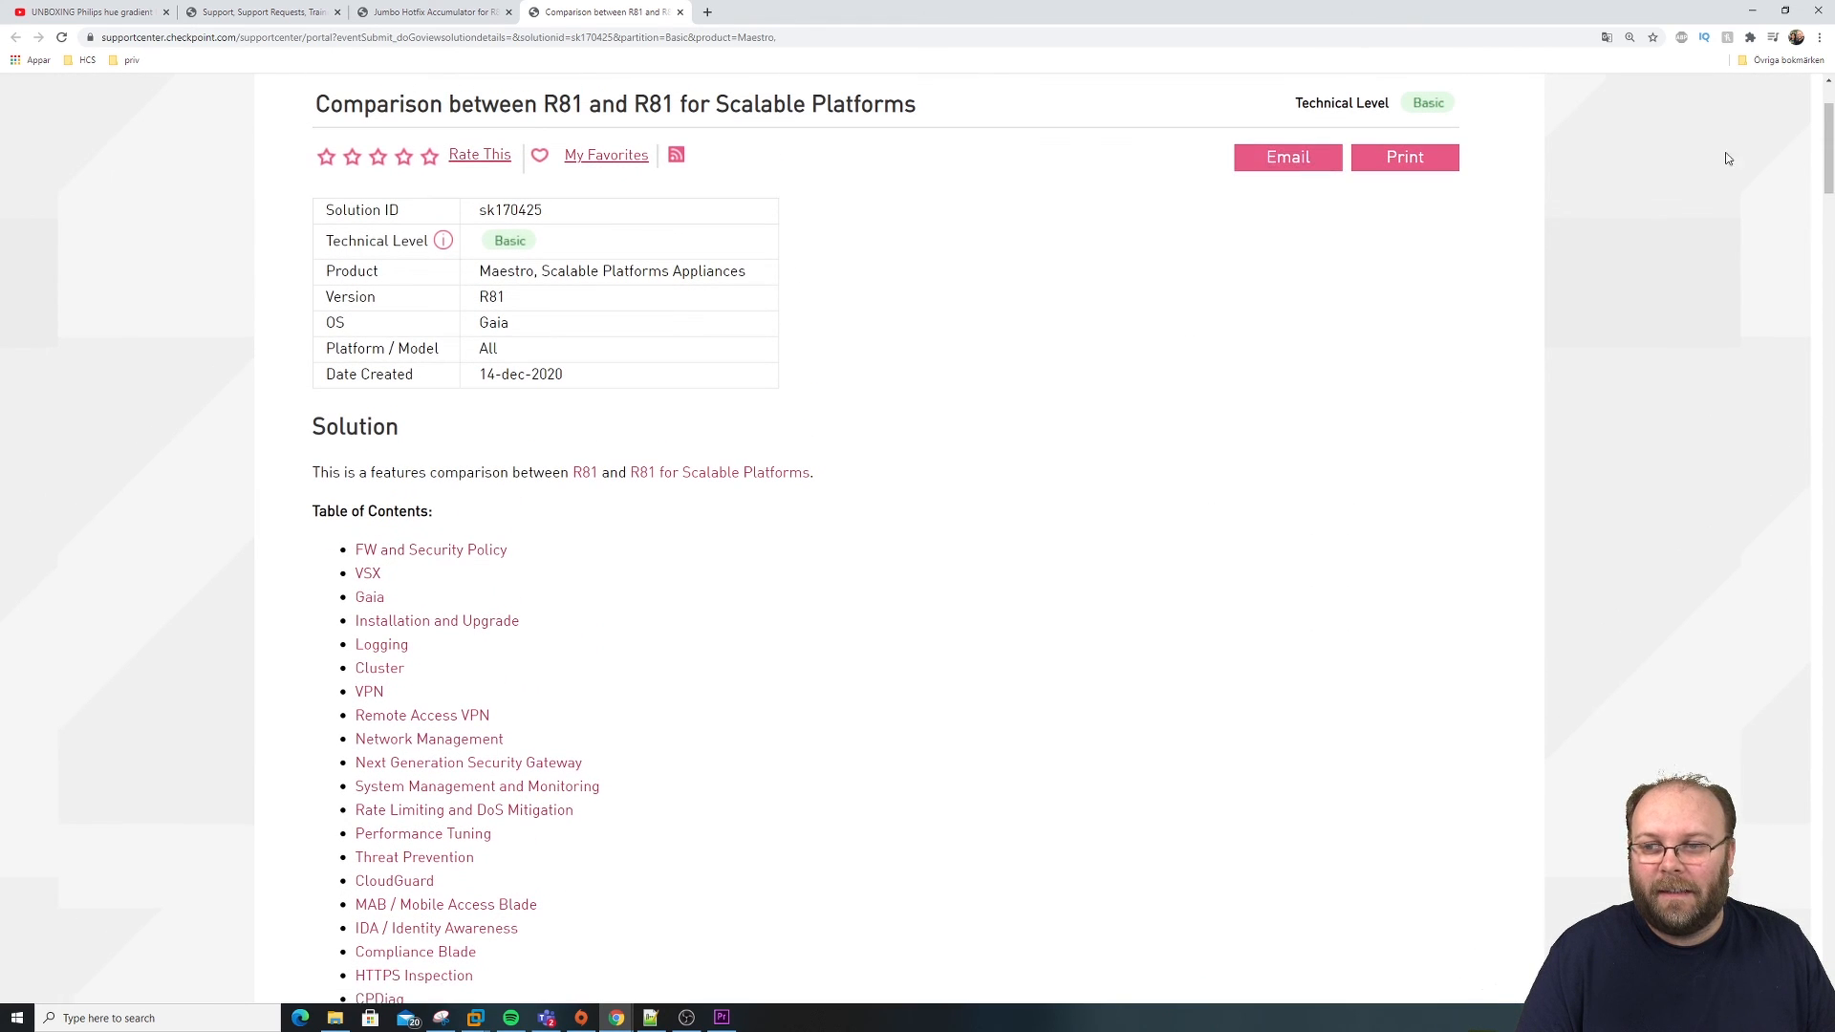
pyautogui.doubleClick(508, 211)
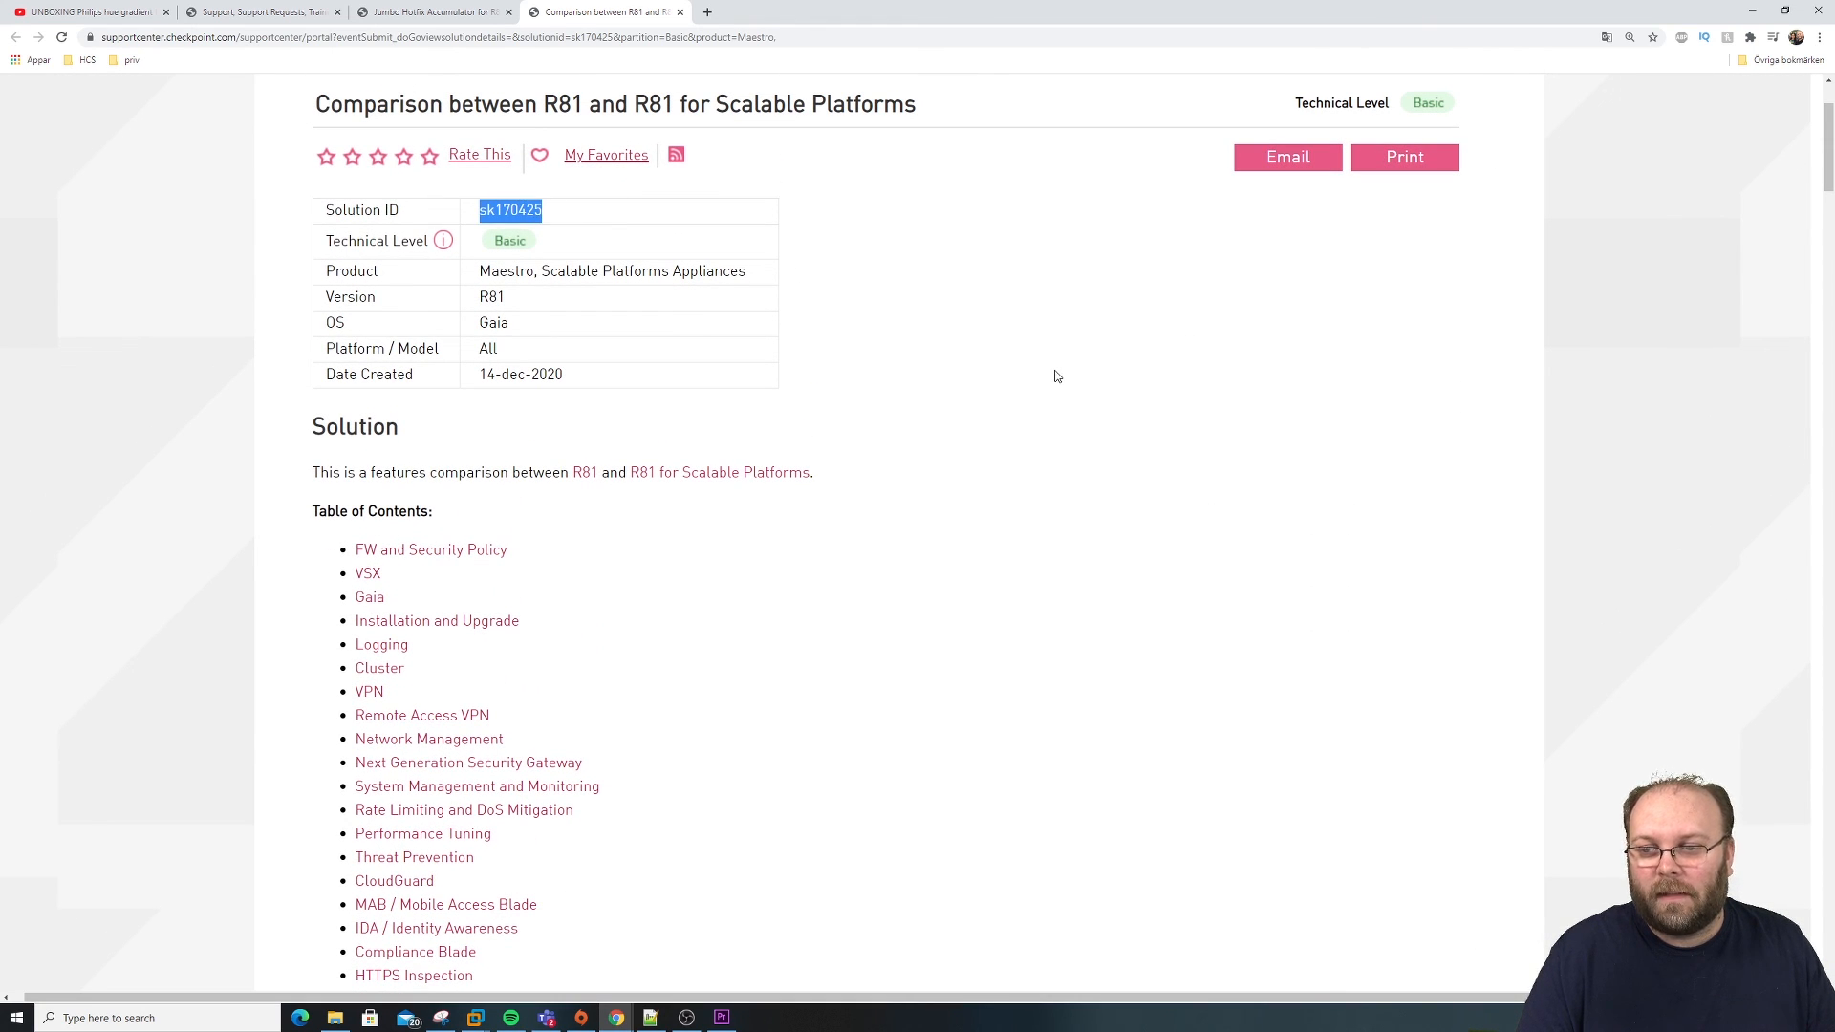